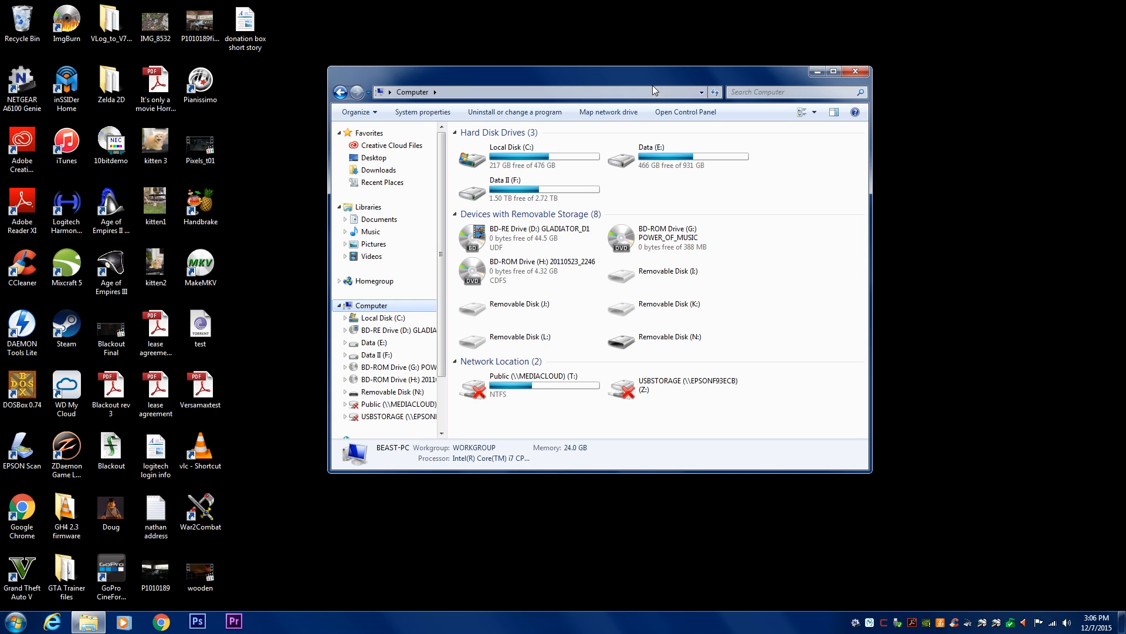
mouse_move(647, 78)
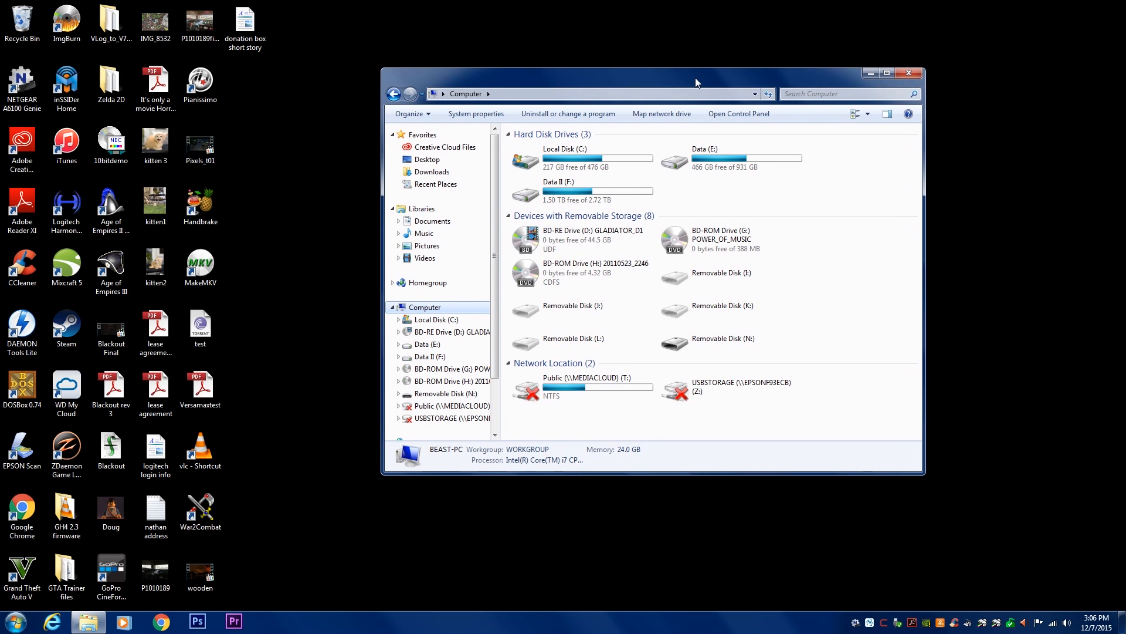
mouse_move(685, 86)
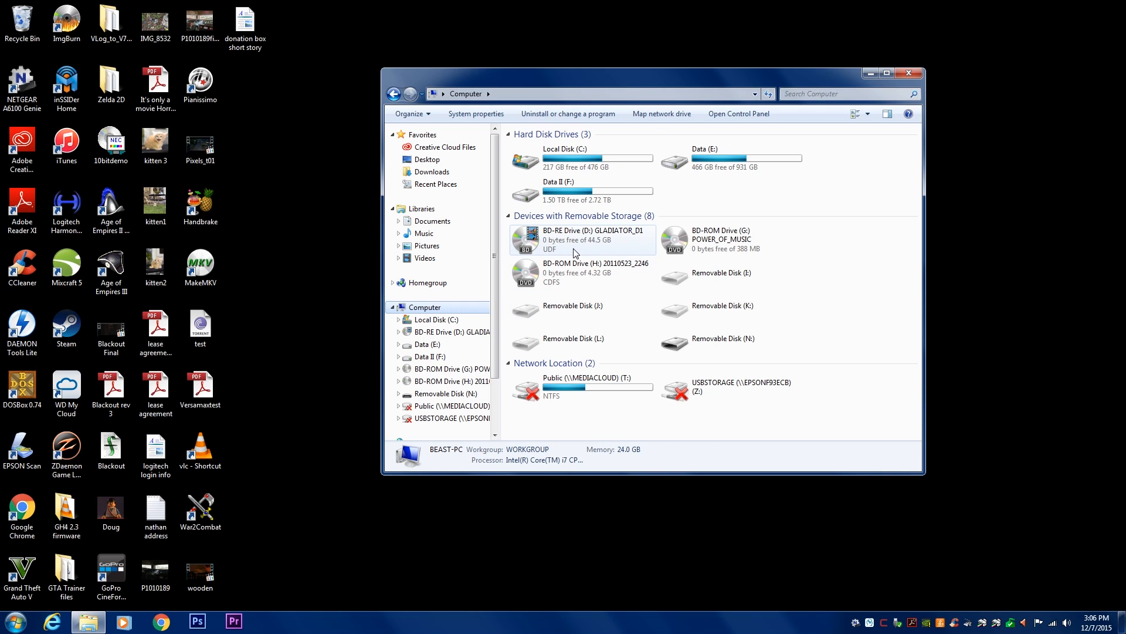
Step: Launch MakeMKV from its desktop shortcut with the GLADIATOR_D1 Blu-ray drive as source
click(582, 239)
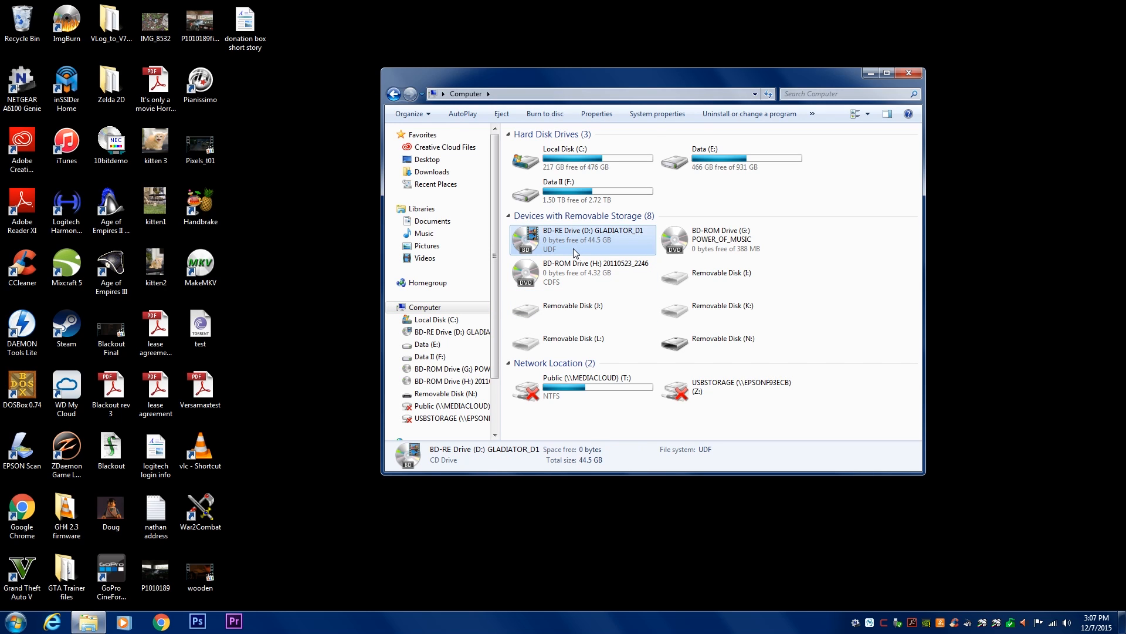
mouse_move(592, 242)
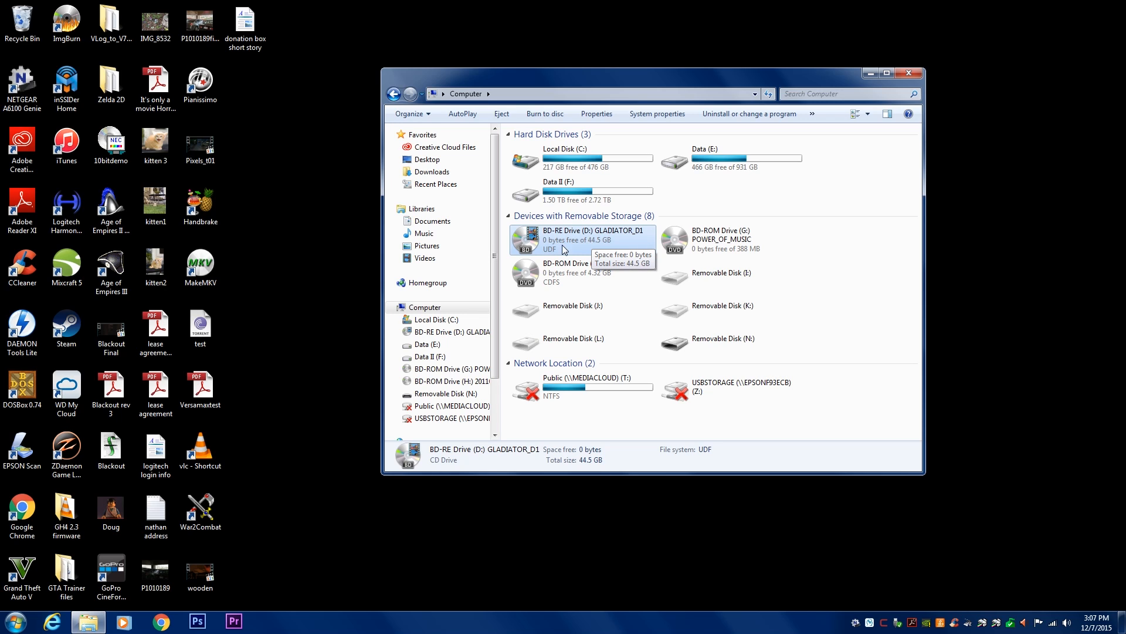
mouse_move(596, 239)
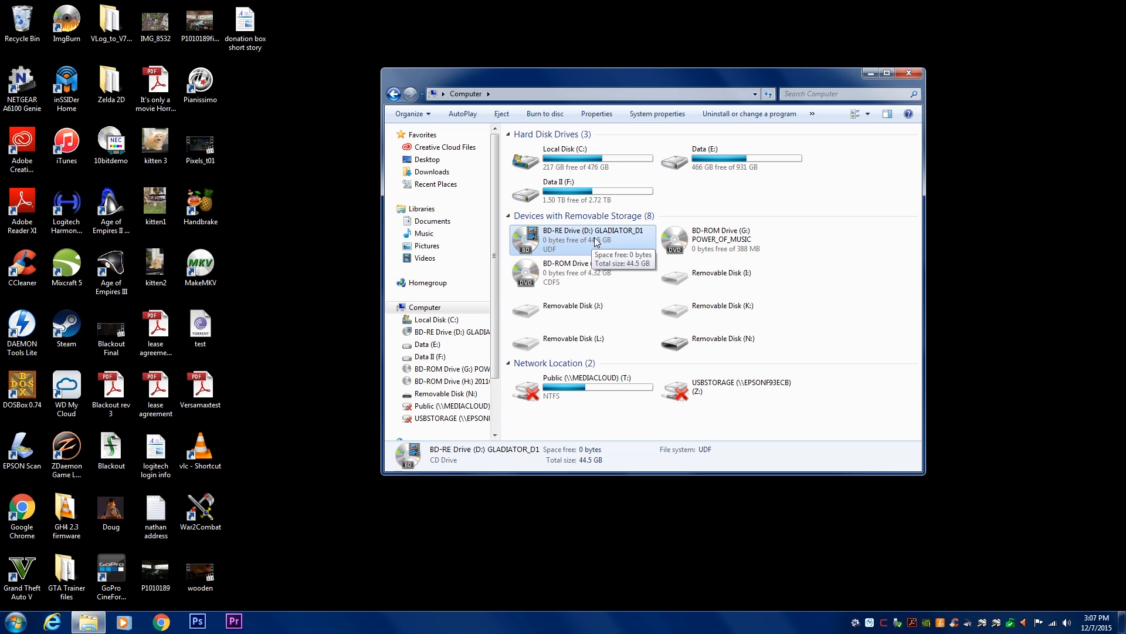
mouse_move(589, 242)
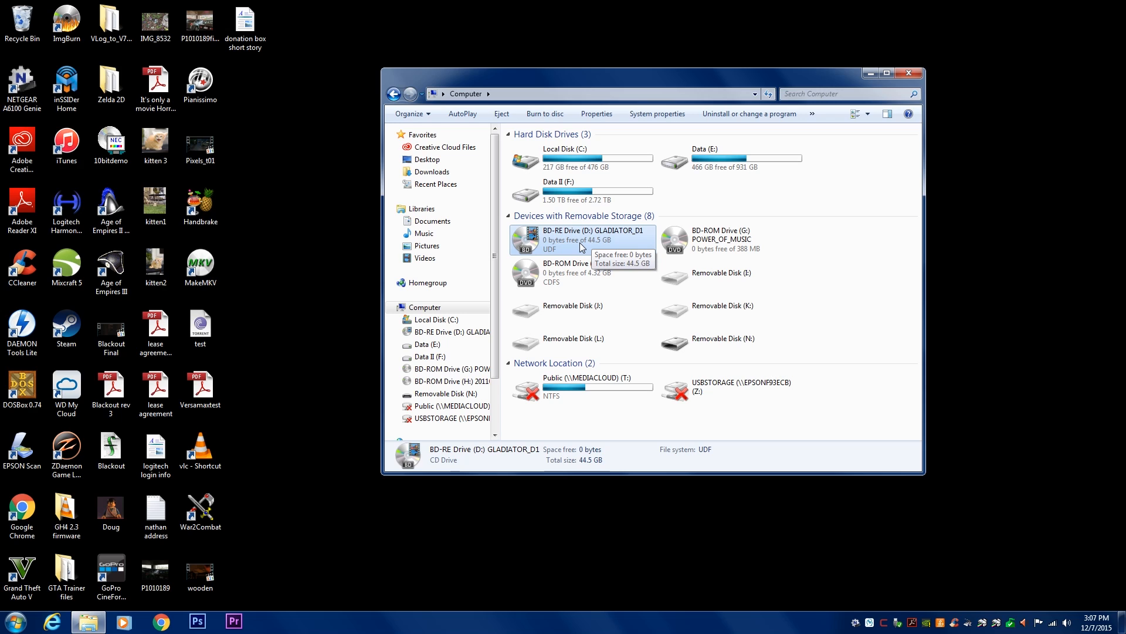
mouse_move(593, 175)
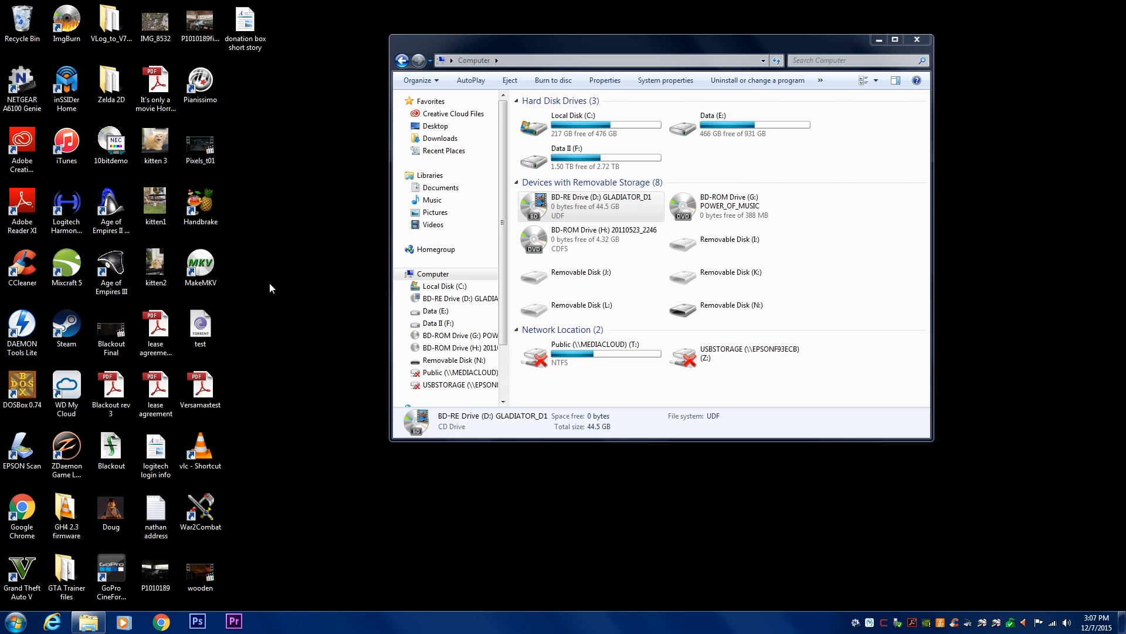
mouse_move(261, 287)
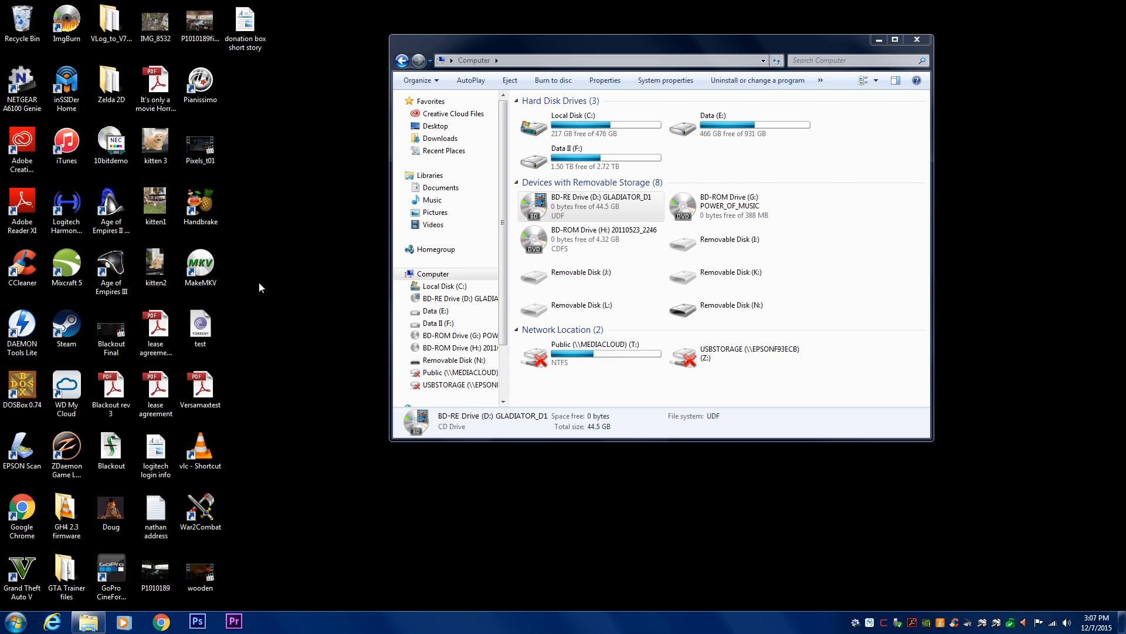
click(200, 201)
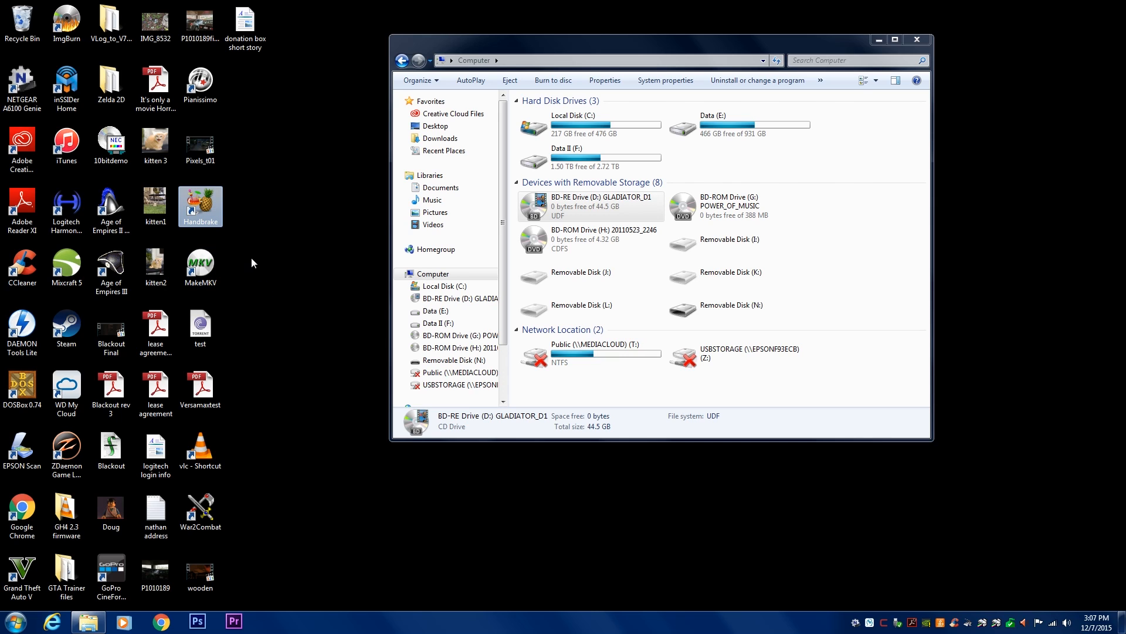
click(199, 262)
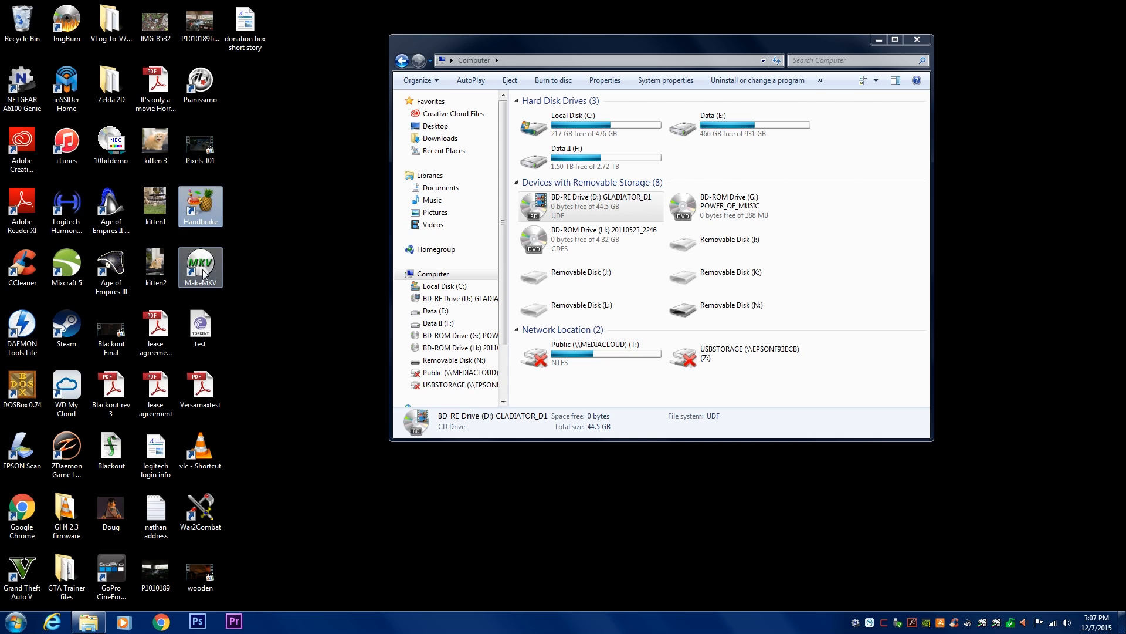
click(199, 267)
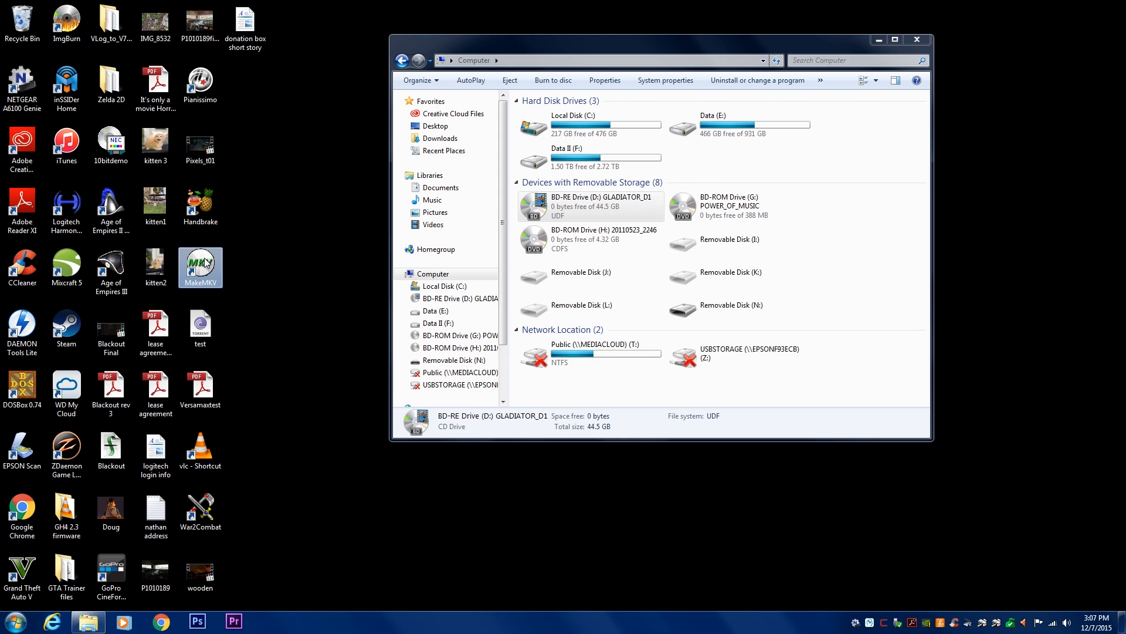
mouse_move(204, 206)
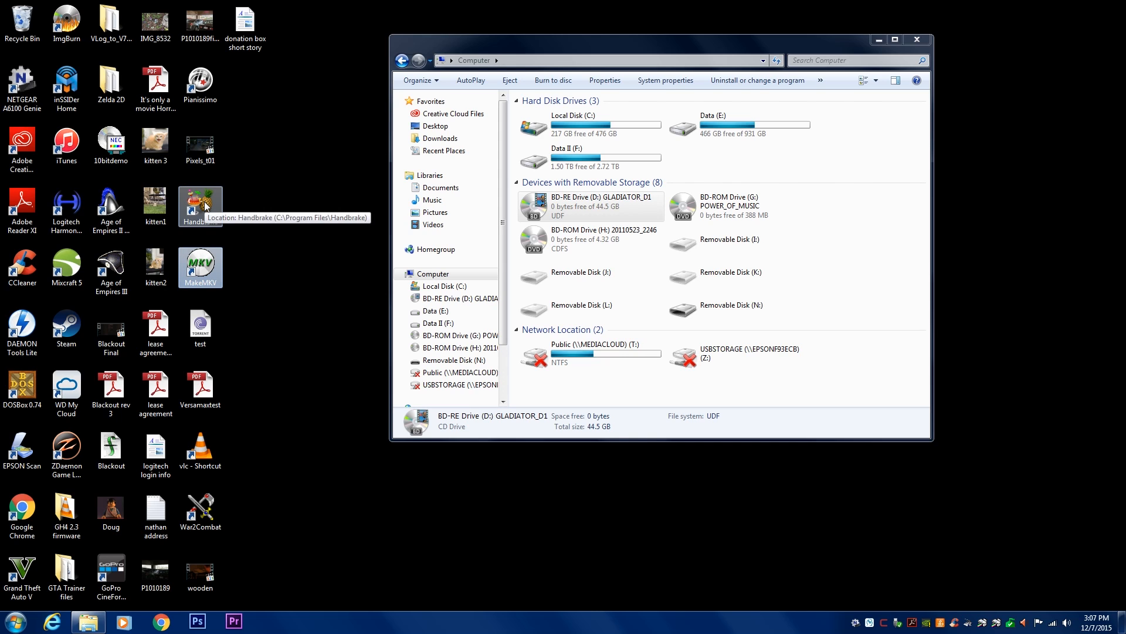
mouse_move(293, 297)
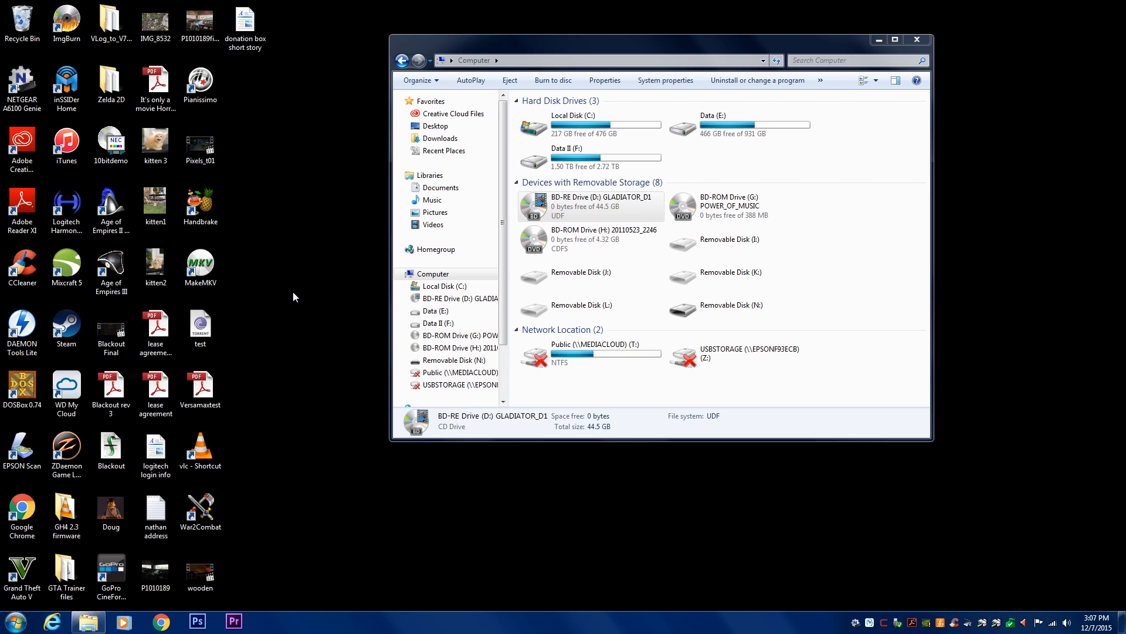
mouse_move(224, 257)
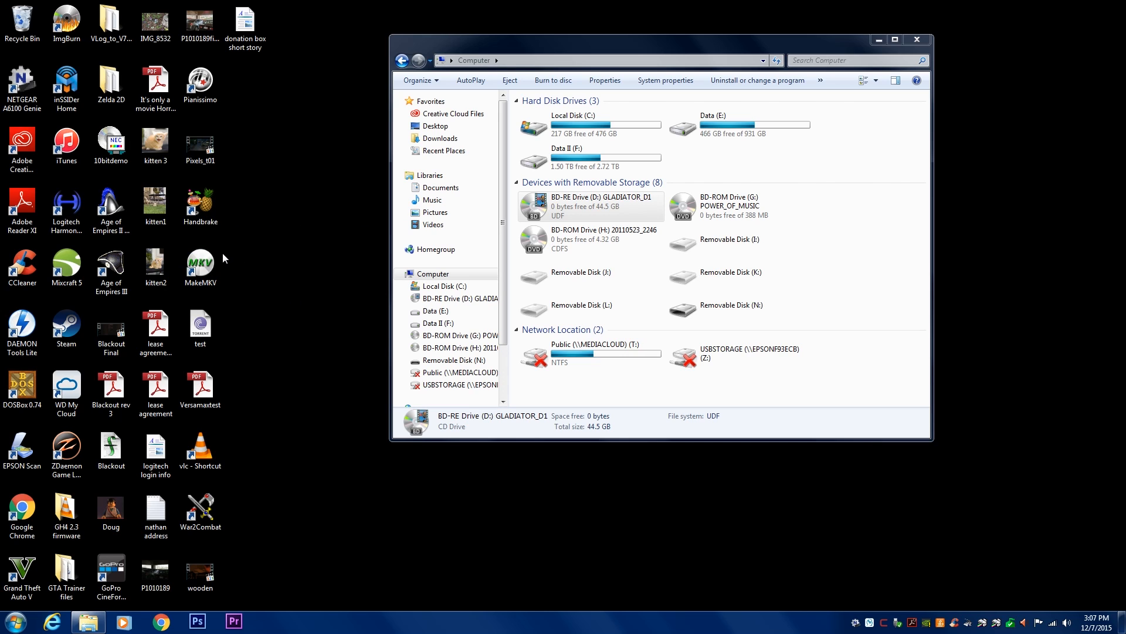
click(200, 265)
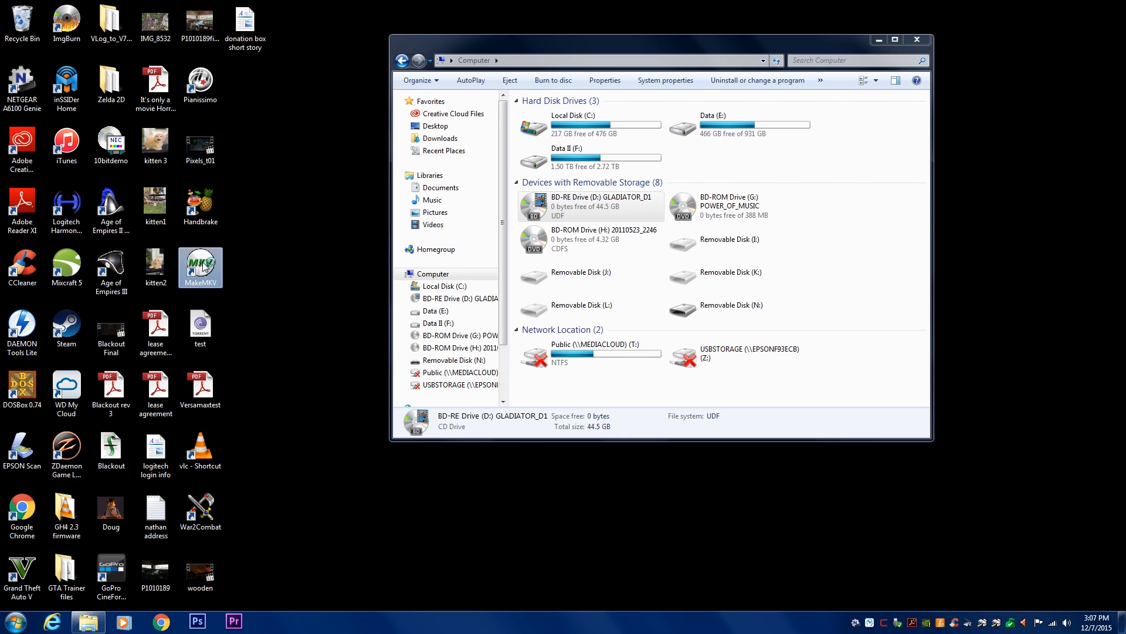
double_click(201, 263)
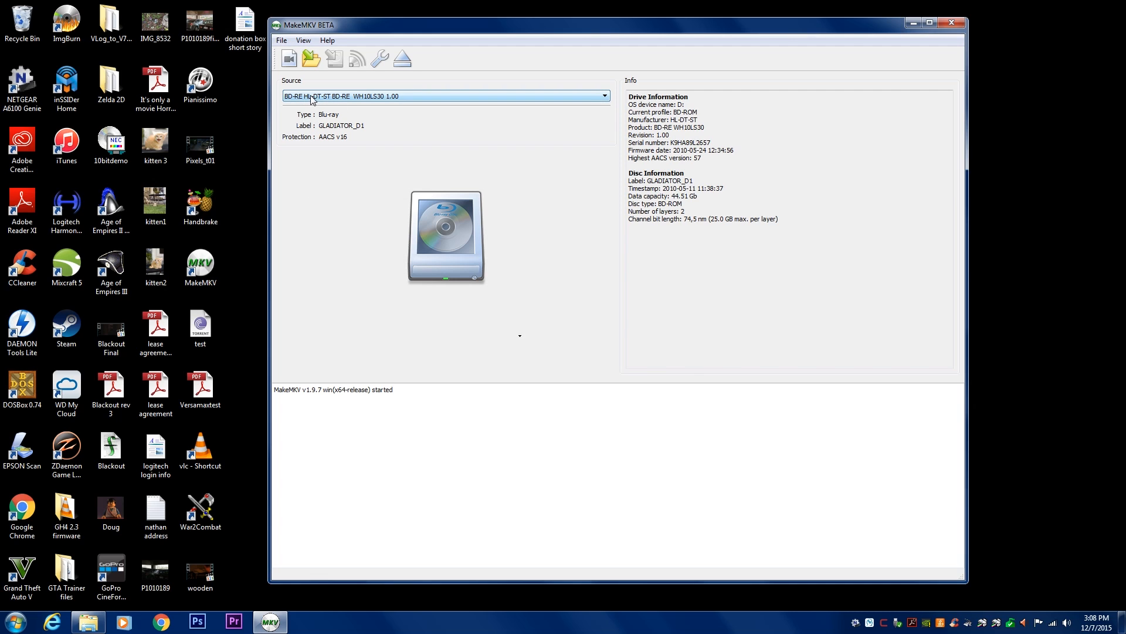
mouse_move(352, 113)
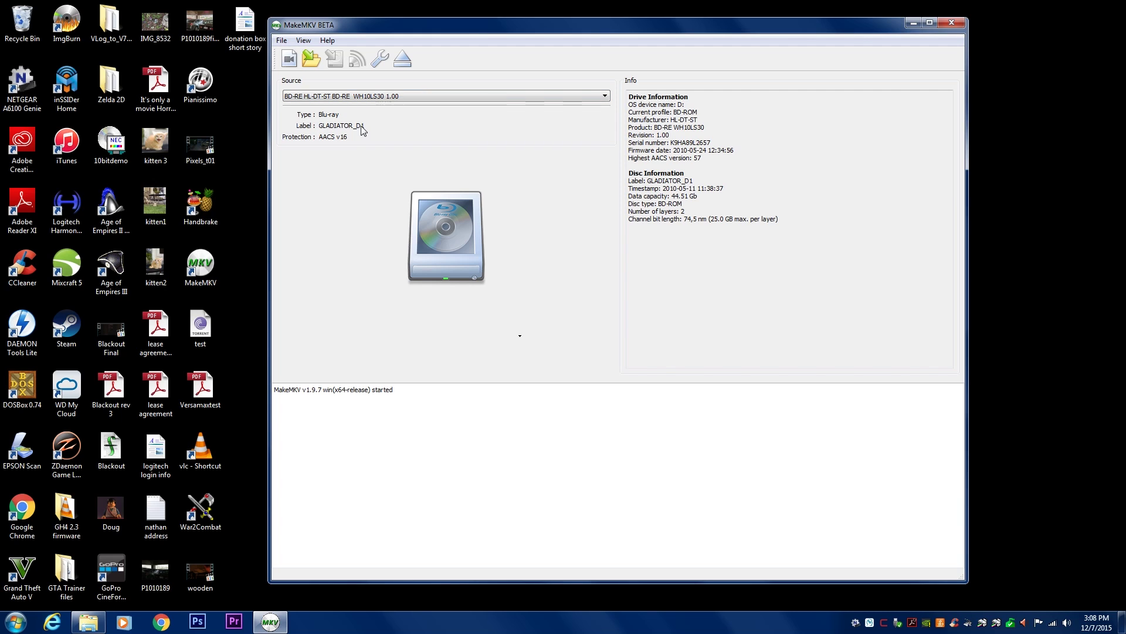
mouse_move(324, 138)
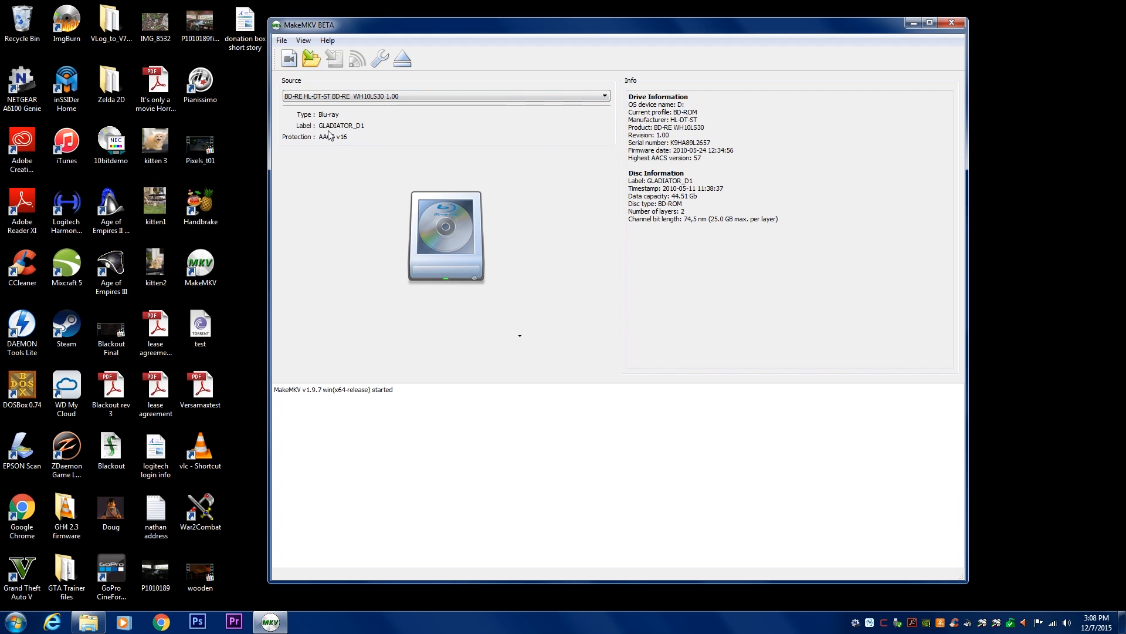
mouse_move(331, 140)
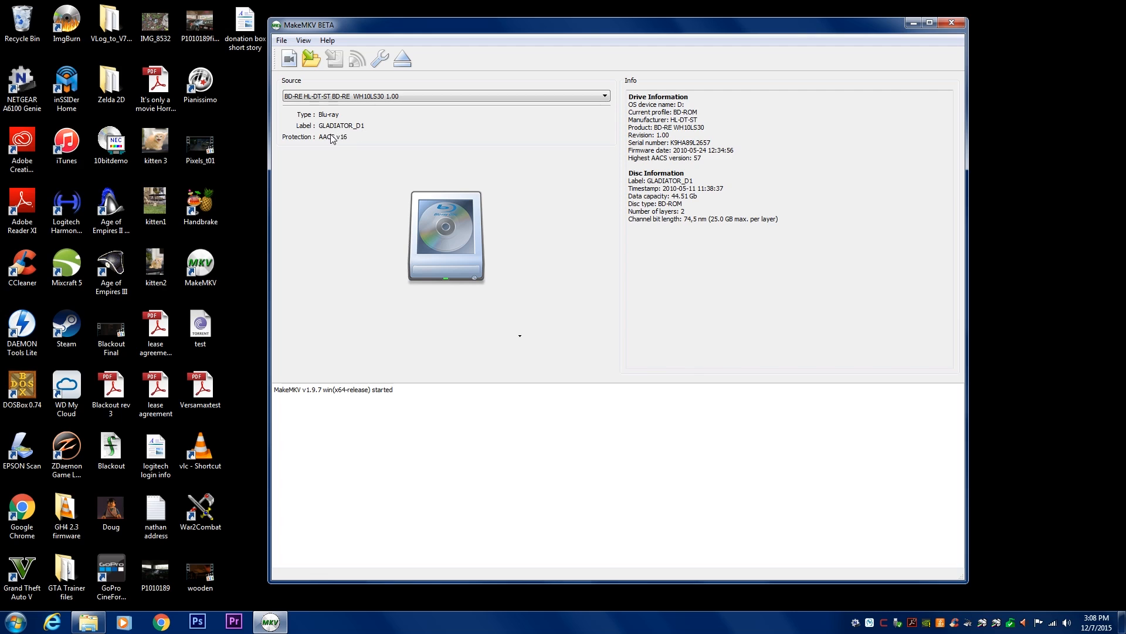
mouse_move(317, 134)
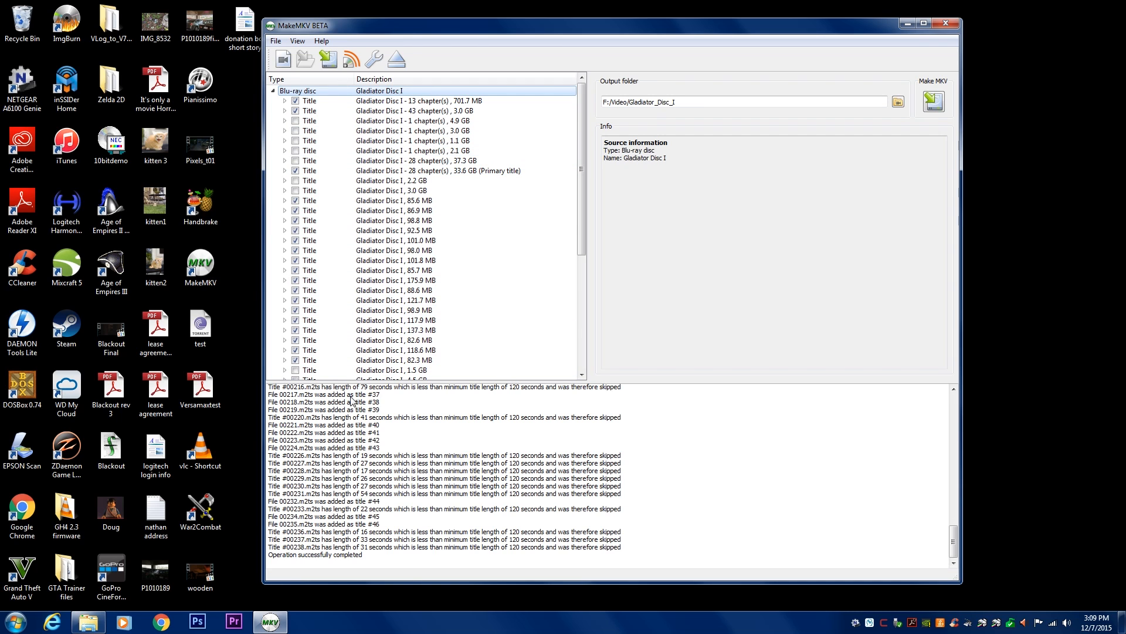
Step: Uncheck the 701.7 MB and 3.0 GB titles and expand the 33.6 GB primary title's tracks
click(924, 21)
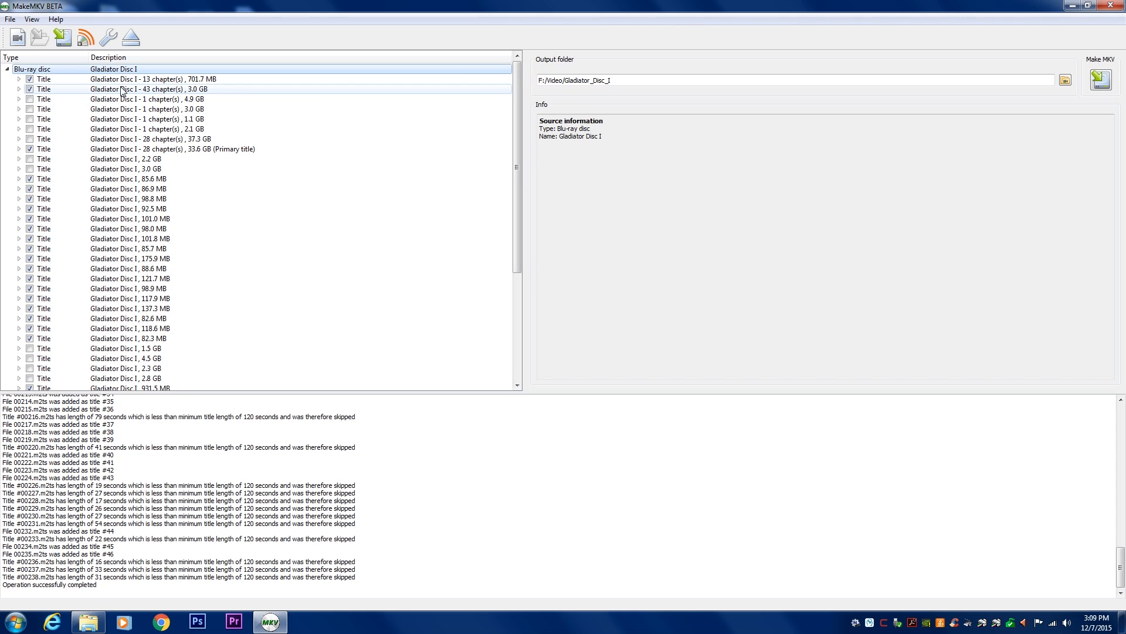
mouse_move(119, 97)
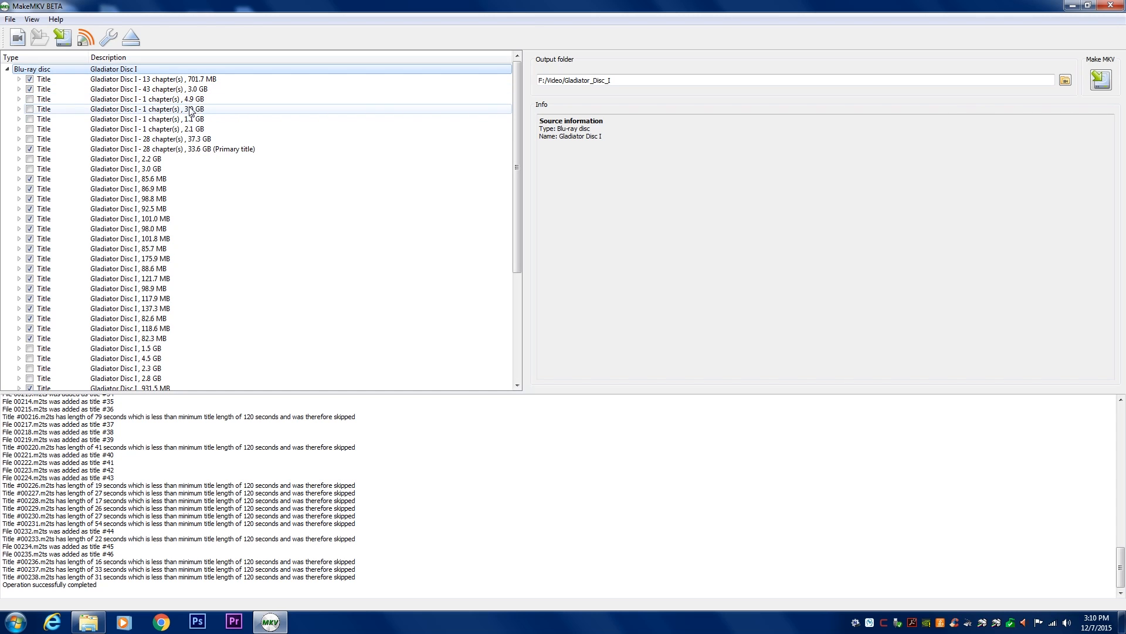
click(189, 131)
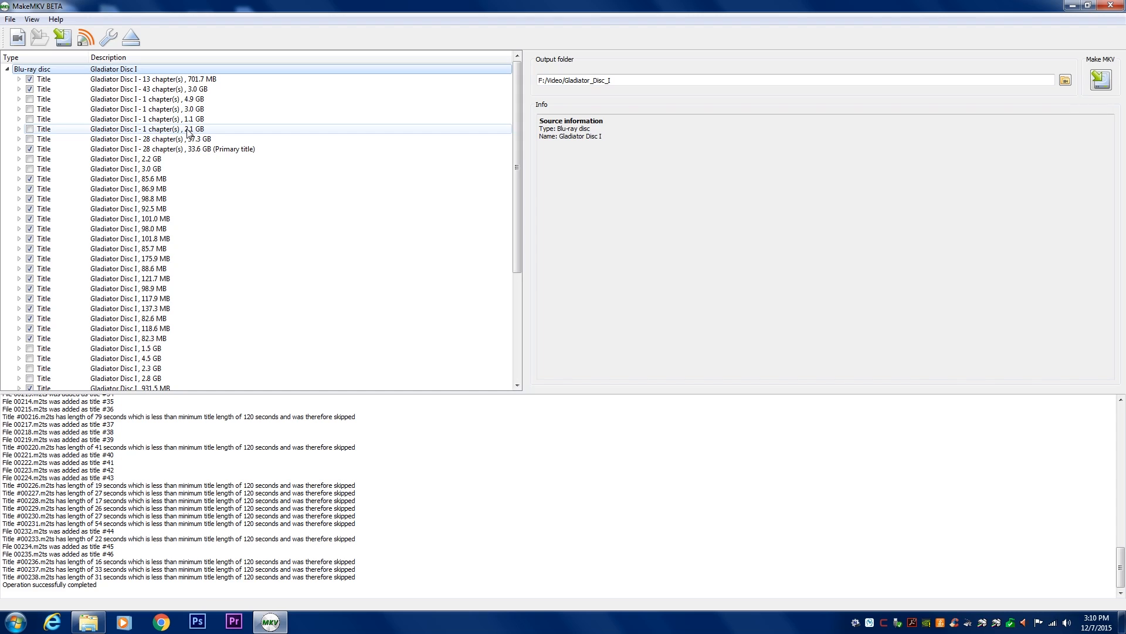
click(33, 82)
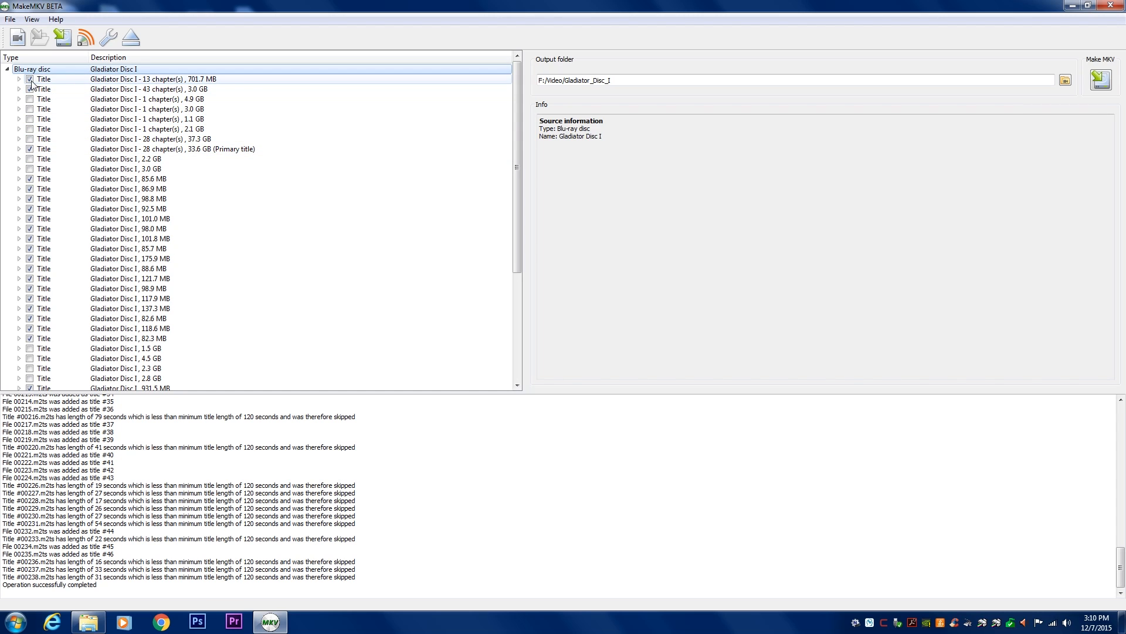
click(31, 80)
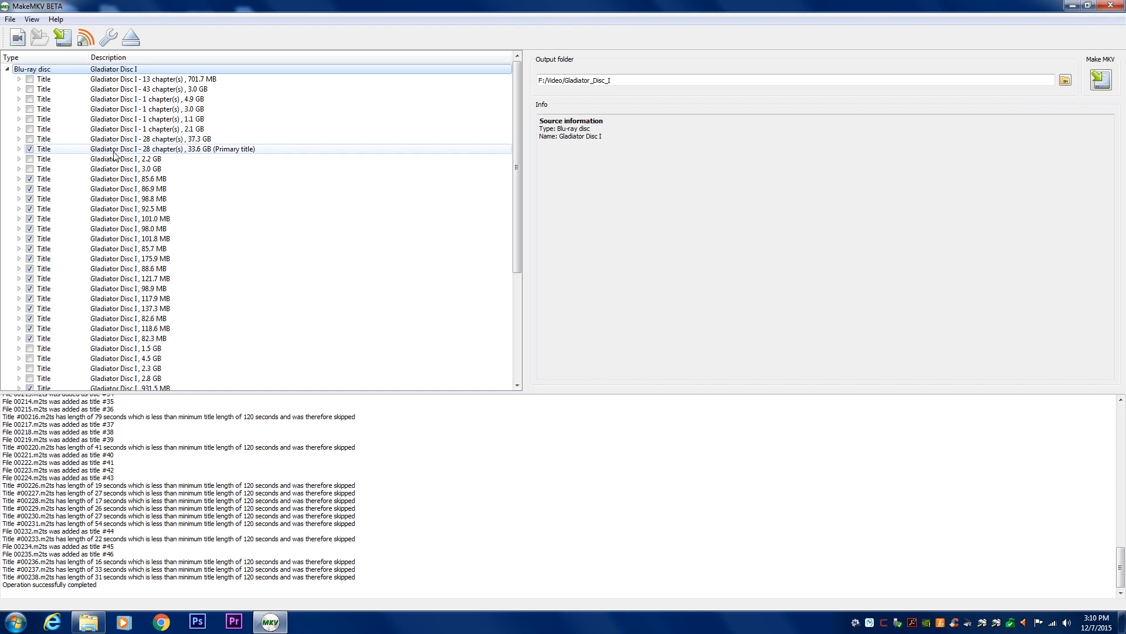
mouse_move(201, 155)
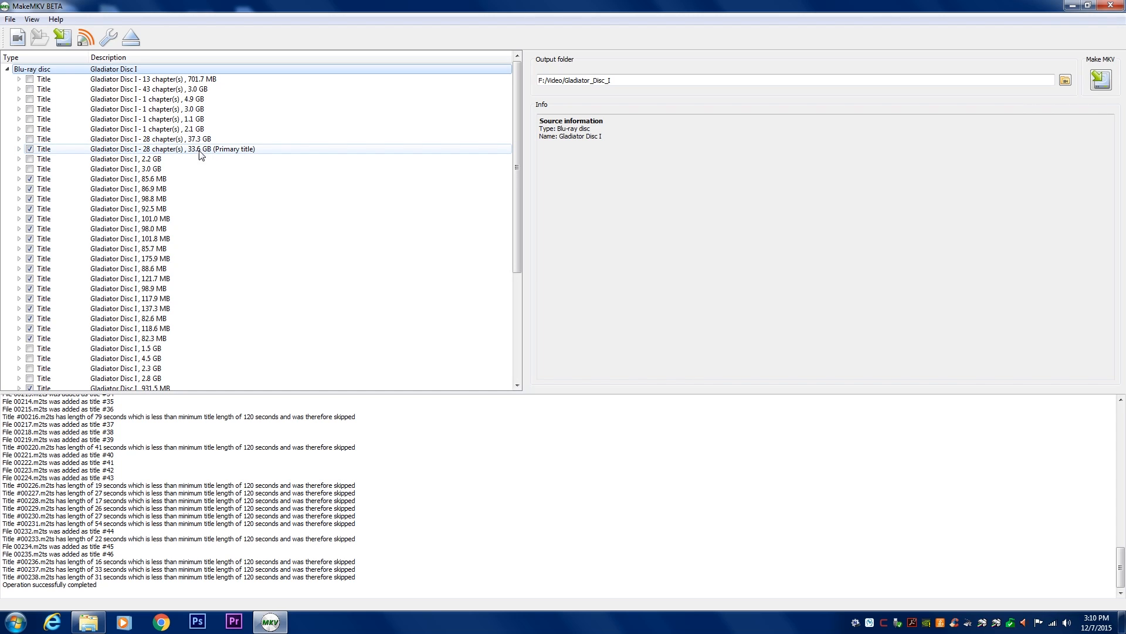
mouse_move(207, 158)
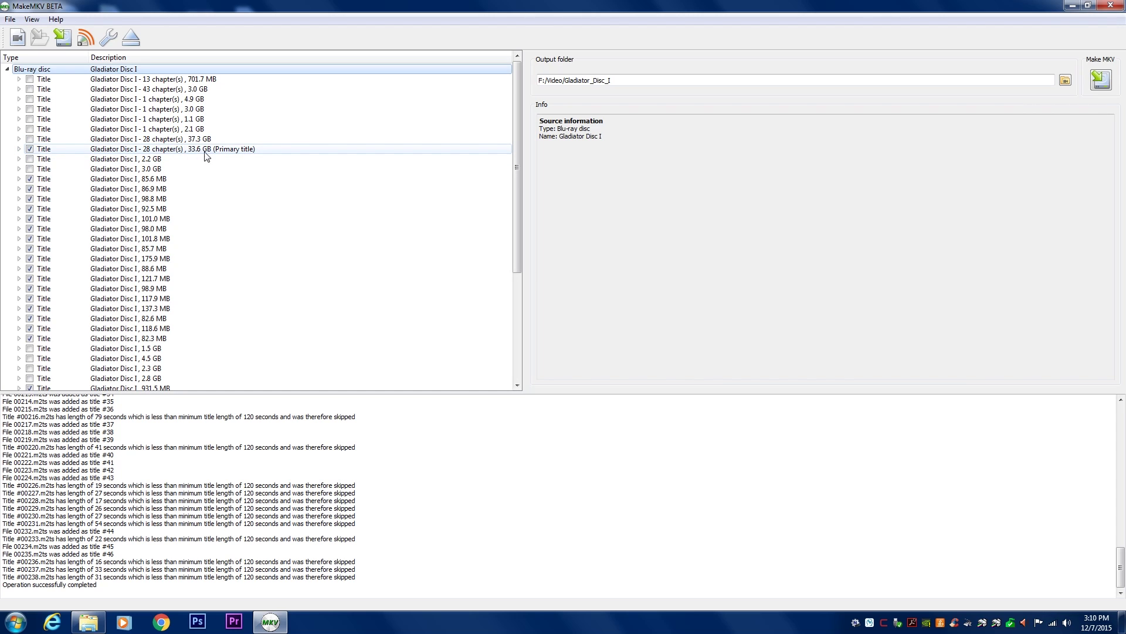
click(22, 149)
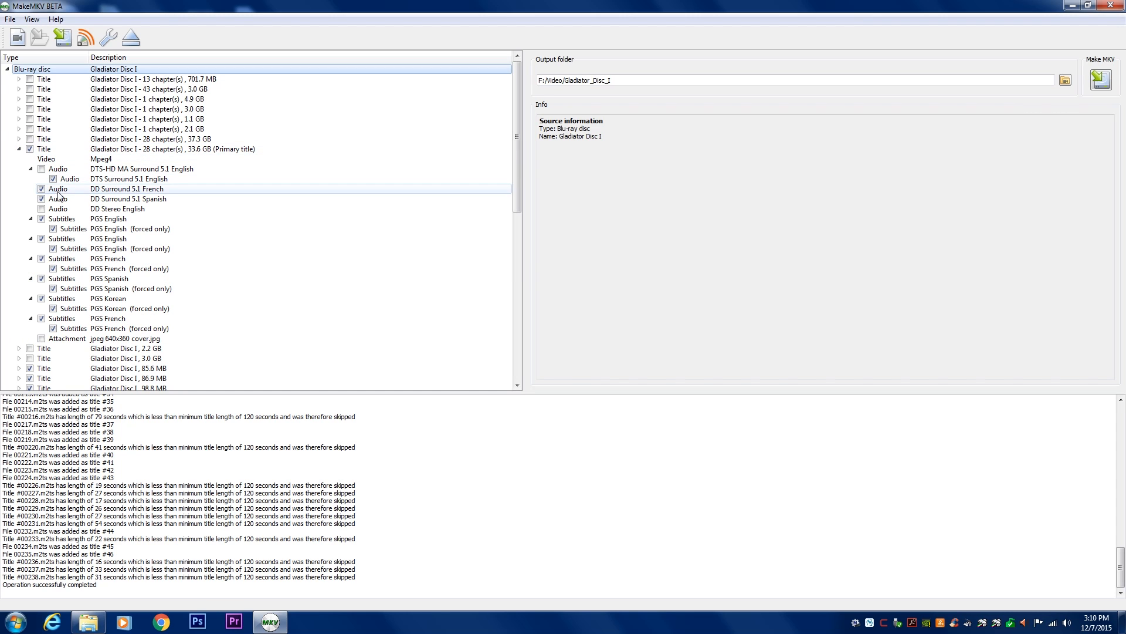
mouse_move(90, 189)
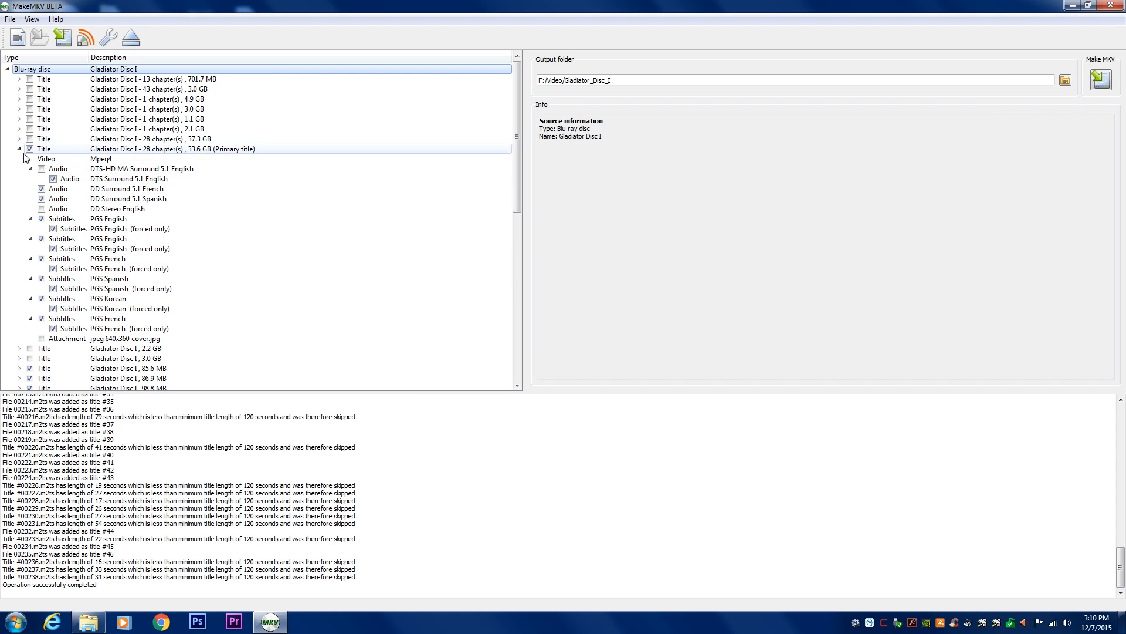
Step: Uncheck the smaller titles below the main feature, leaving only the 28-chapter primary title checked
click(25, 145)
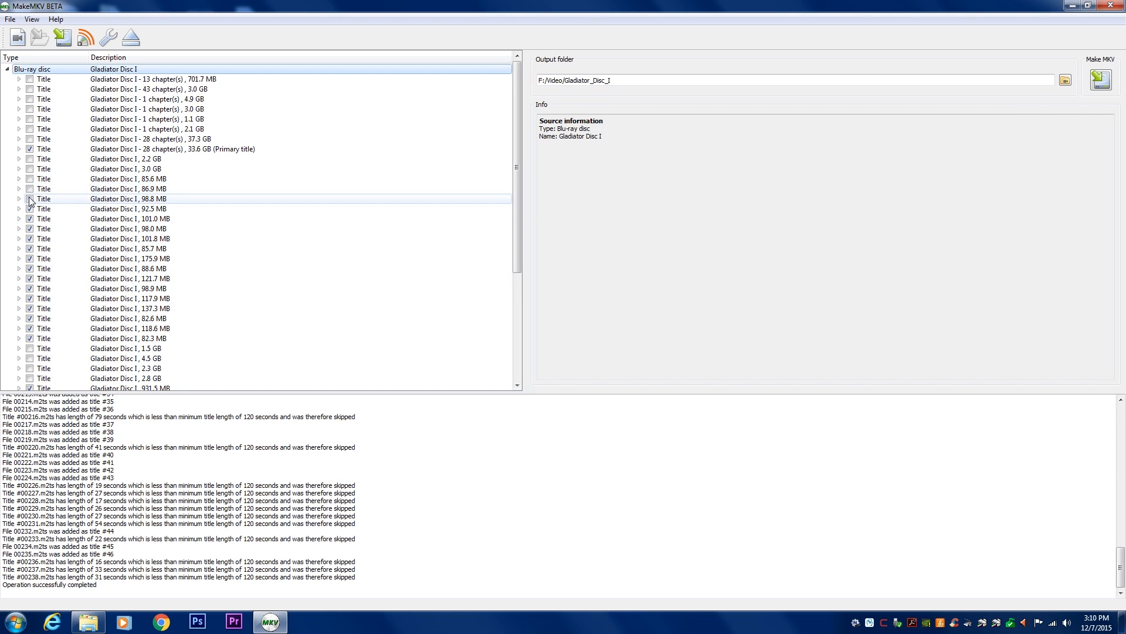
click(30, 228)
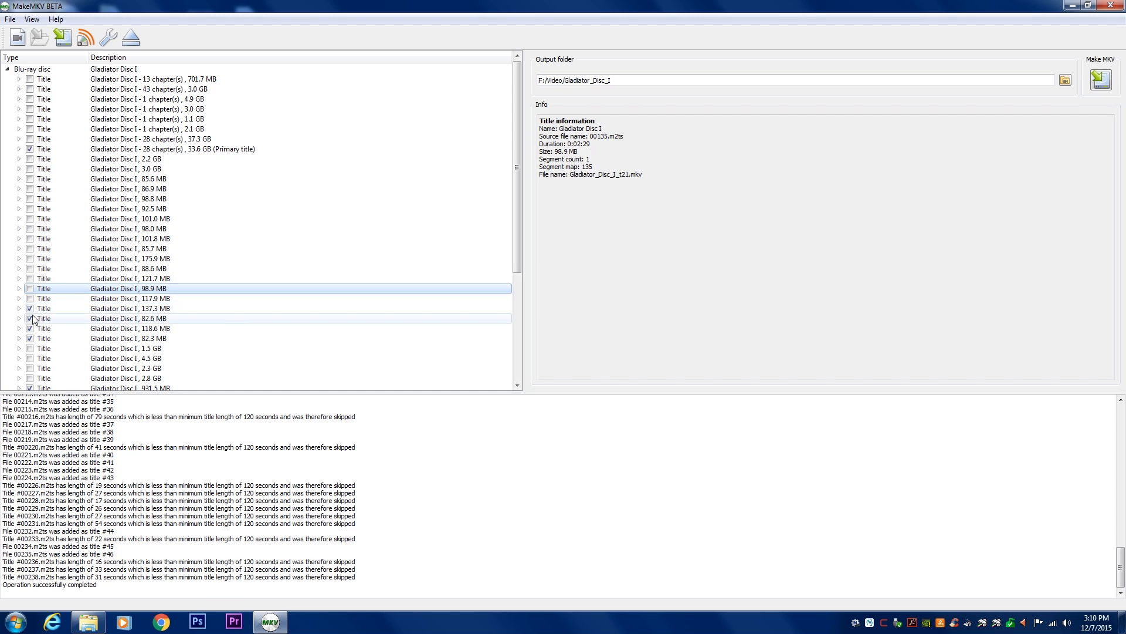
click(31, 318)
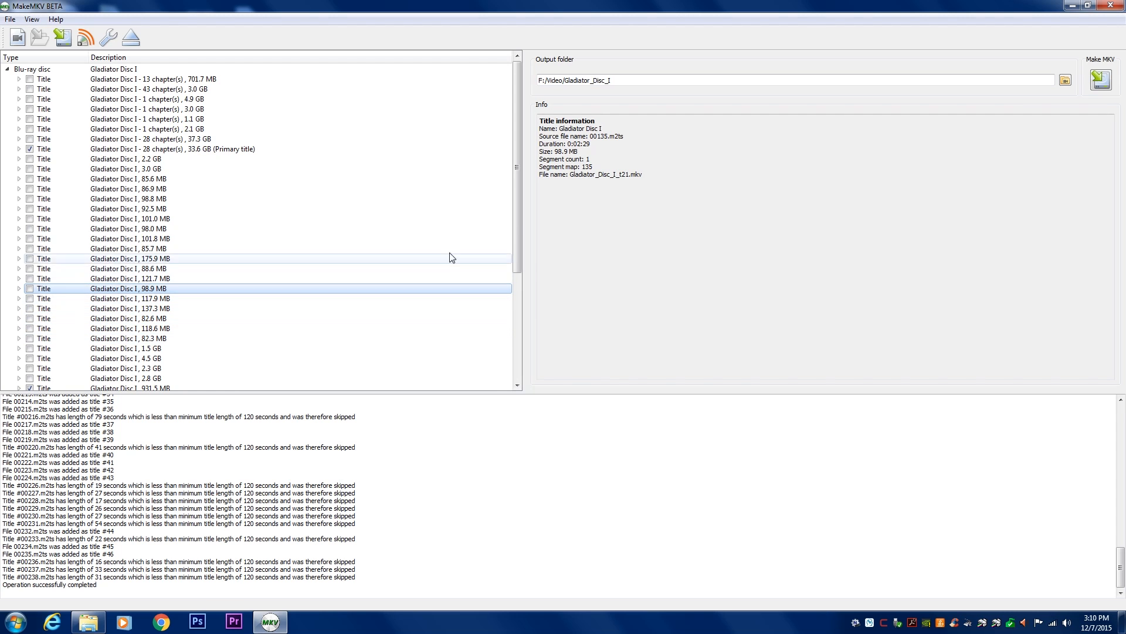
scroll(down, 3)
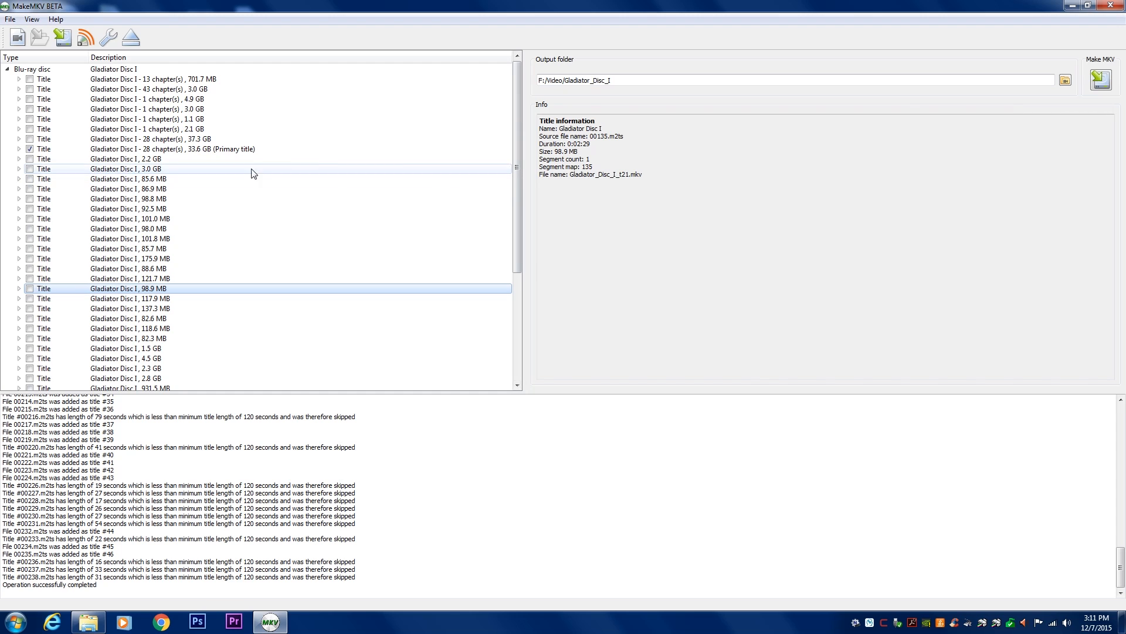
mouse_move(1102, 82)
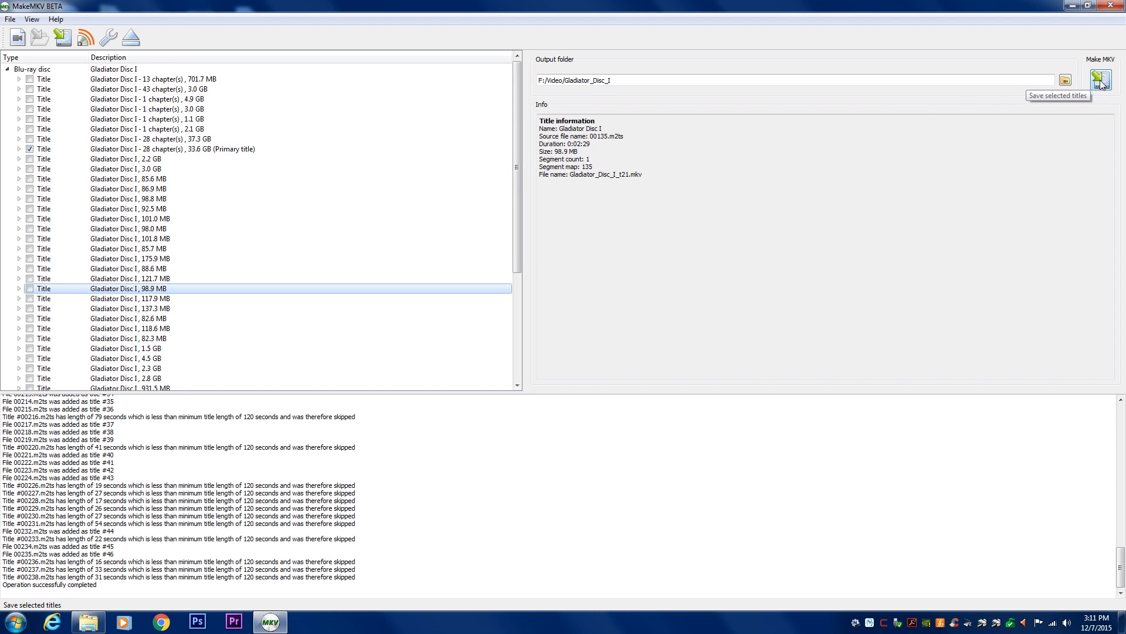
Step: Rip the primary title to MKV into F:/Video/Gladiator_Disc_I, creating the folder when asked
click(1101, 80)
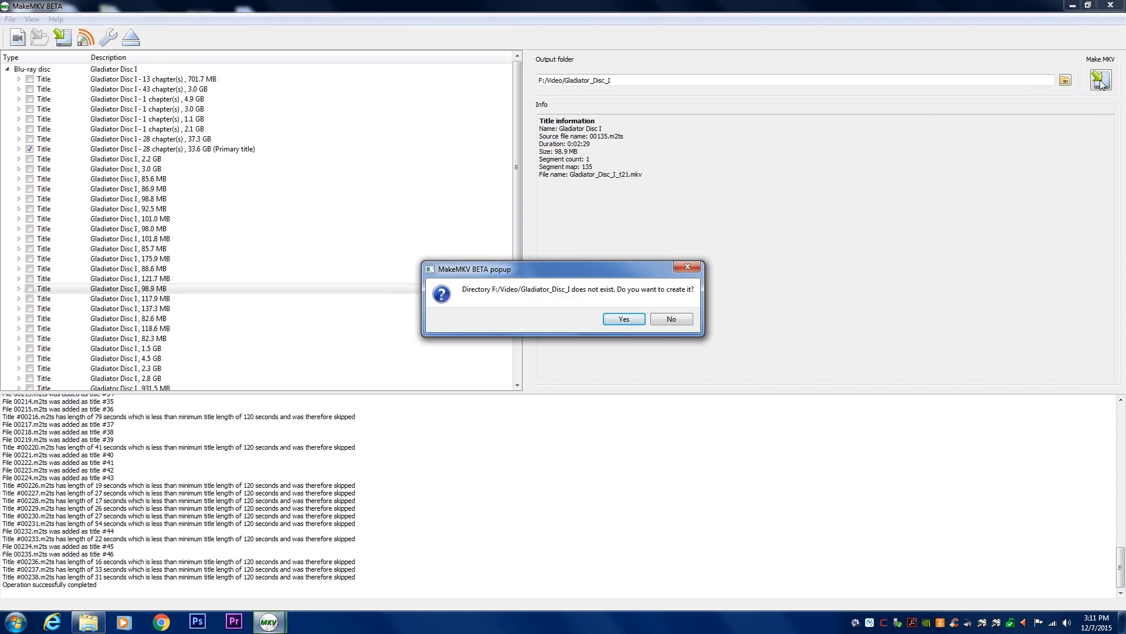
click(624, 320)
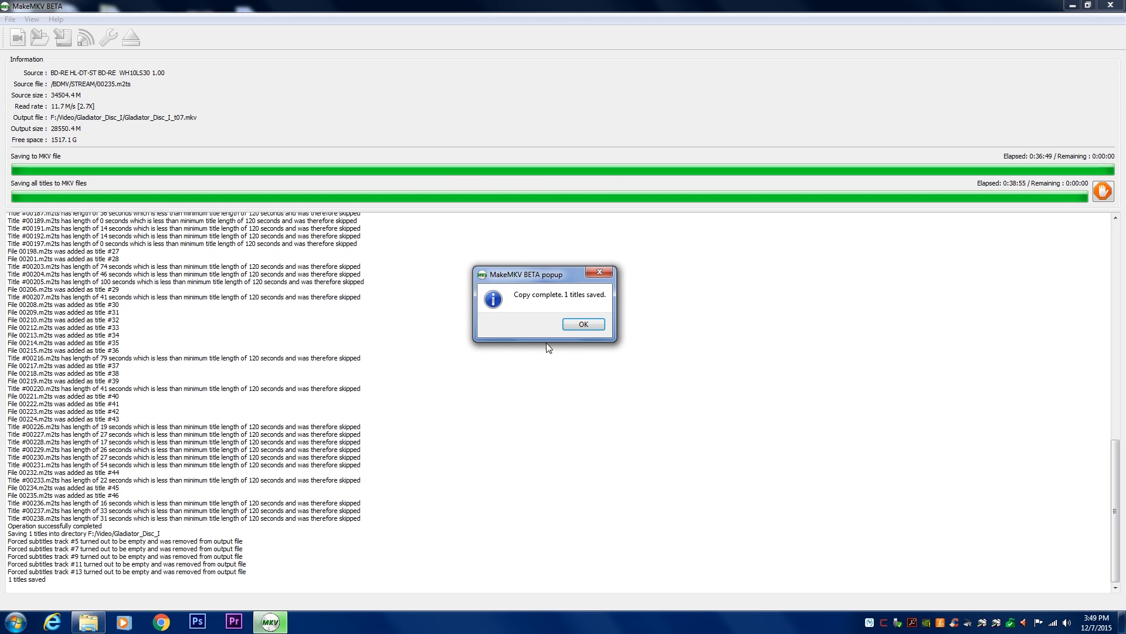
click(585, 324)
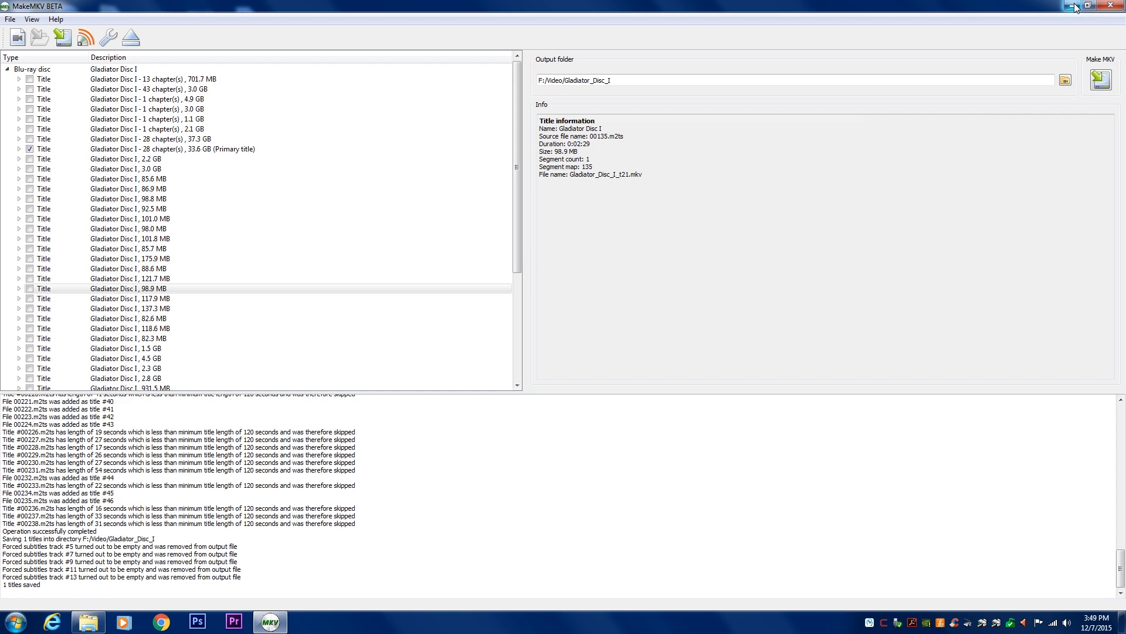
Step: Minimize MakeMKV to reveal the Gladiator_Disc_I folder with the saved MKV
click(1114, 5)
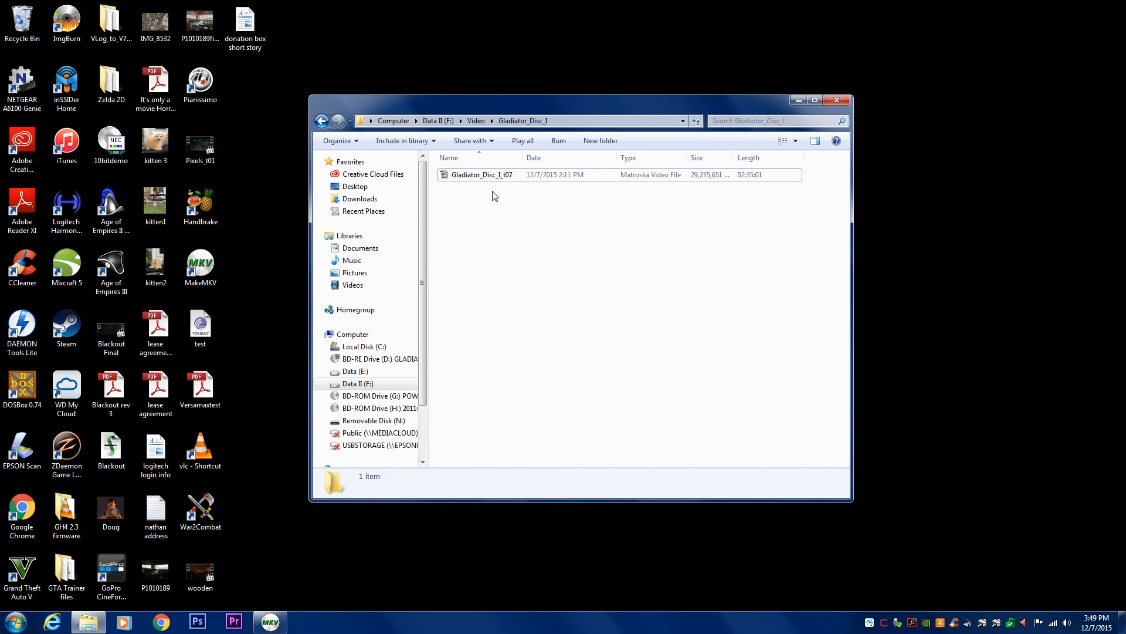
click(482, 174)
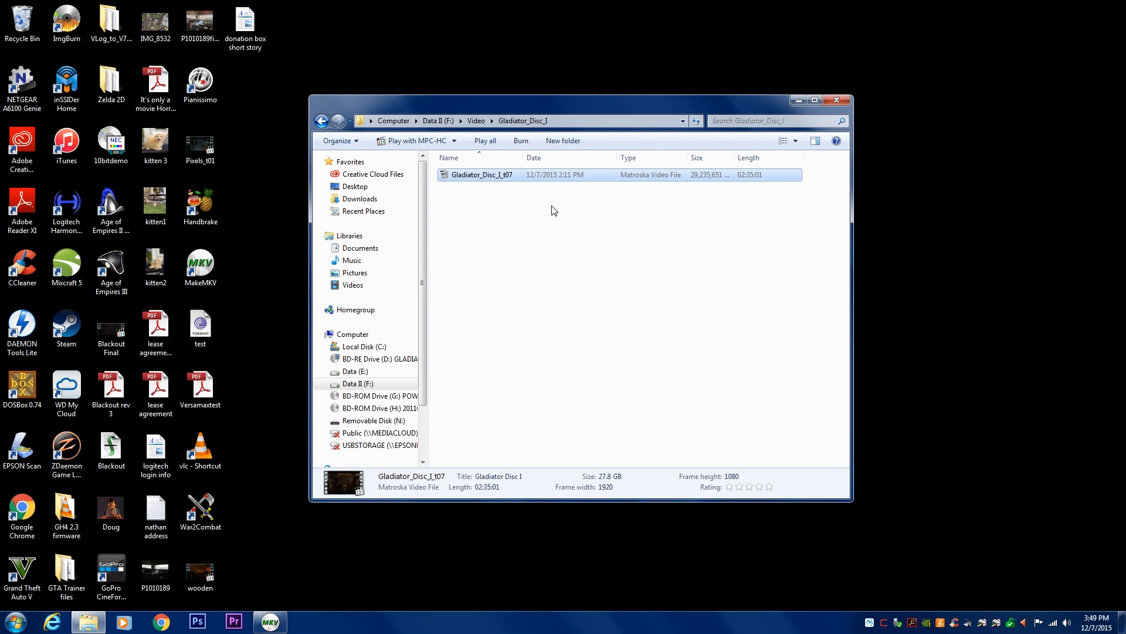
mouse_move(474, 186)
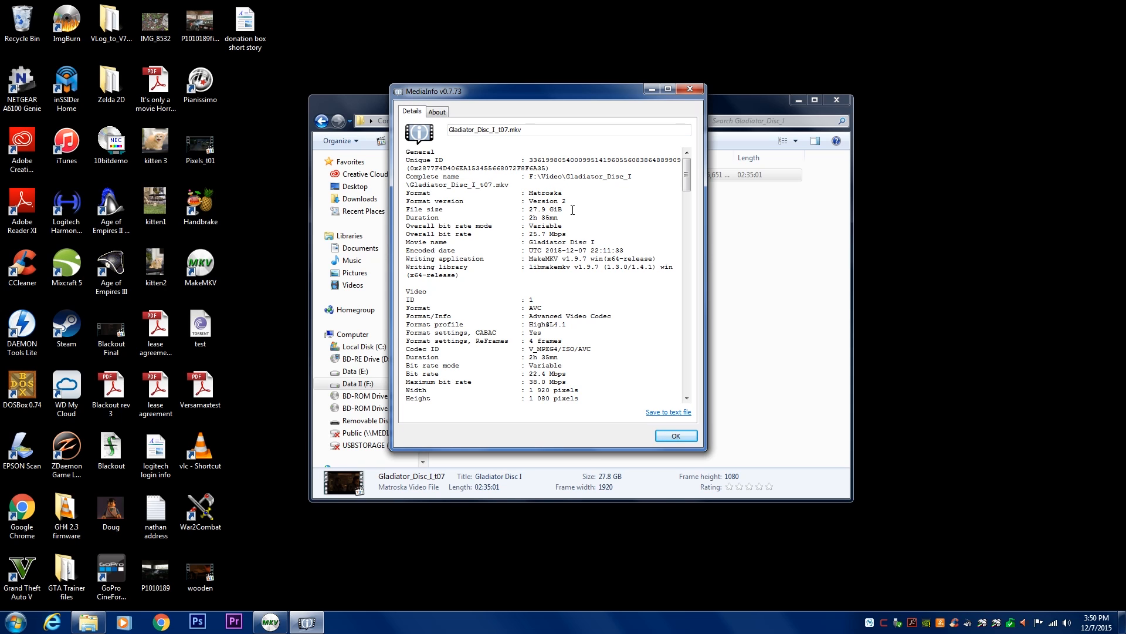
mouse_move(561, 334)
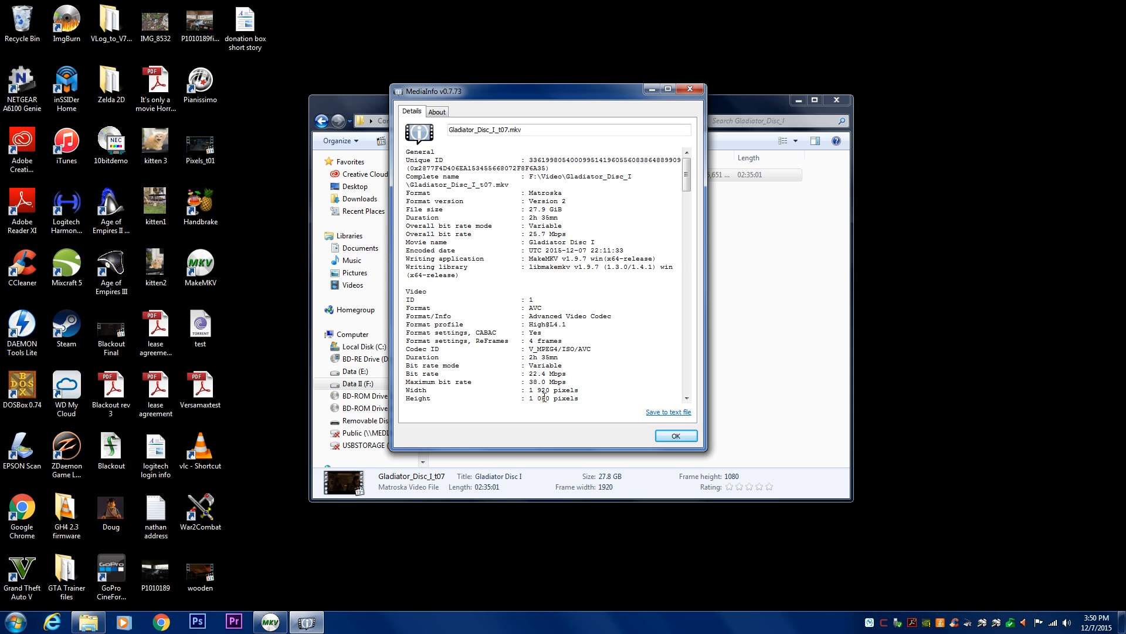
mouse_move(547, 104)
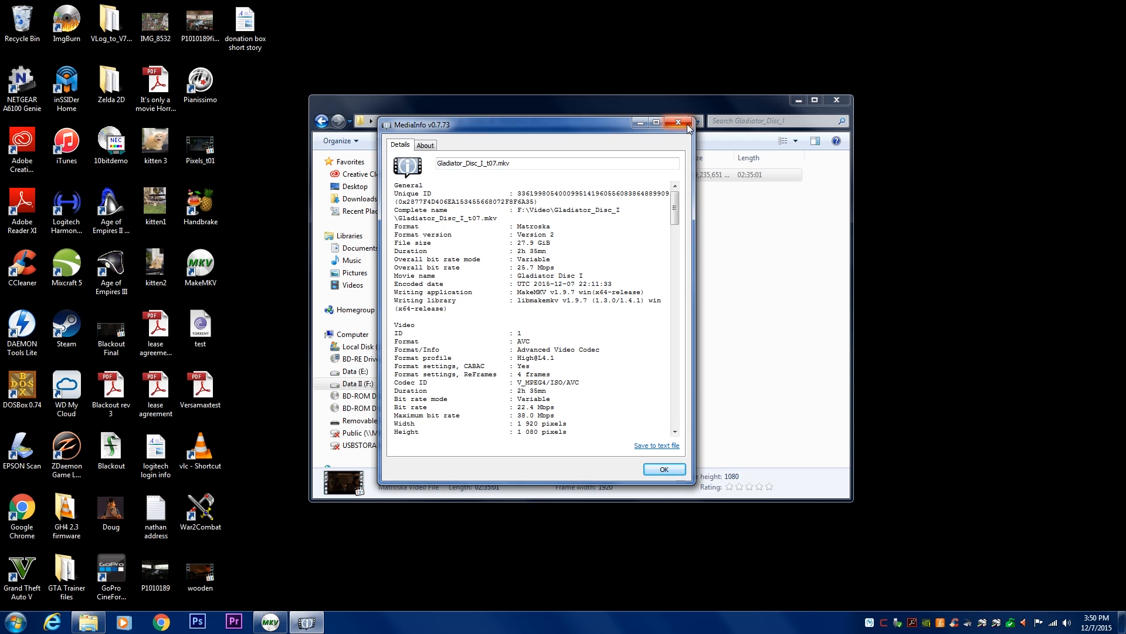
mouse_move(678, 123)
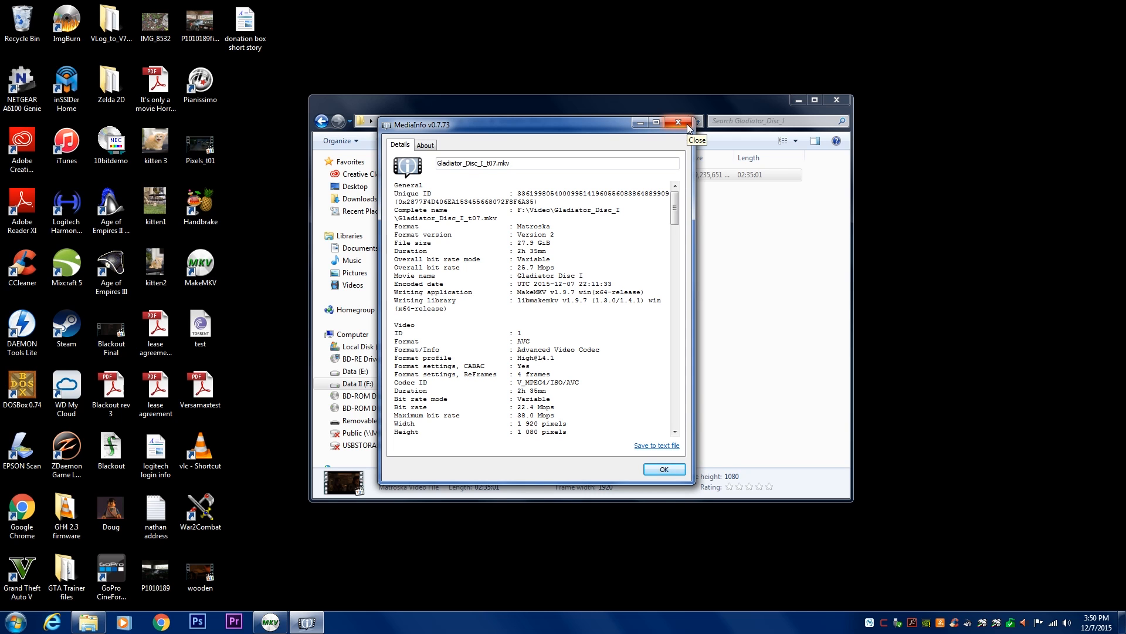
click(678, 122)
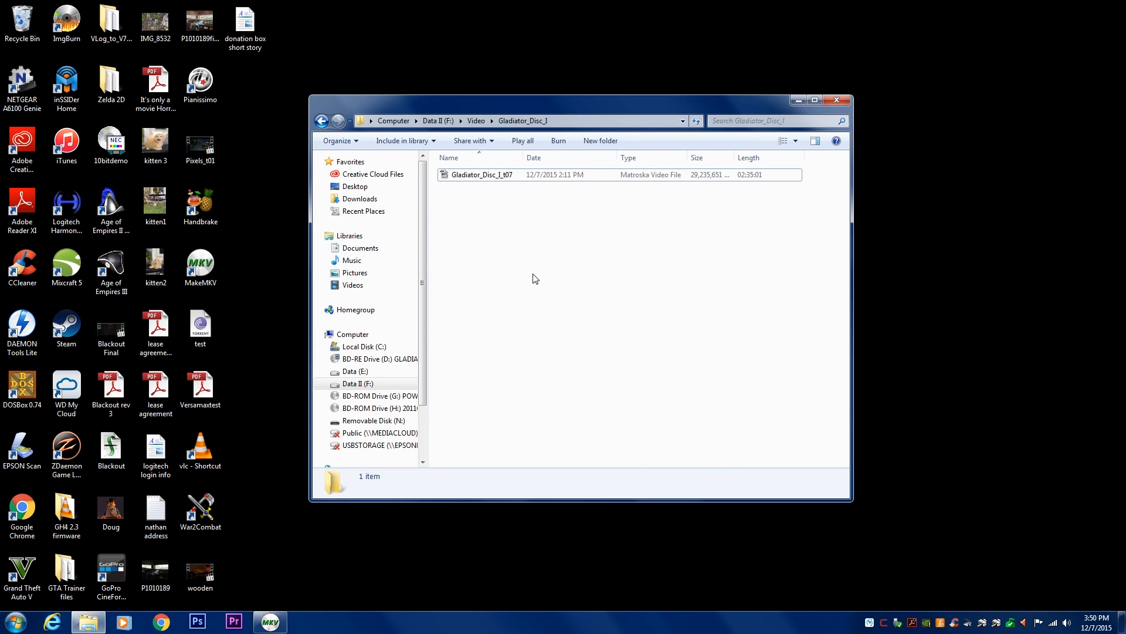
mouse_move(244, 273)
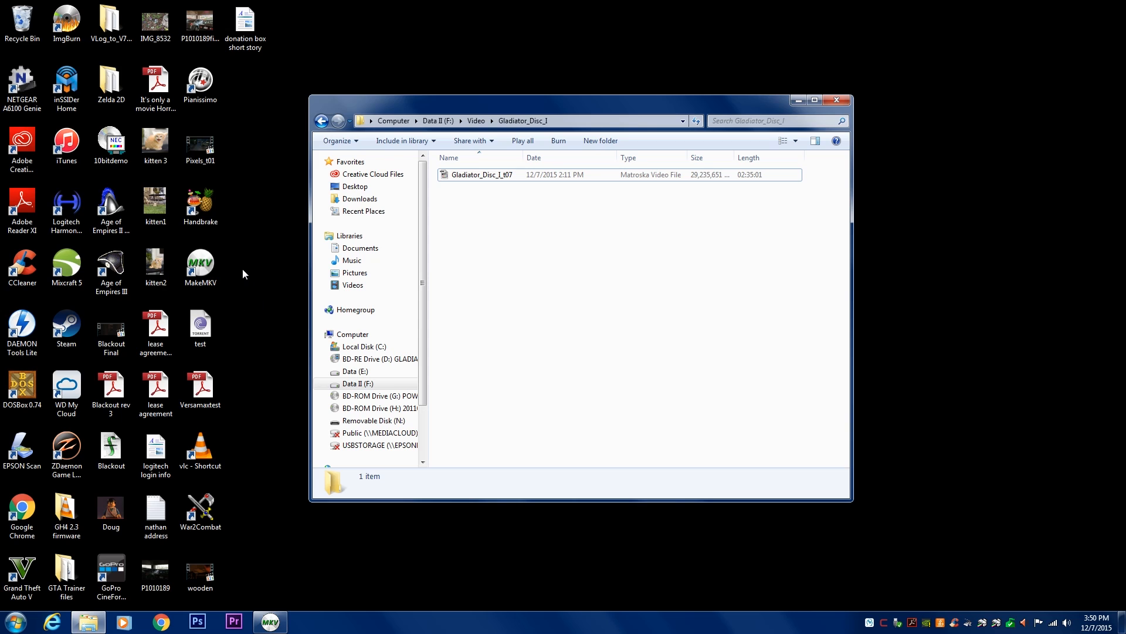
Step: Launch HandBrake from its desktop shortcut and reposition its window
click(200, 201)
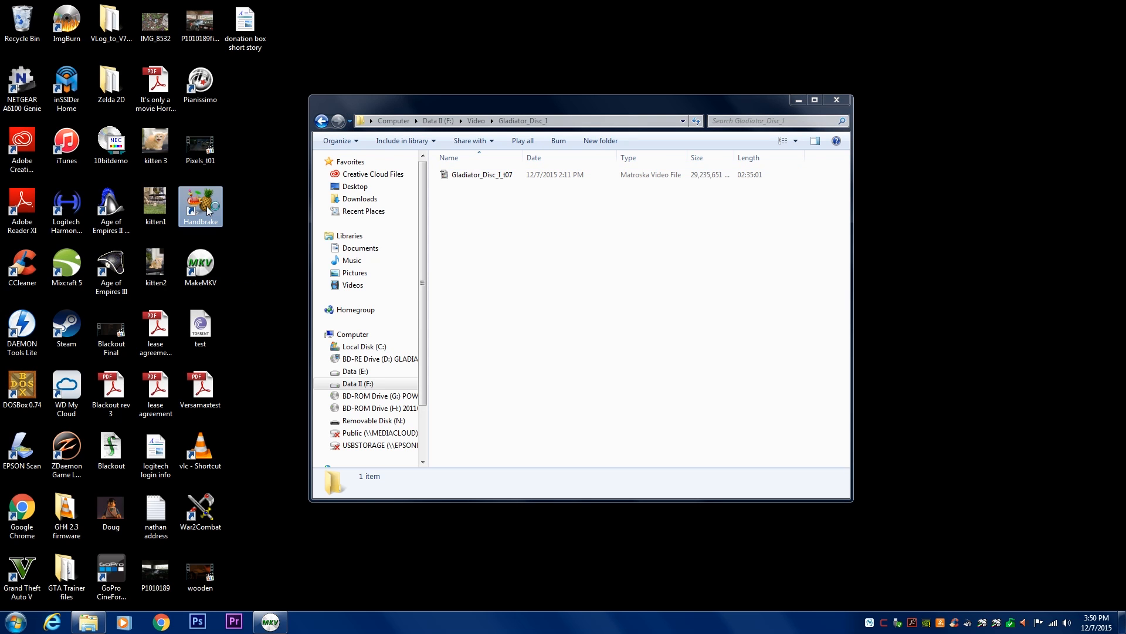
double_click(199, 202)
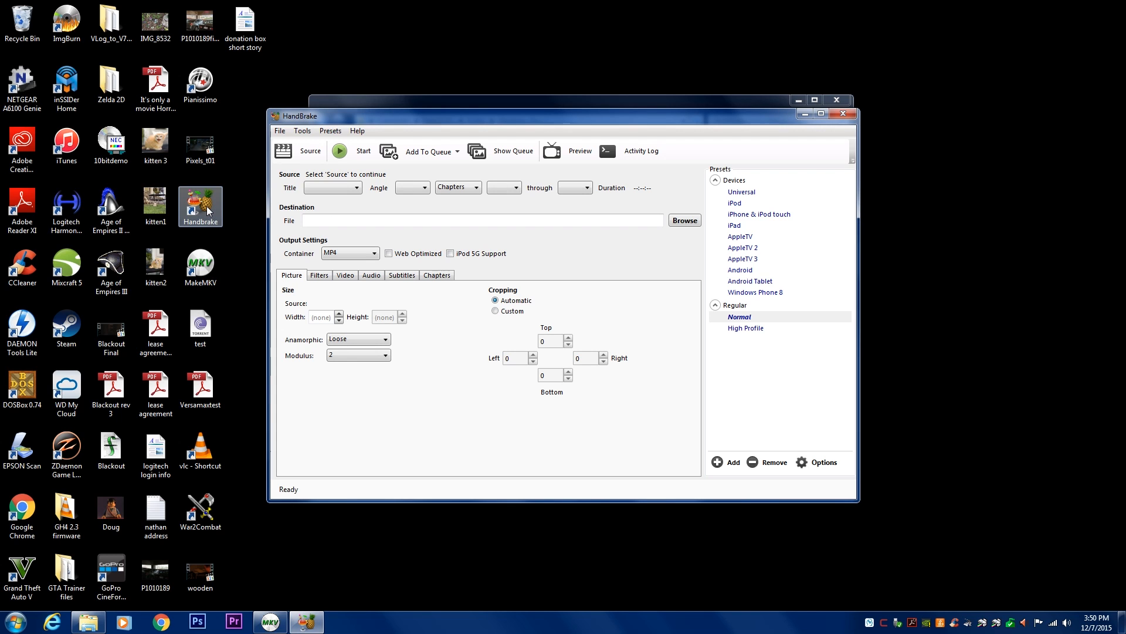
drag(561, 99, 582, 115)
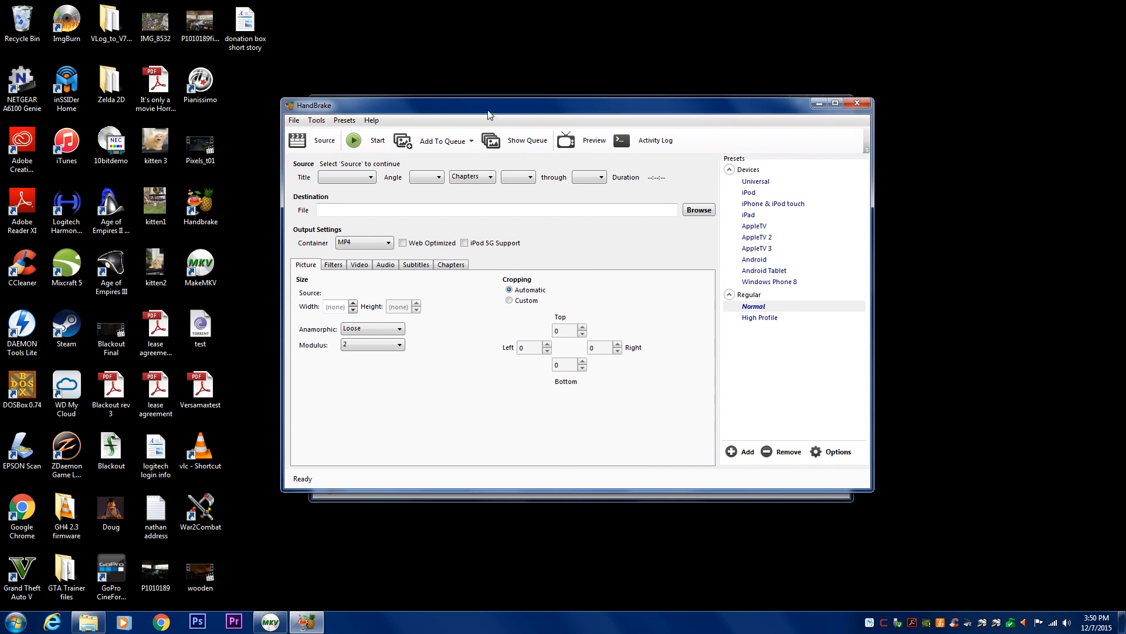
mouse_move(310, 146)
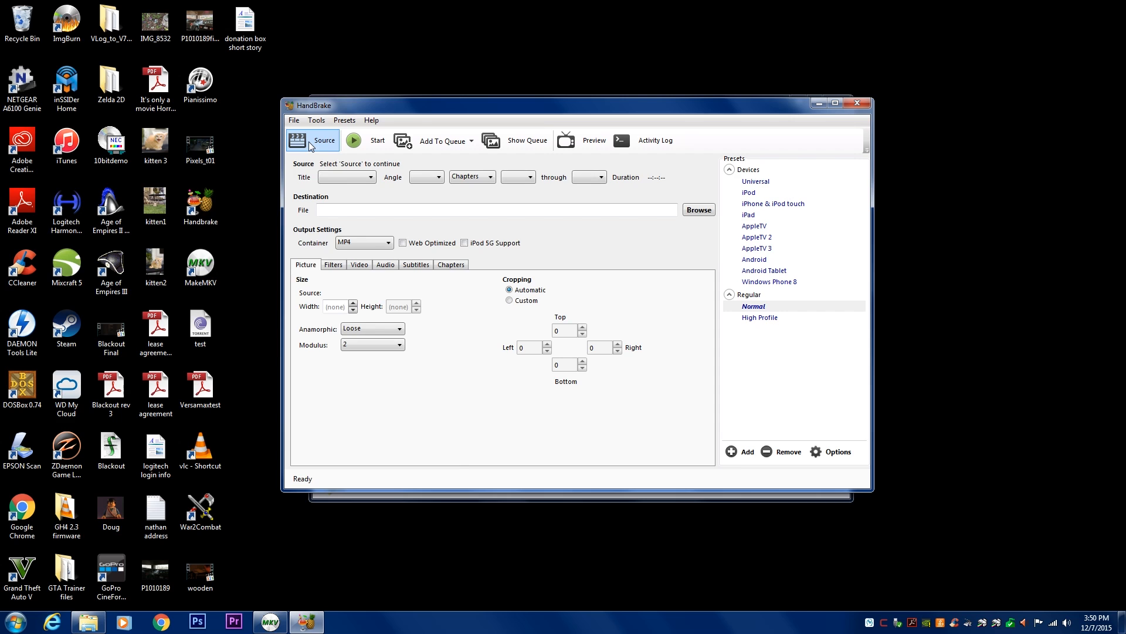
Step: Load Gladiator_Disc_I_t07.mkv from the Gladiator_Disc_I folder as the source file
click(312, 141)
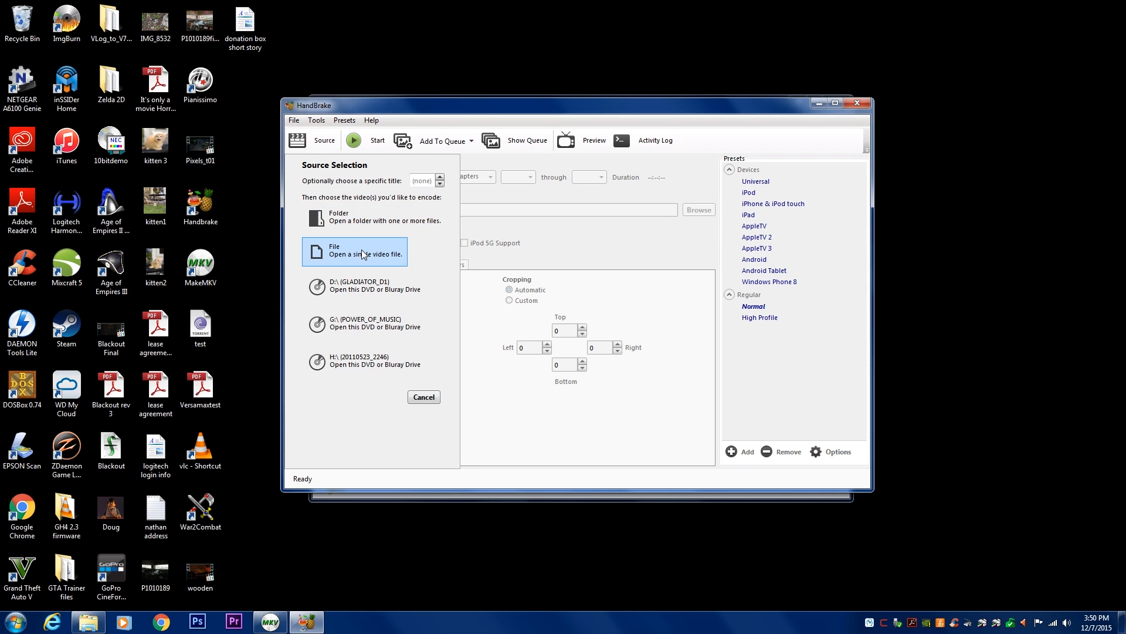
click(355, 251)
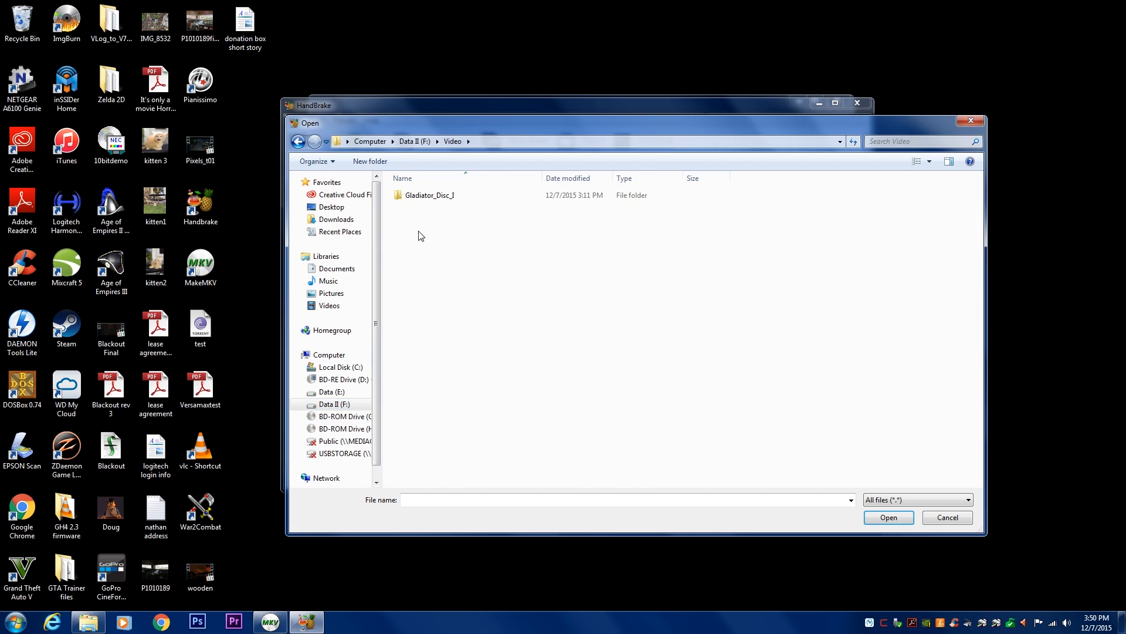
double_click(429, 195)
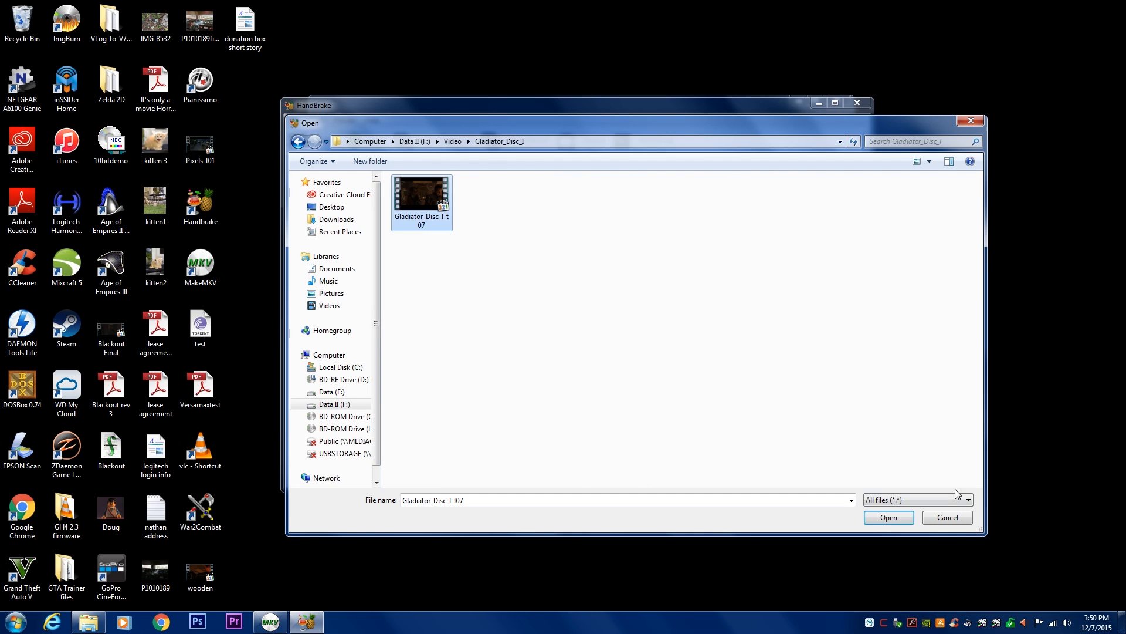
click(889, 516)
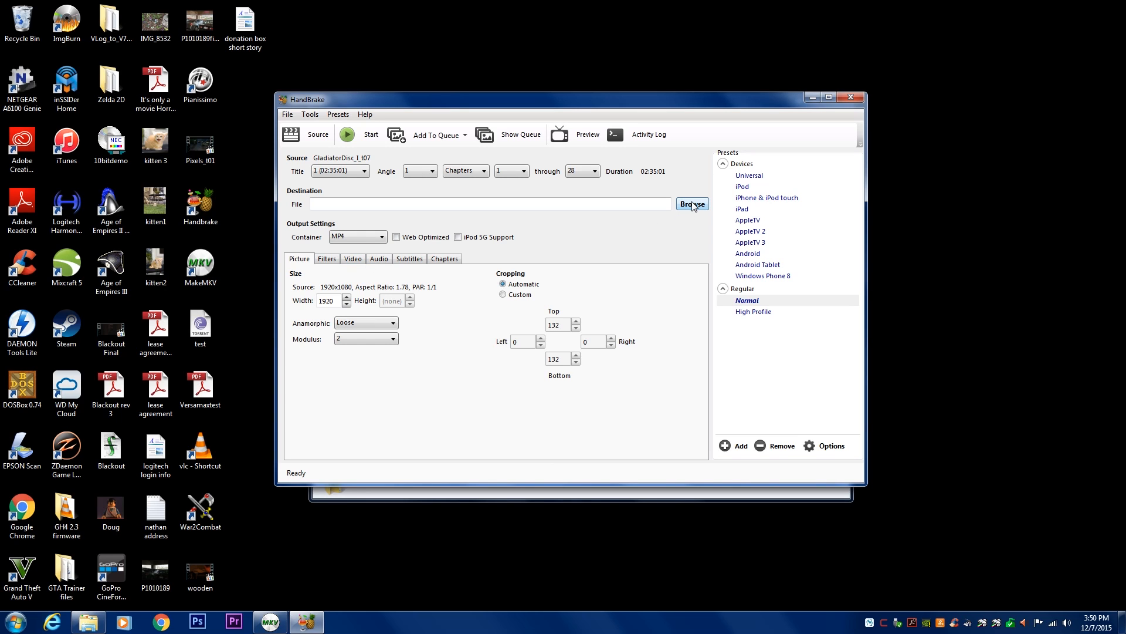
Step: Set the destination to Gladiator.mkv with mkv file type in the Gladiator_Disc_I folder
click(692, 205)
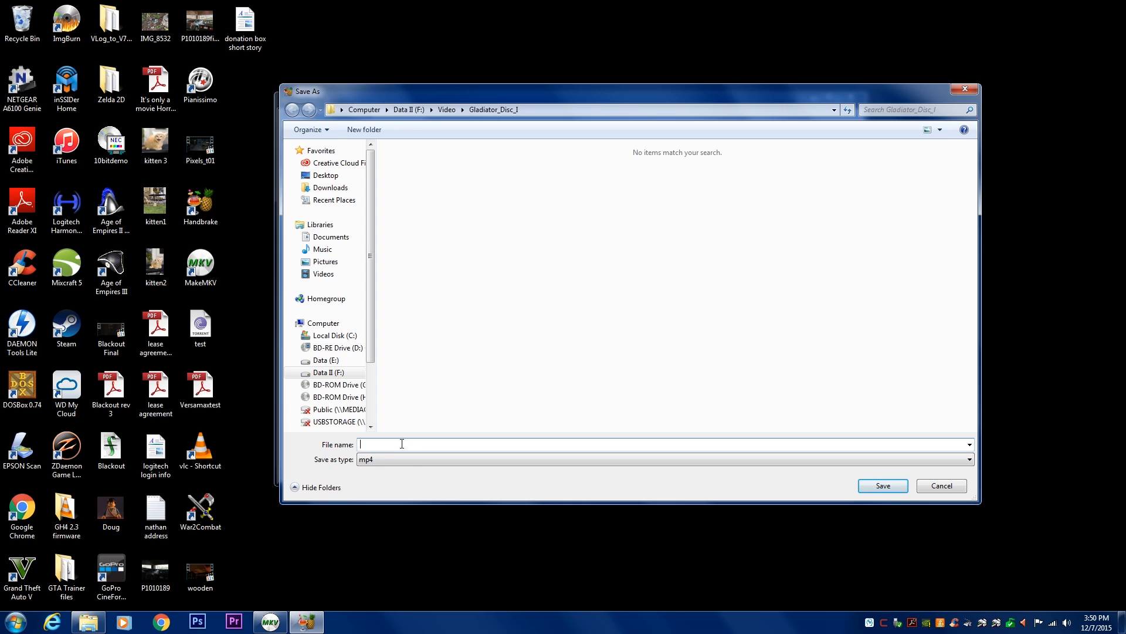
text(Gladiator)
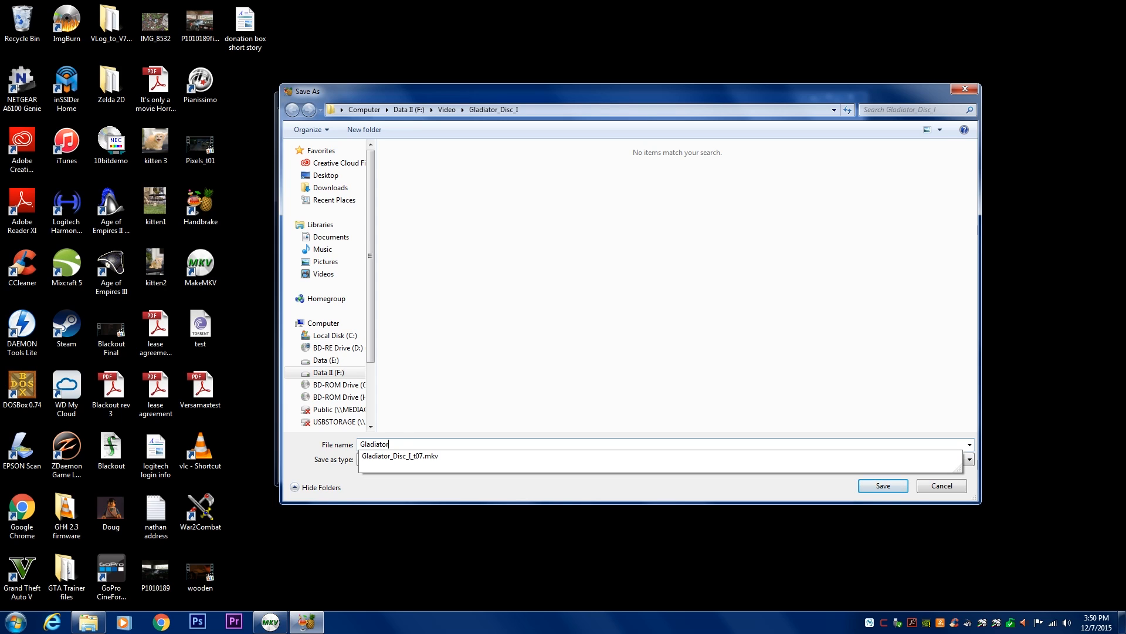
click(970, 459)
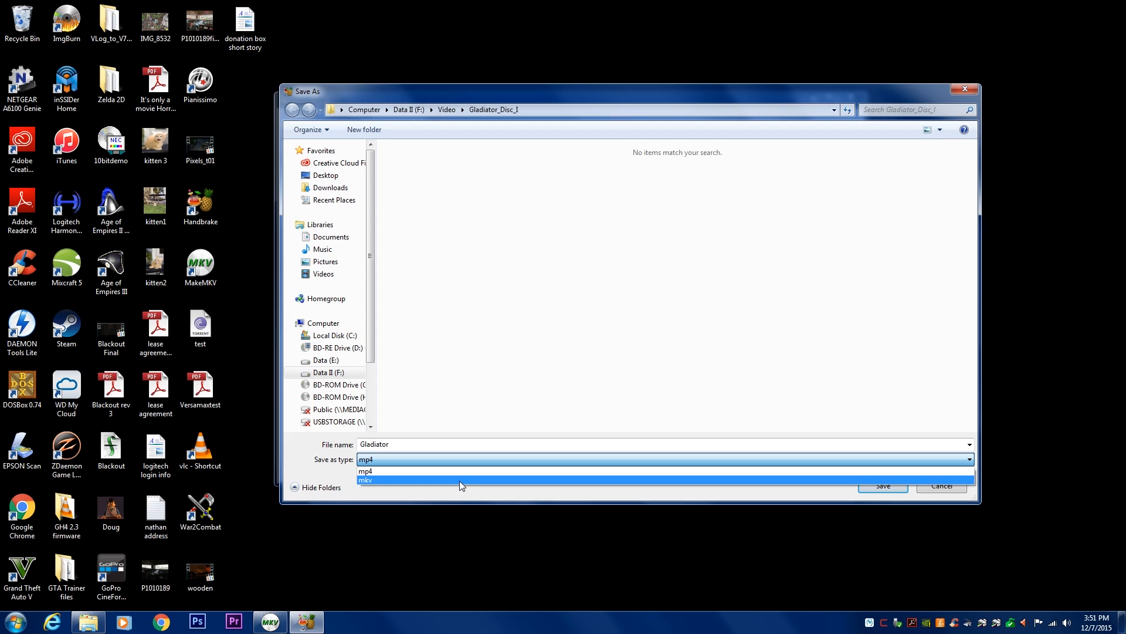
mouse_move(457, 482)
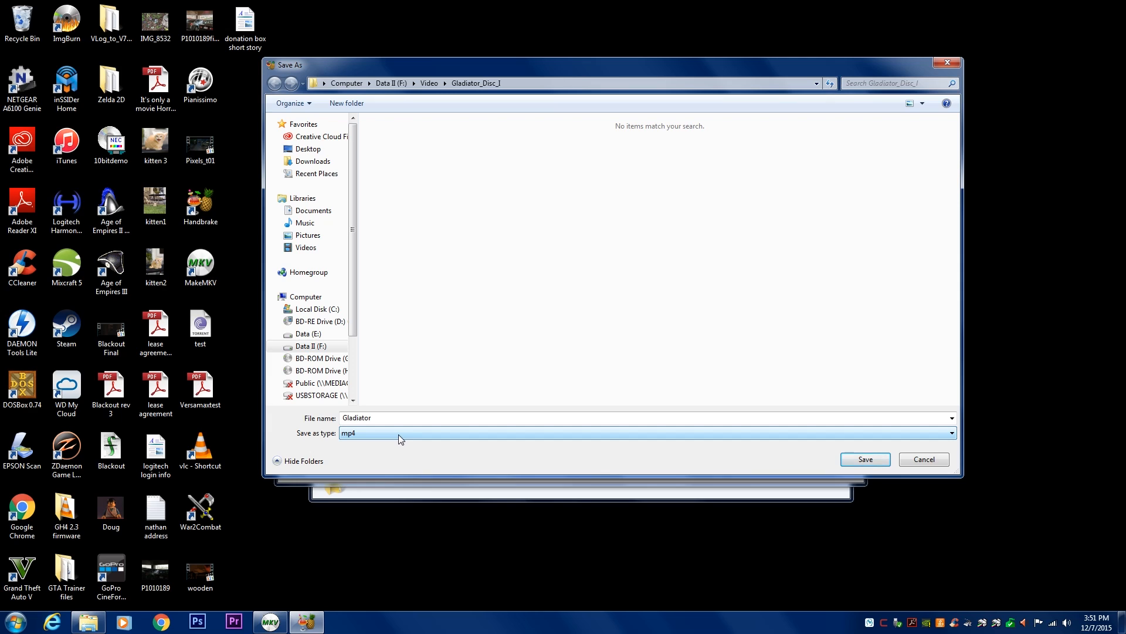
mouse_move(394, 439)
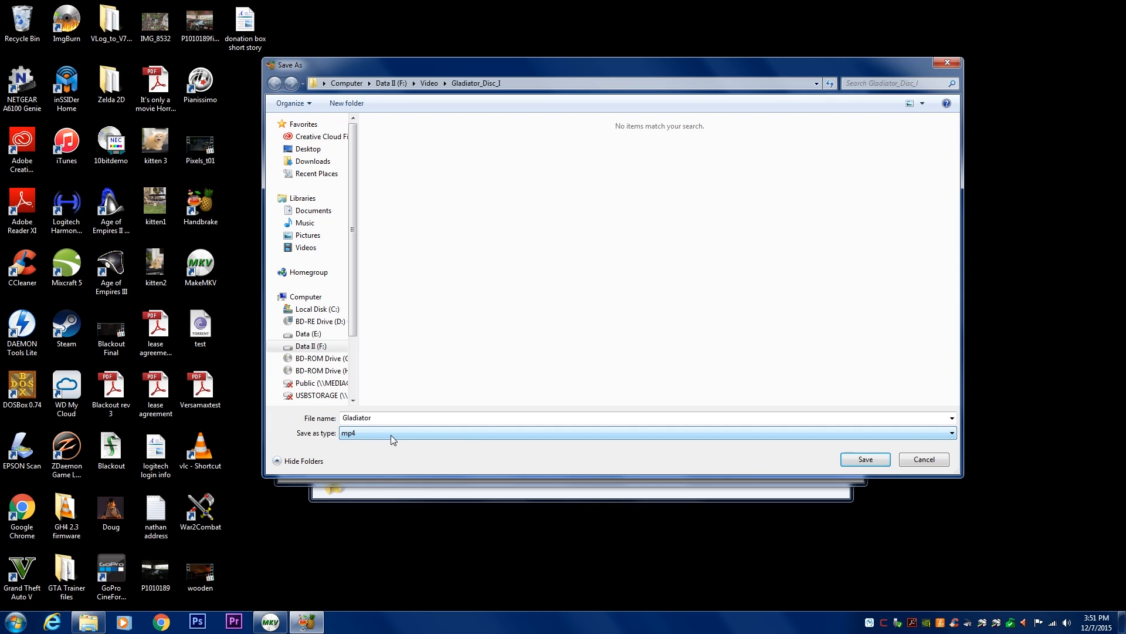
click(951, 433)
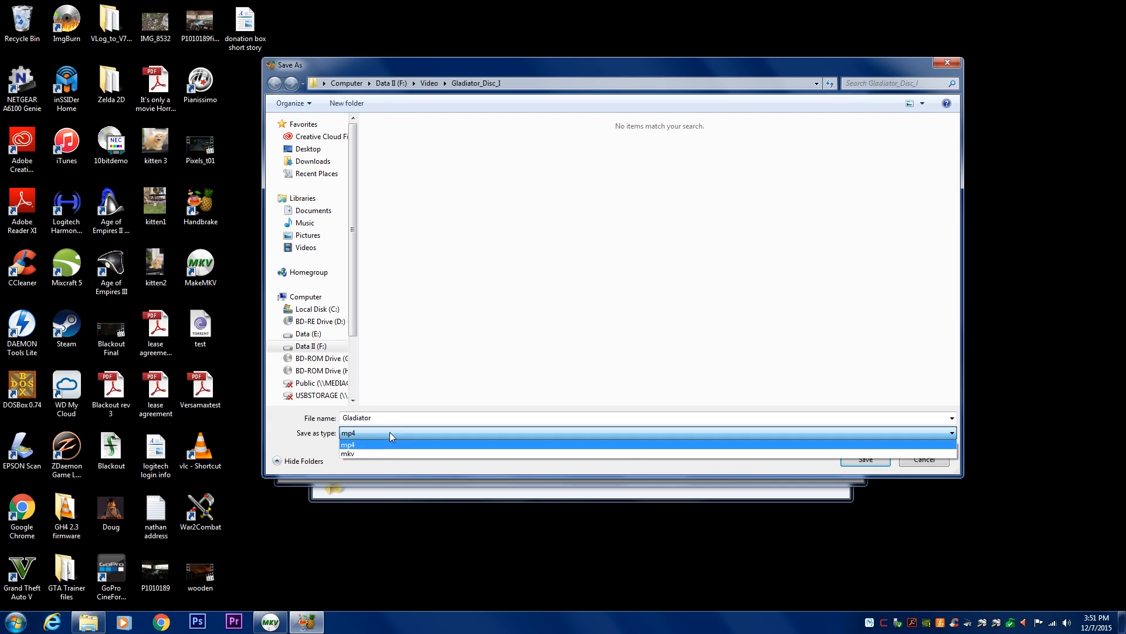
click(348, 453)
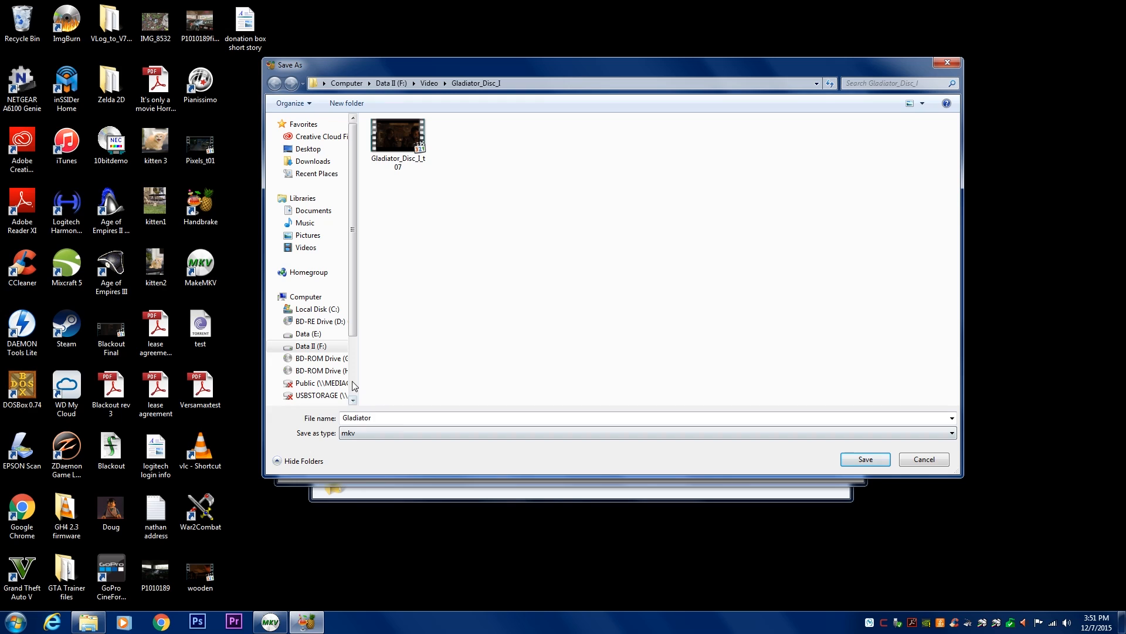
mouse_move(357, 375)
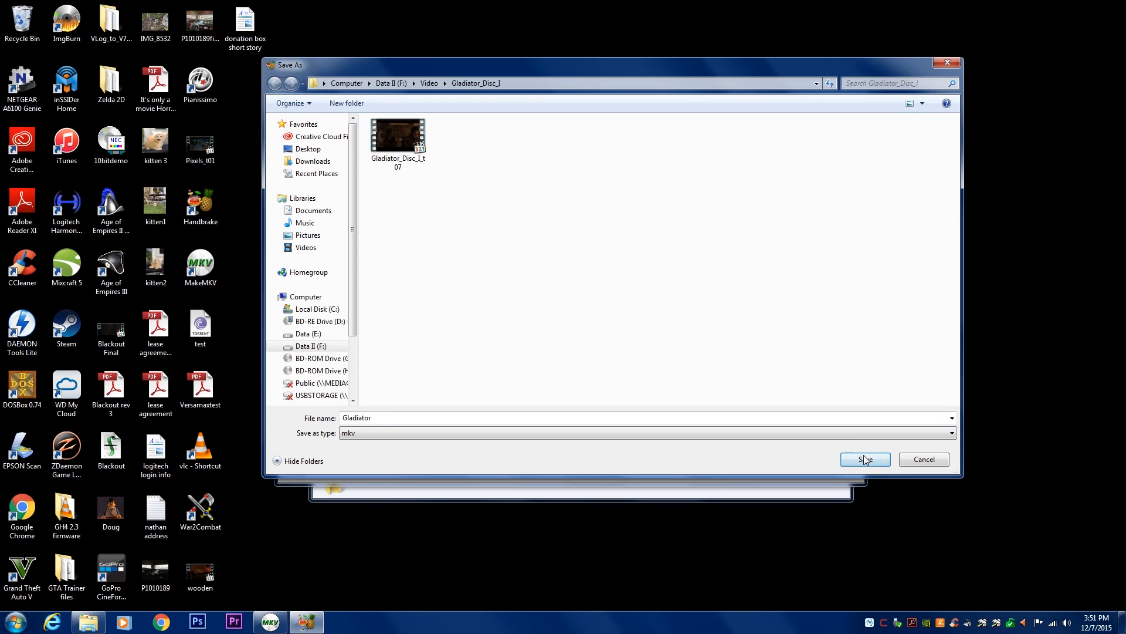
click(866, 459)
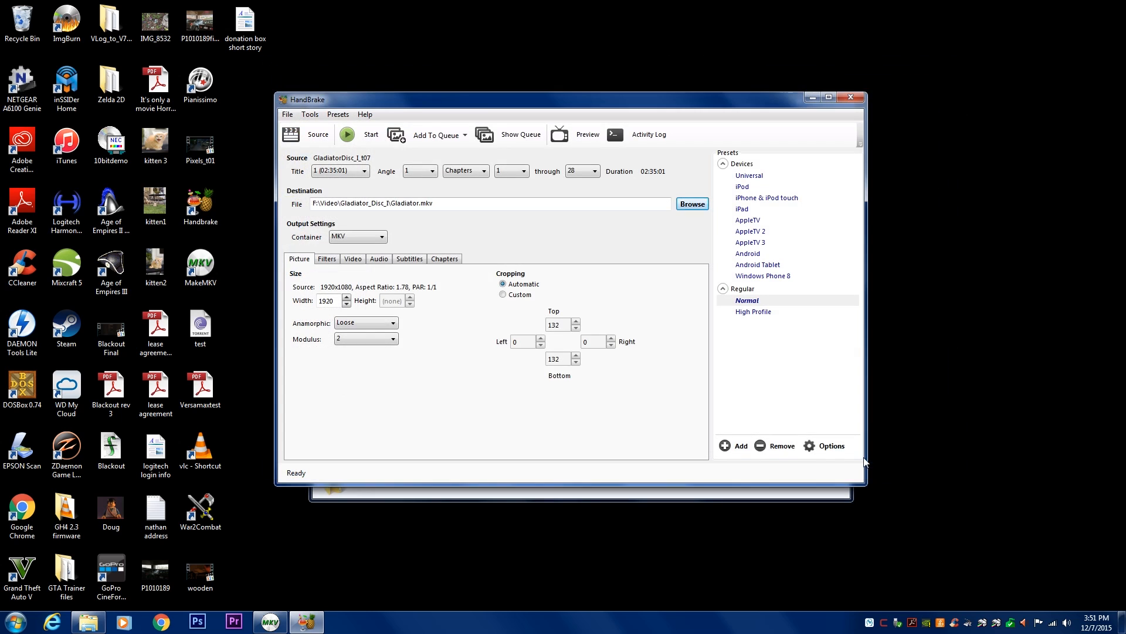
drag(568, 99, 589, 94)
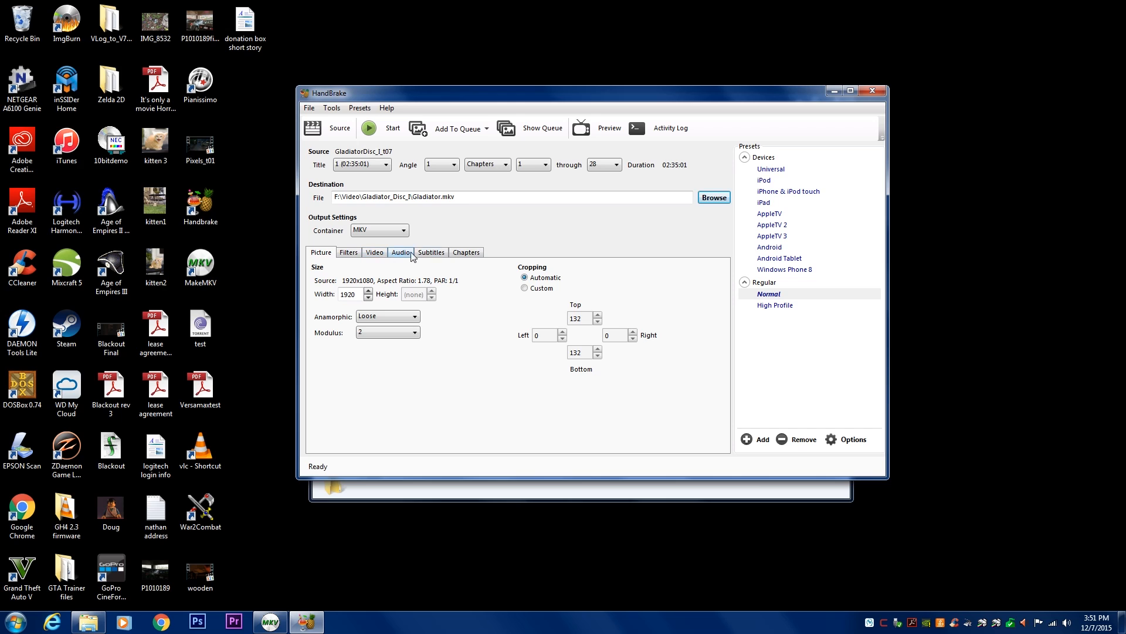
Step: Choose Variable Framerate and move Constant Quality from RF 20 to RF 26
click(374, 252)
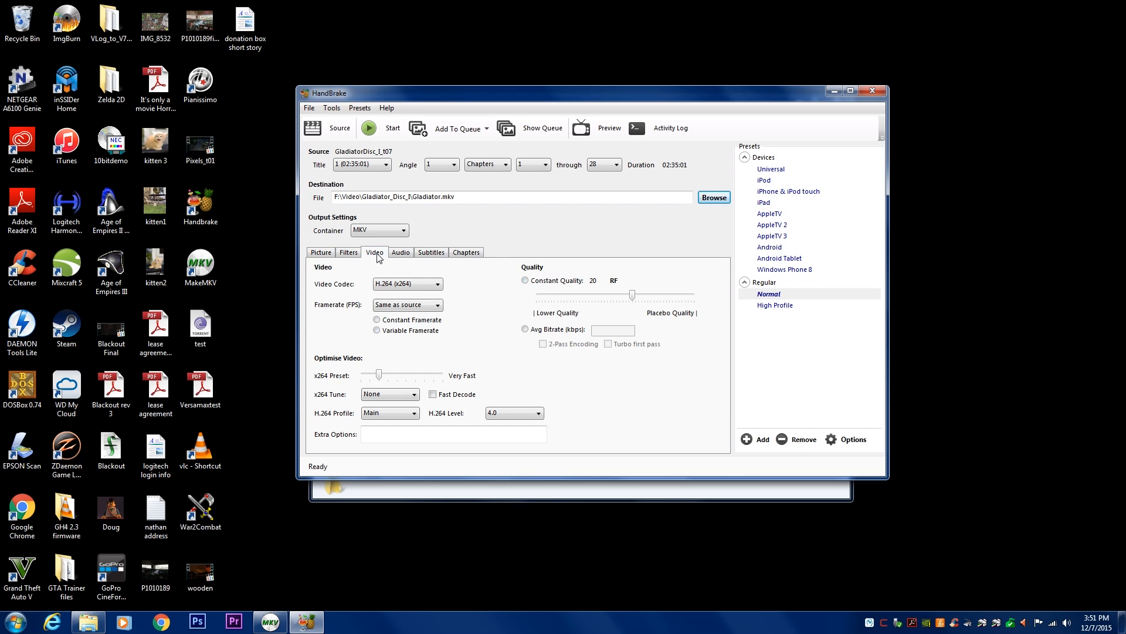
click(376, 329)
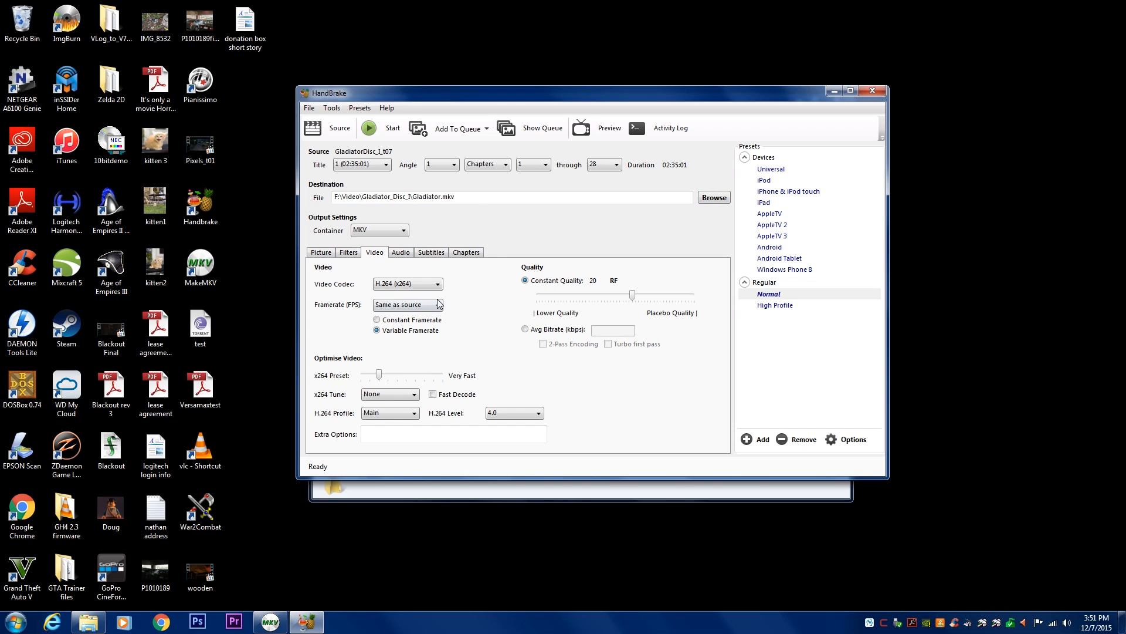
mouse_move(527, 292)
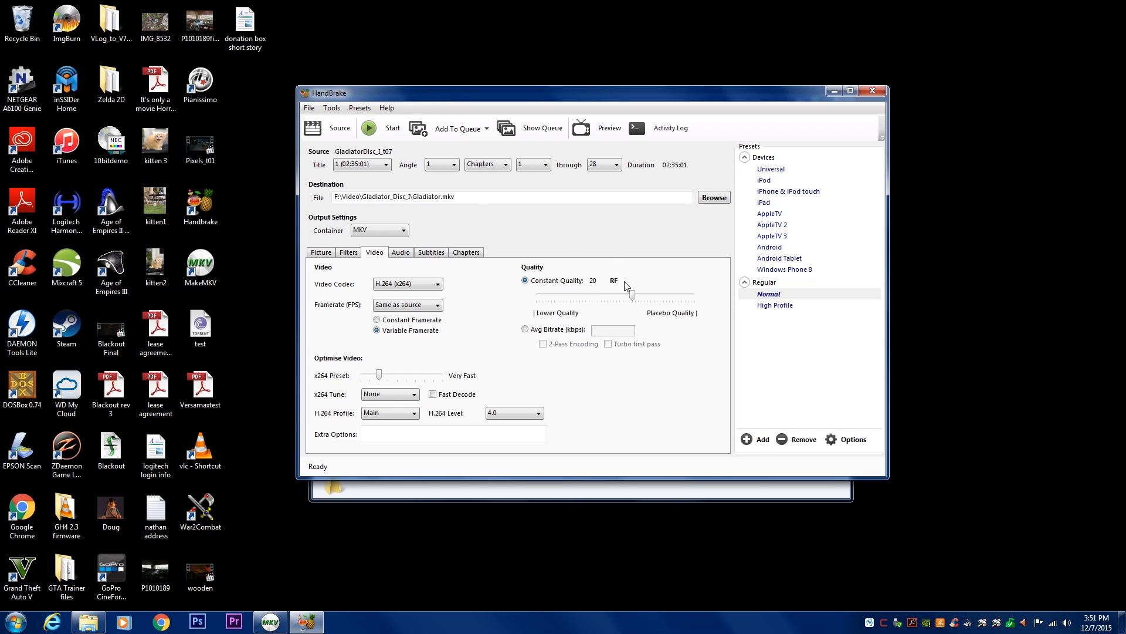
mouse_move(632, 296)
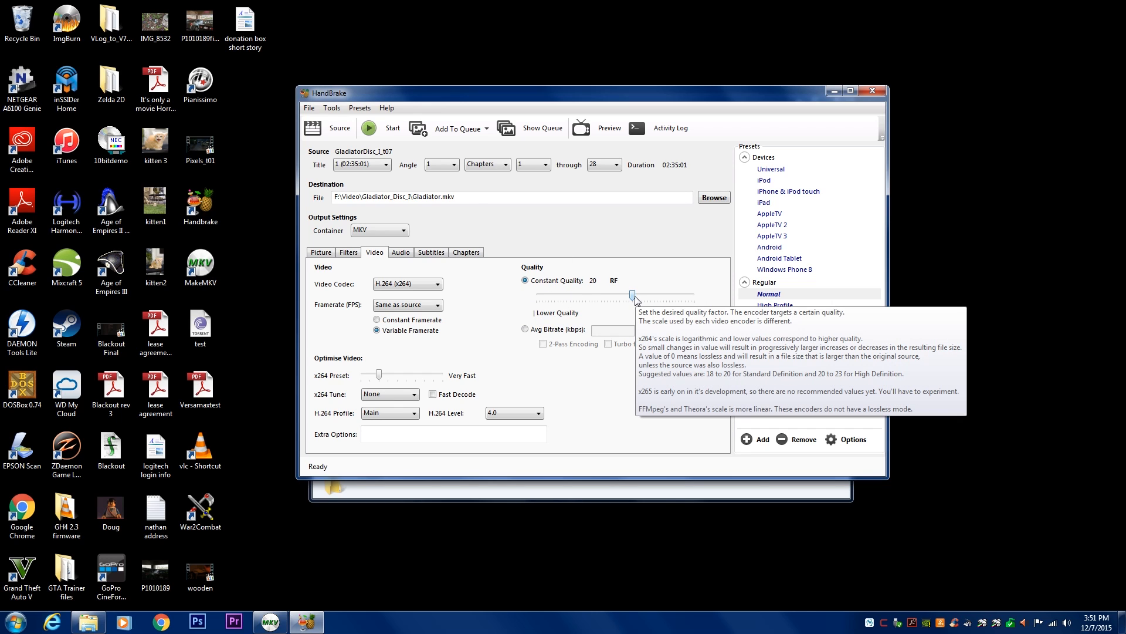
mouse_move(717, 300)
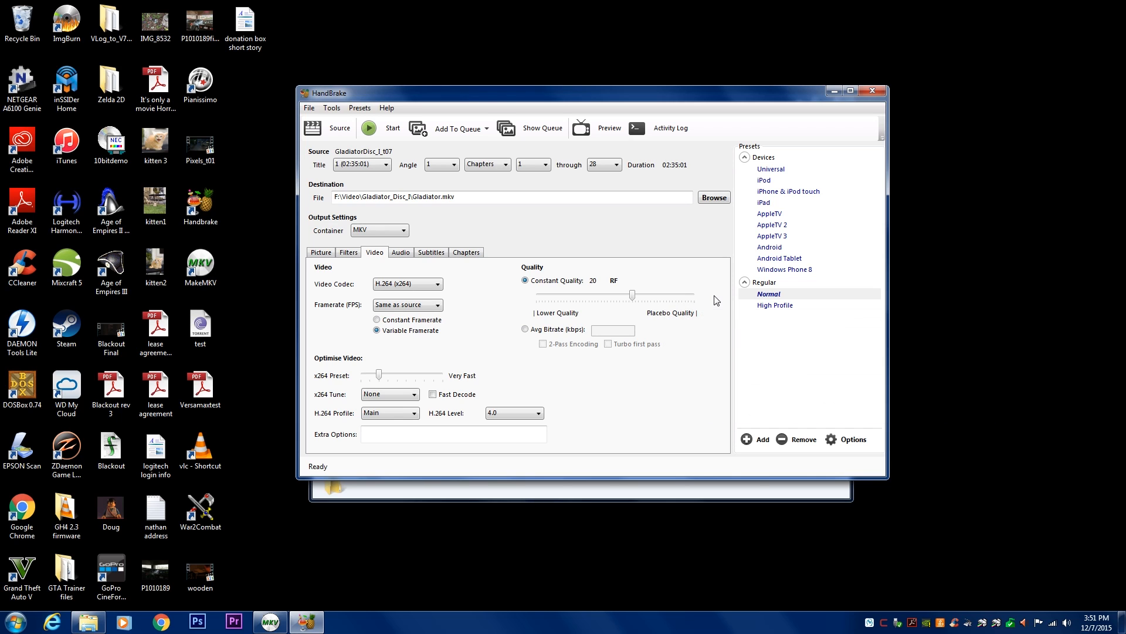
mouse_move(695, 299)
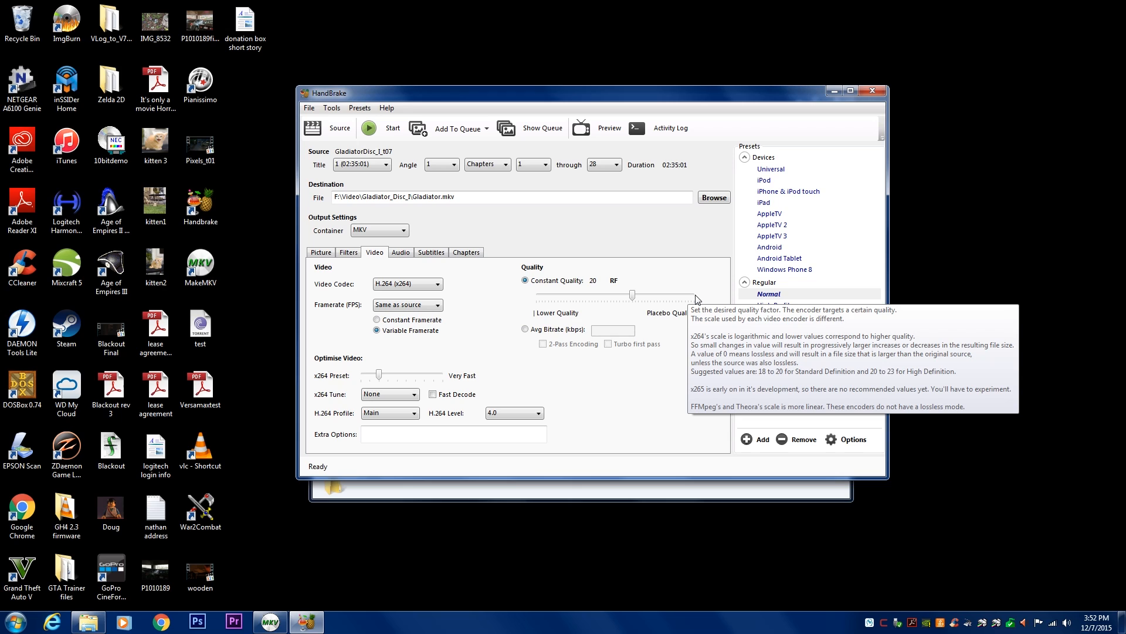
mouse_move(518, 299)
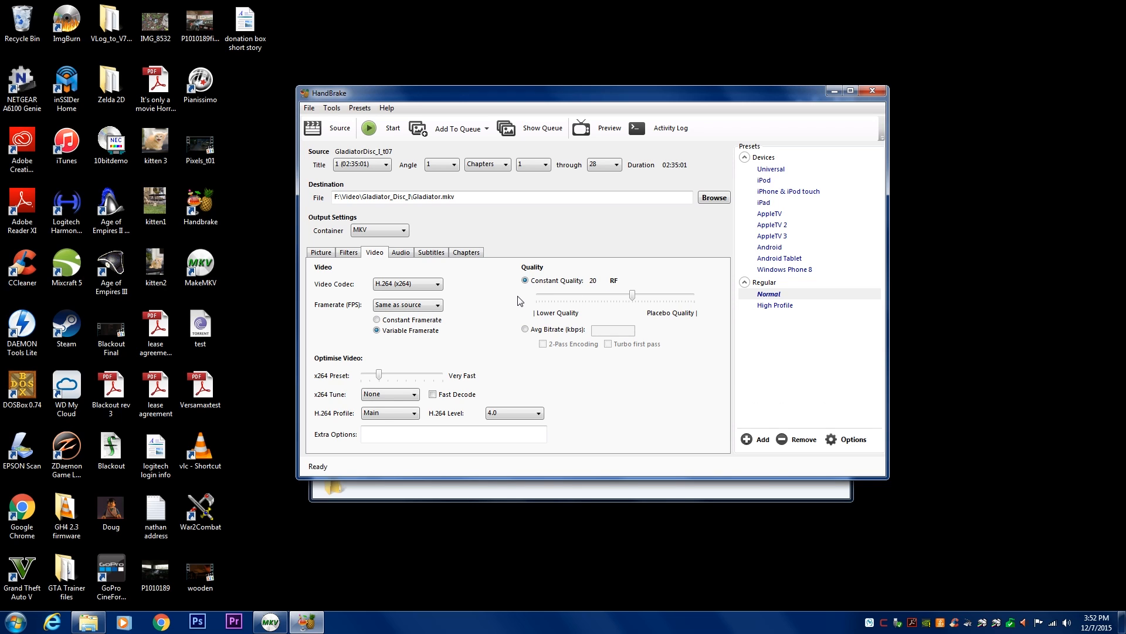
mouse_move(529, 299)
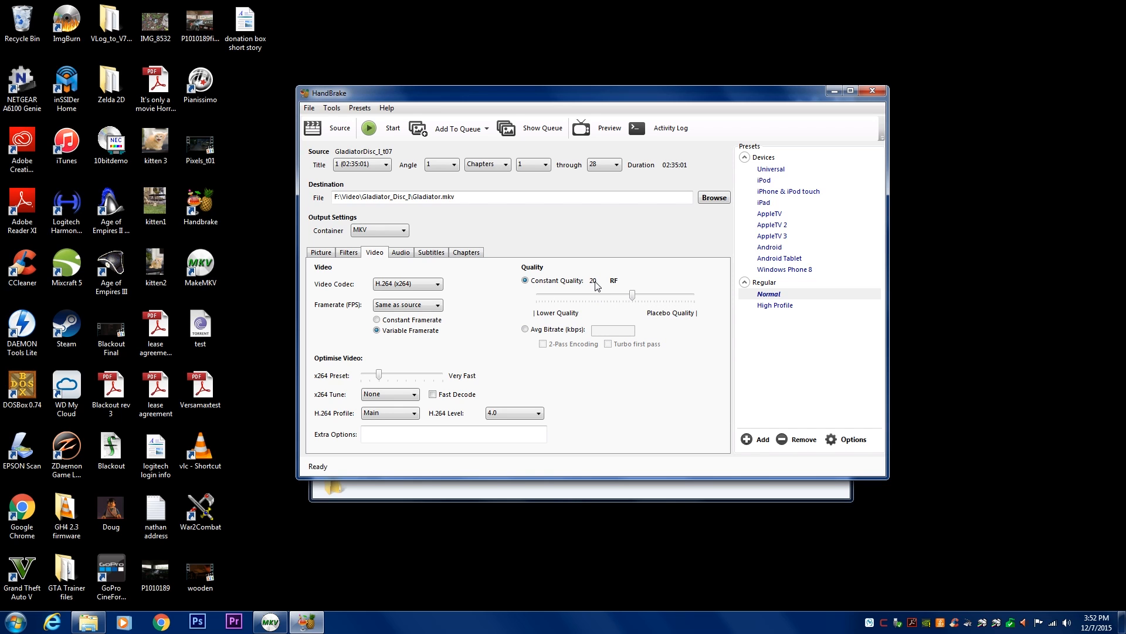
mouse_move(595, 291)
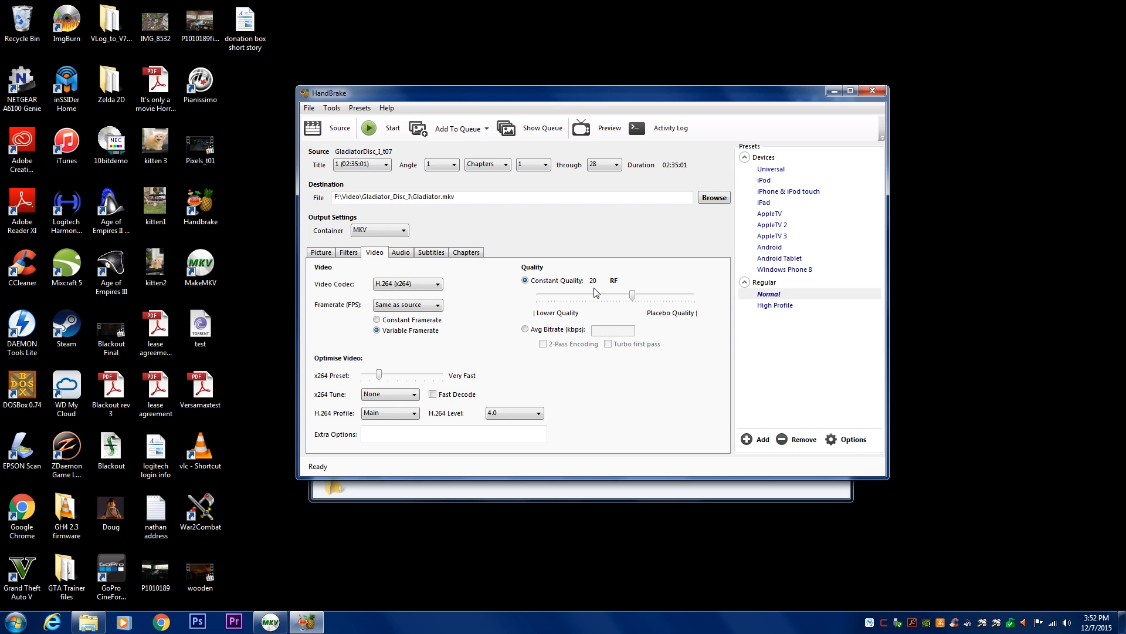
mouse_move(619, 289)
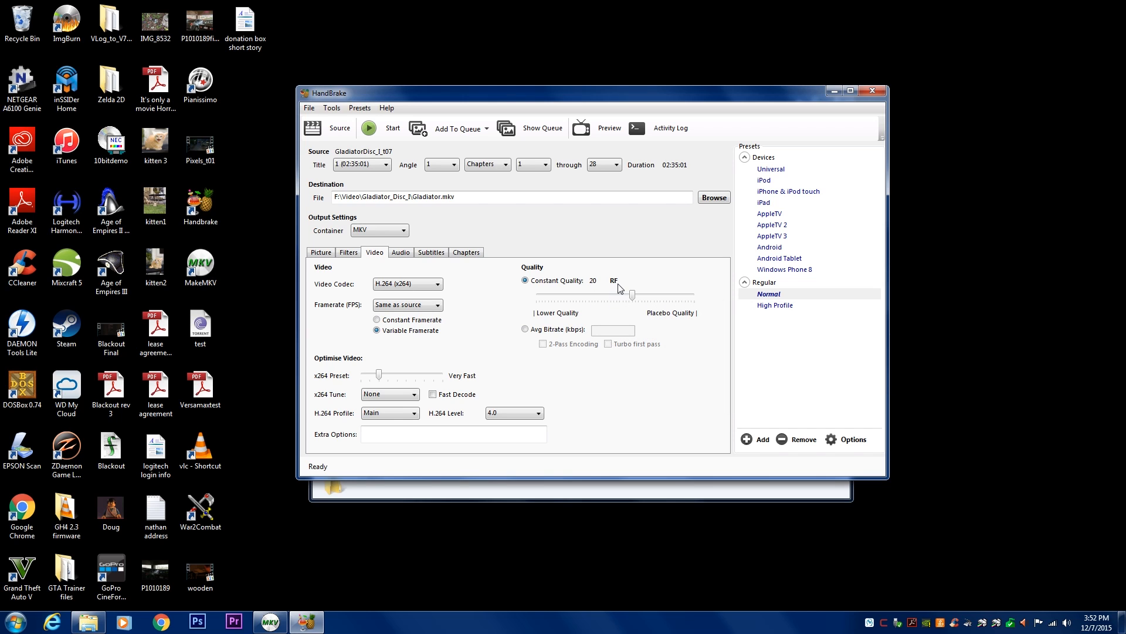
mouse_move(631, 294)
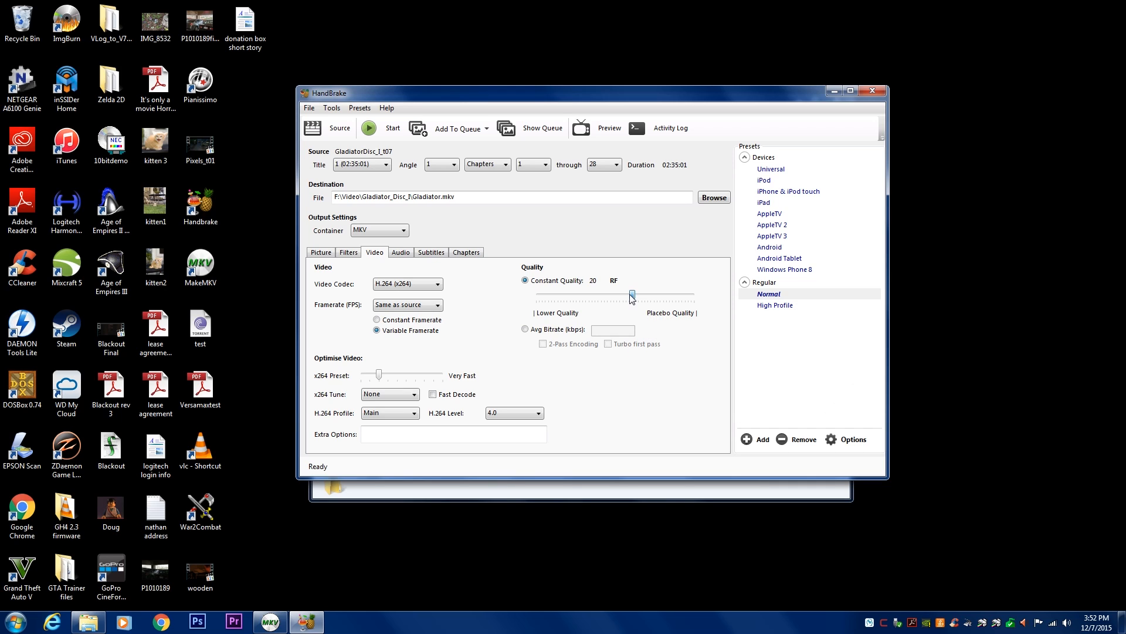
drag(632, 295, 623, 295)
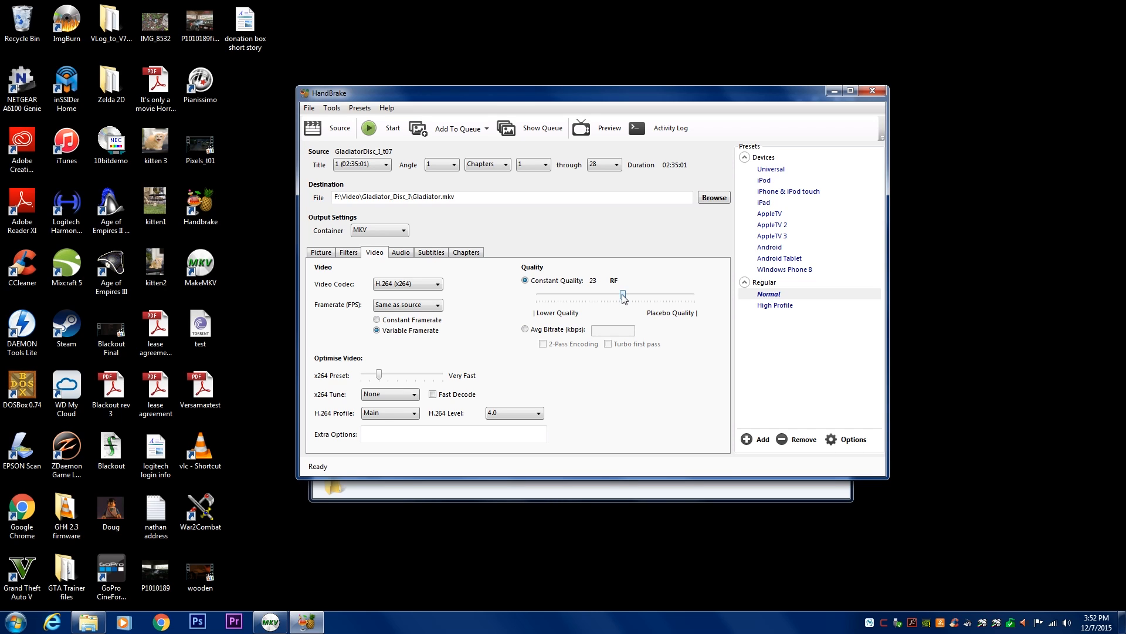
drag(623, 295, 620, 296)
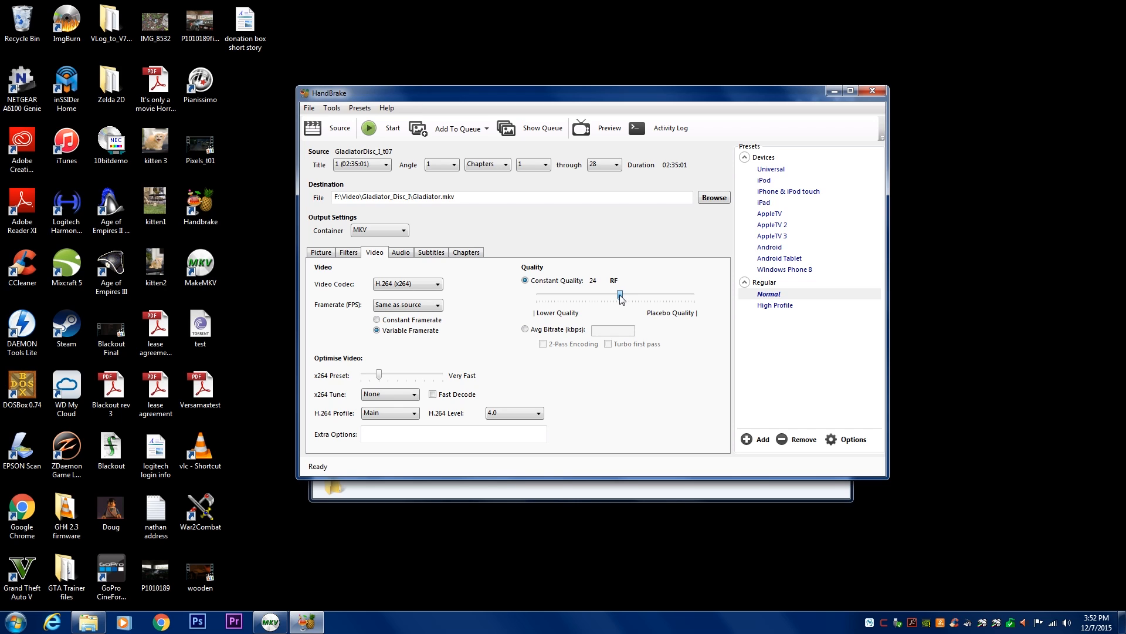
drag(620, 297, 616, 297)
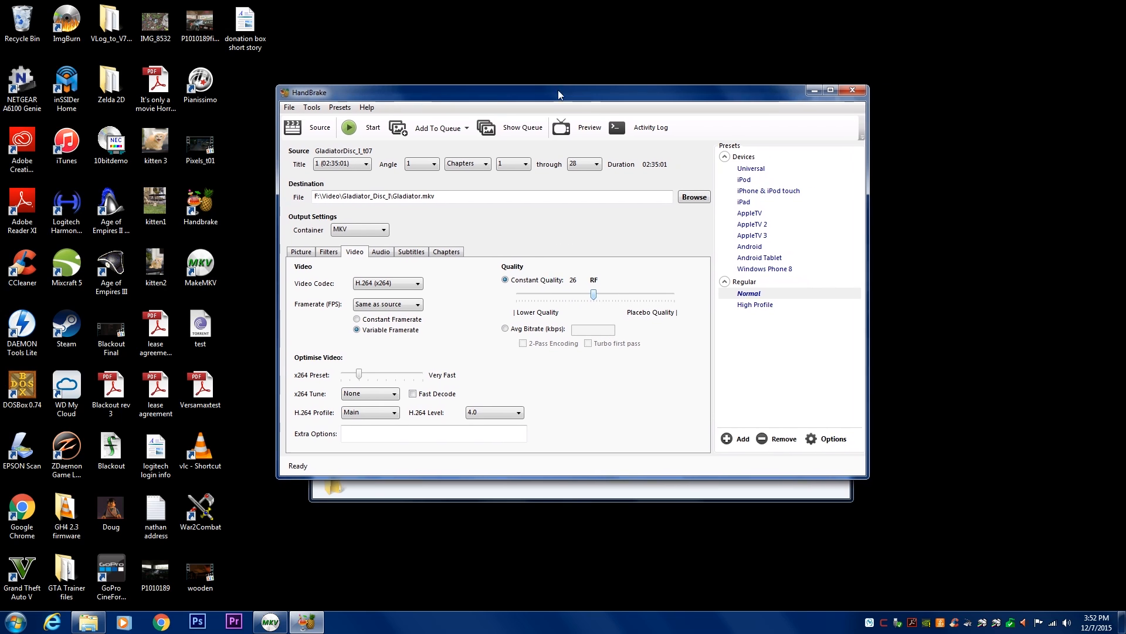
drag(558, 91, 539, 88)
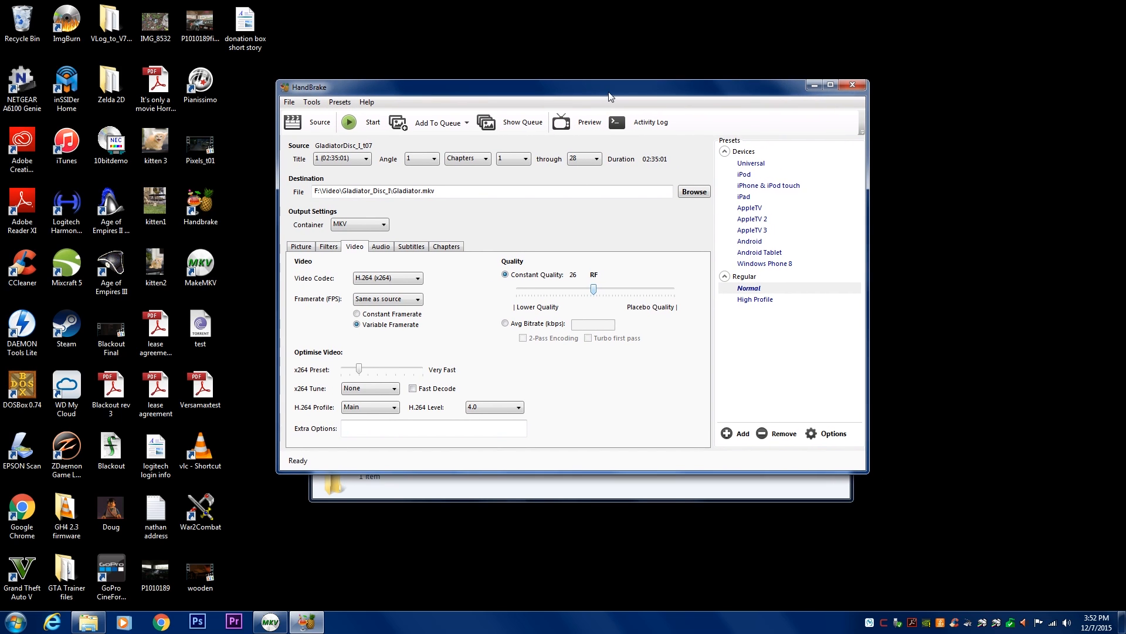
mouse_move(572, 290)
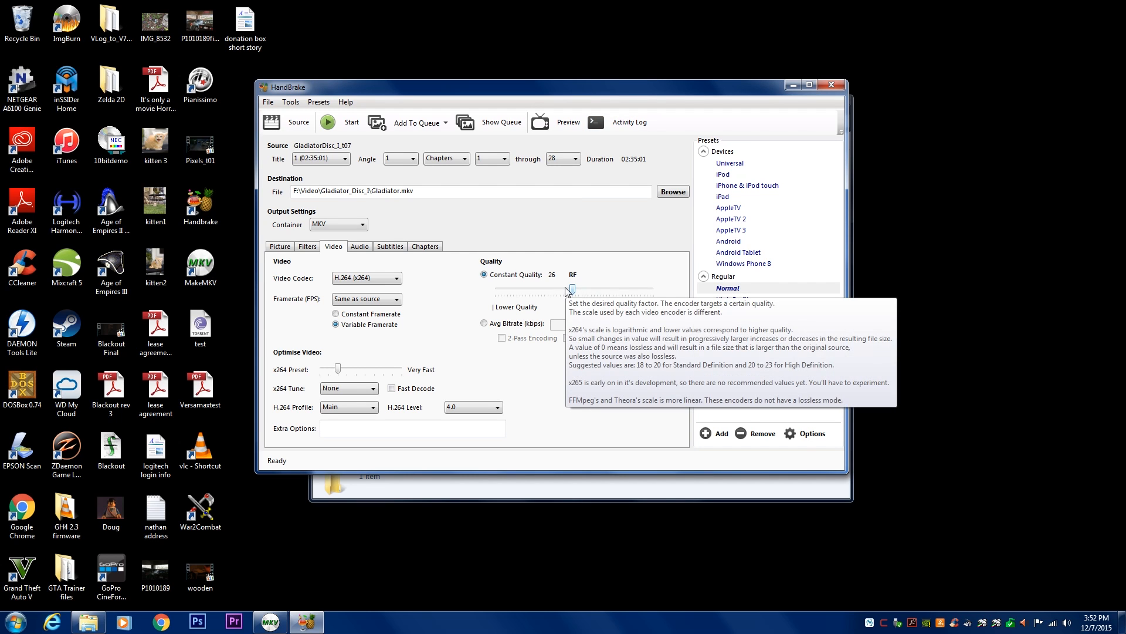
drag(567, 290, 572, 289)
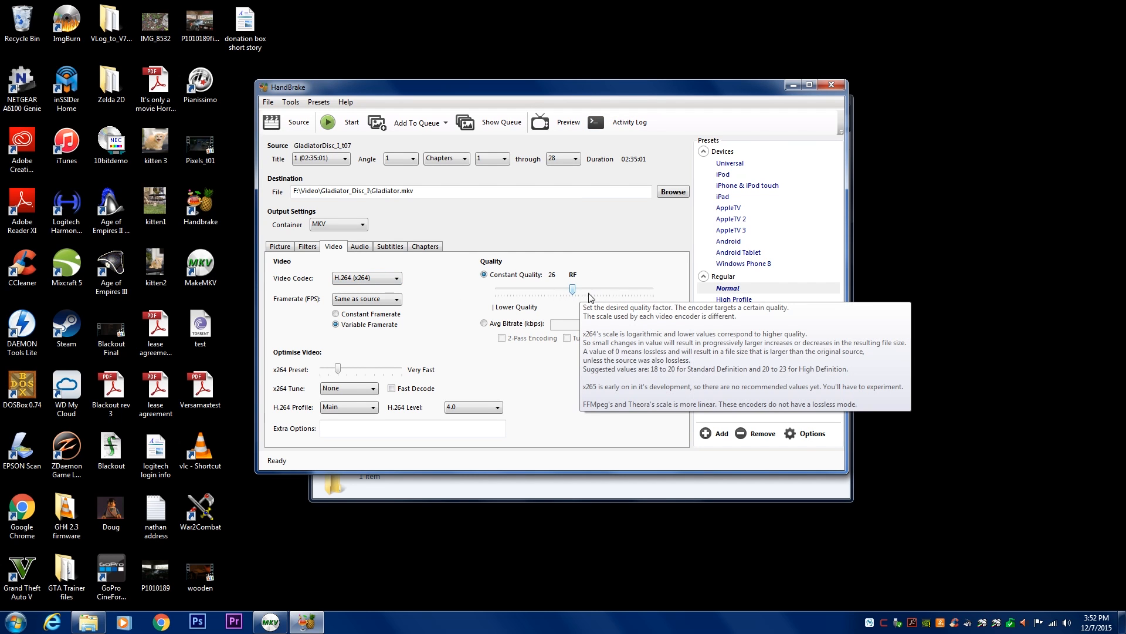
mouse_move(569, 302)
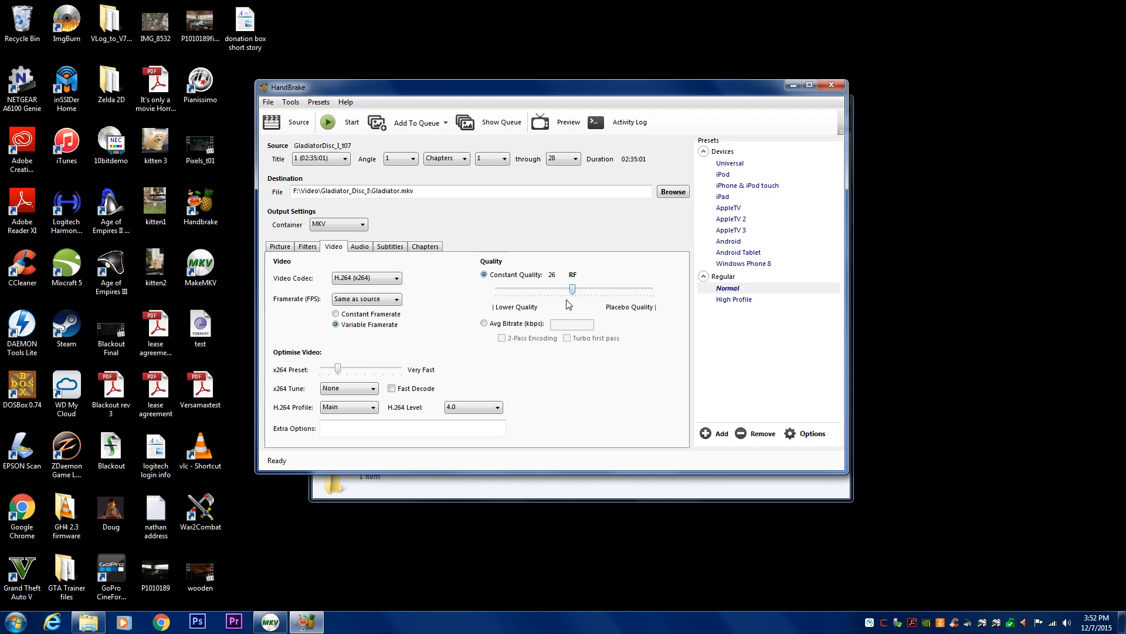
Step: Review the disc's soundtracks and keep 1 English (DTS) (5.1 ch) as the audio source
click(359, 247)
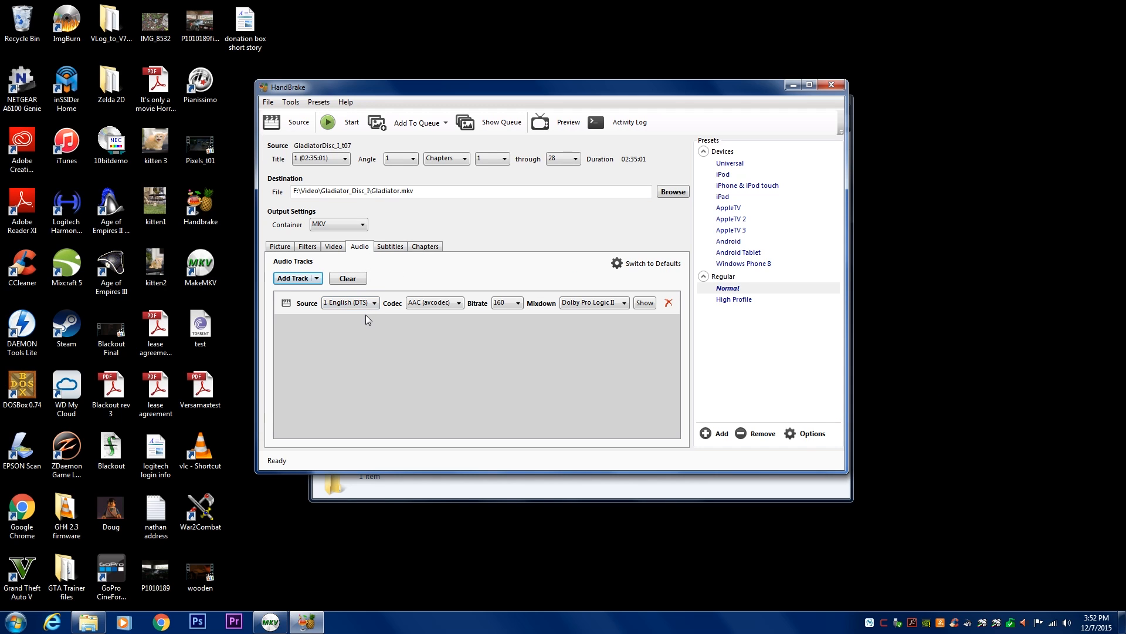
mouse_move(297, 314)
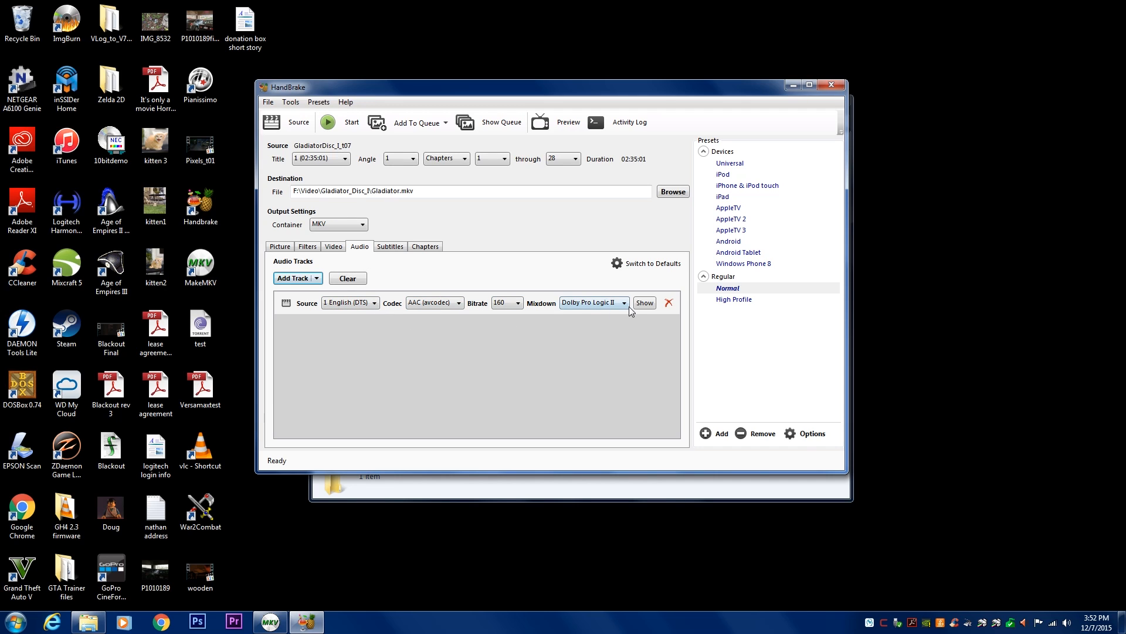
click(372, 303)
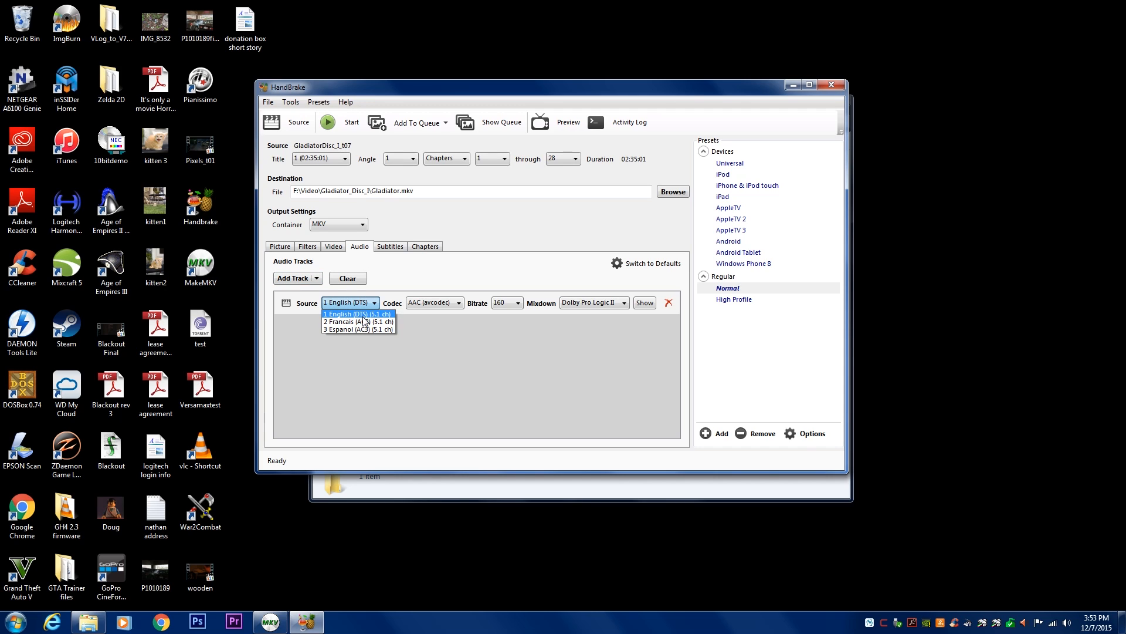
click(357, 314)
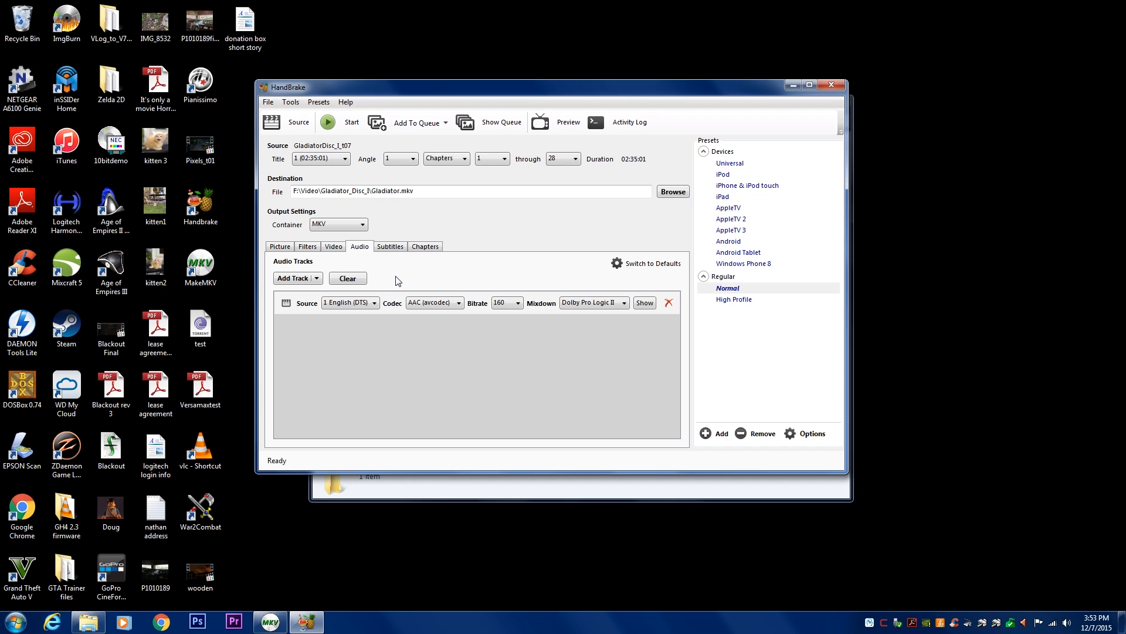
mouse_move(391, 288)
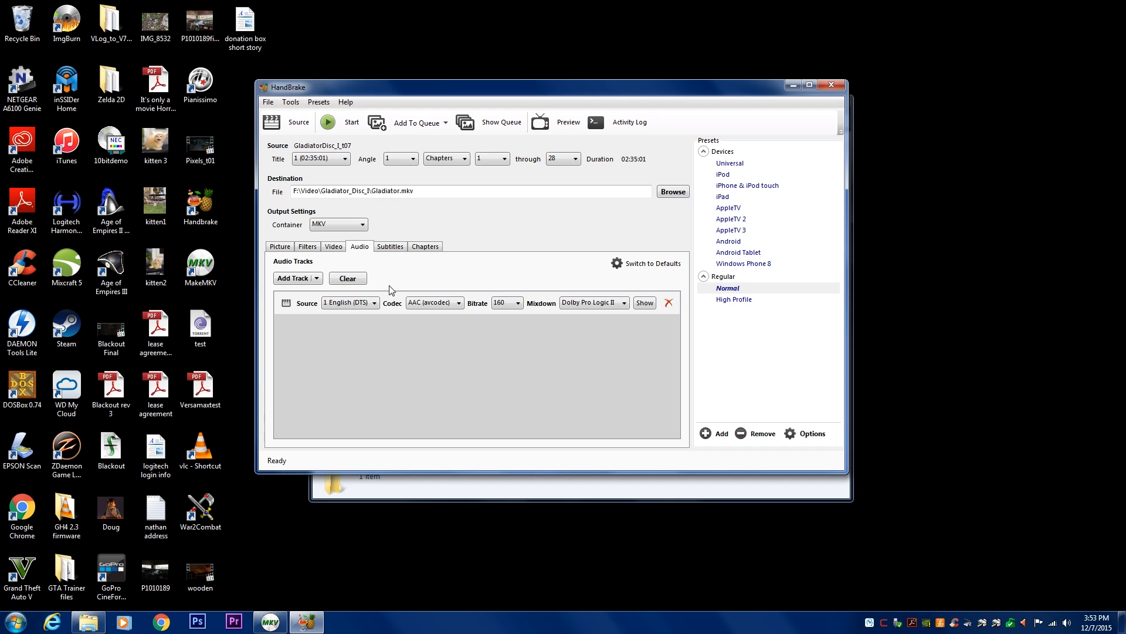
mouse_move(376, 328)
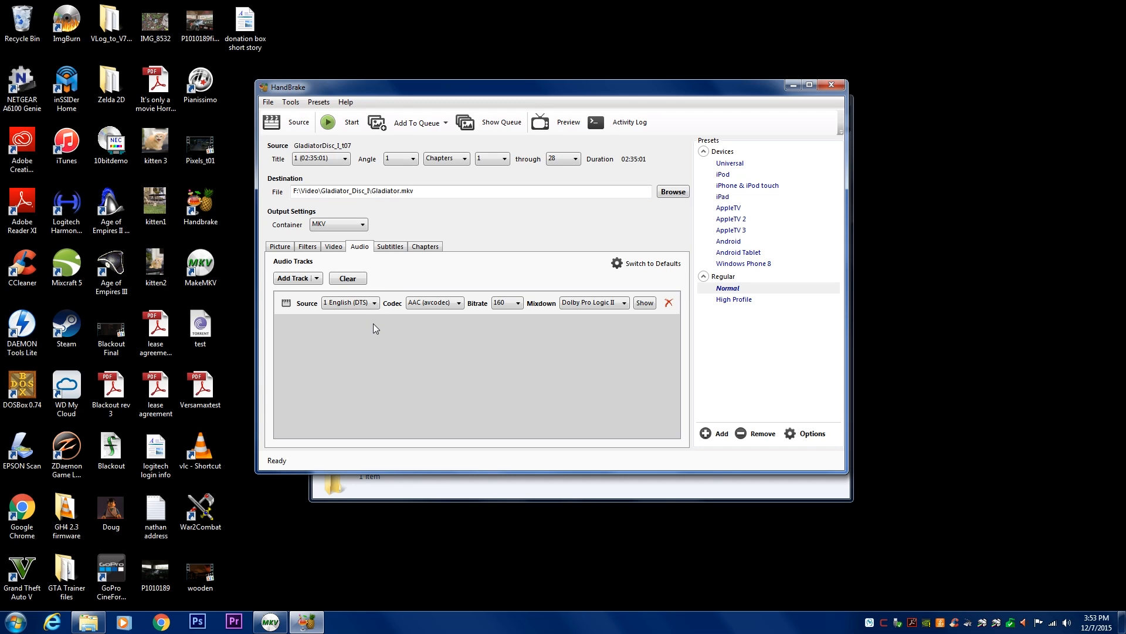
click(349, 303)
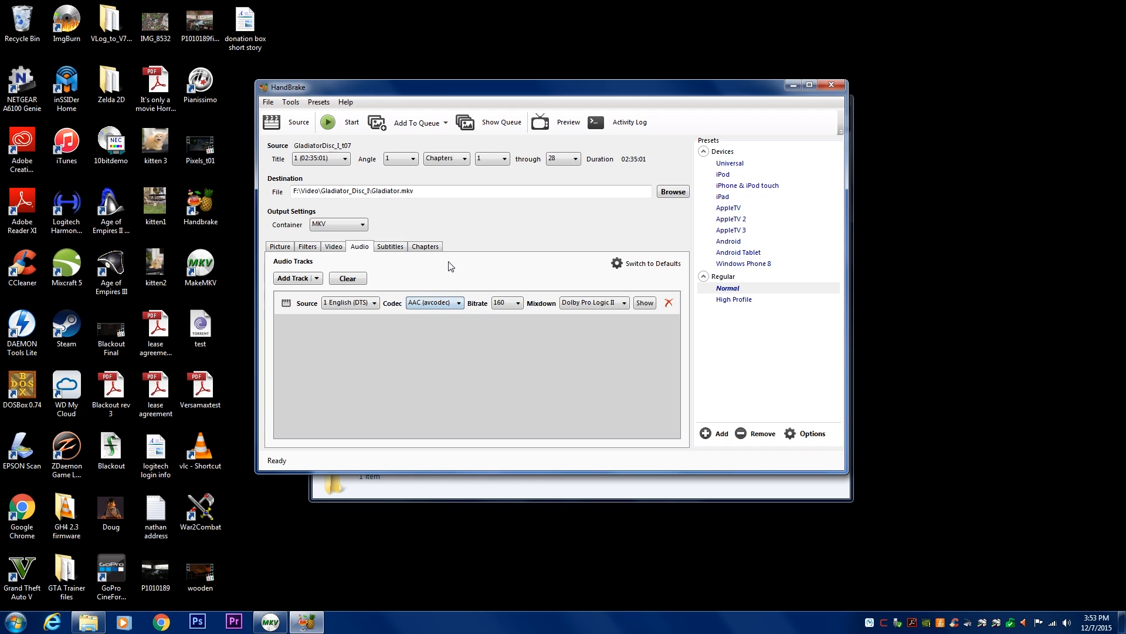
mouse_move(392, 313)
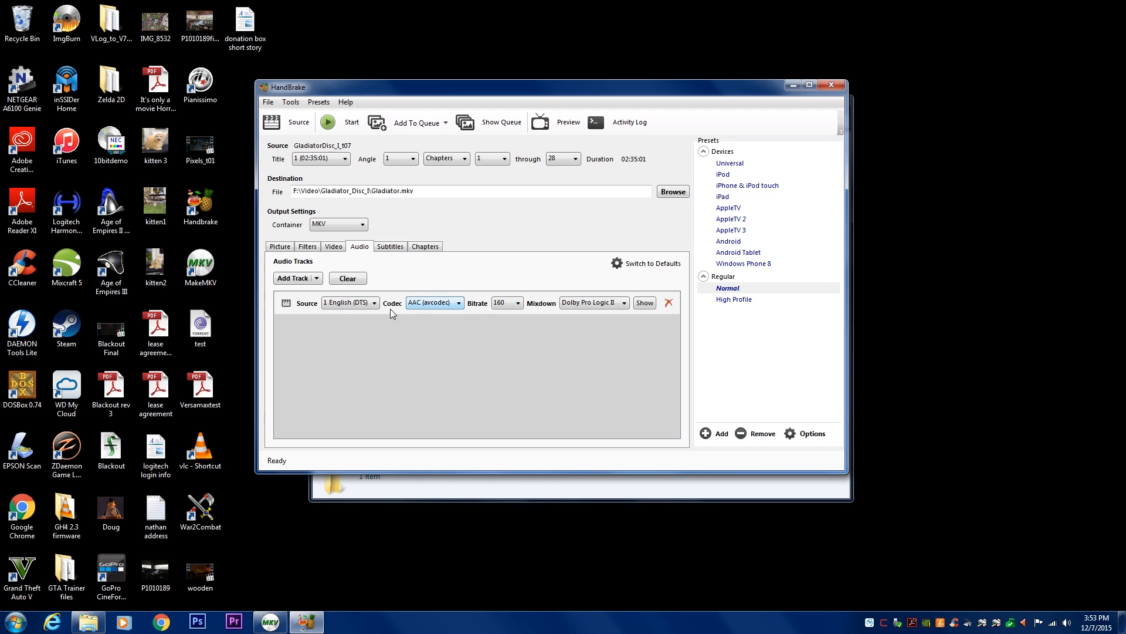
click(376, 303)
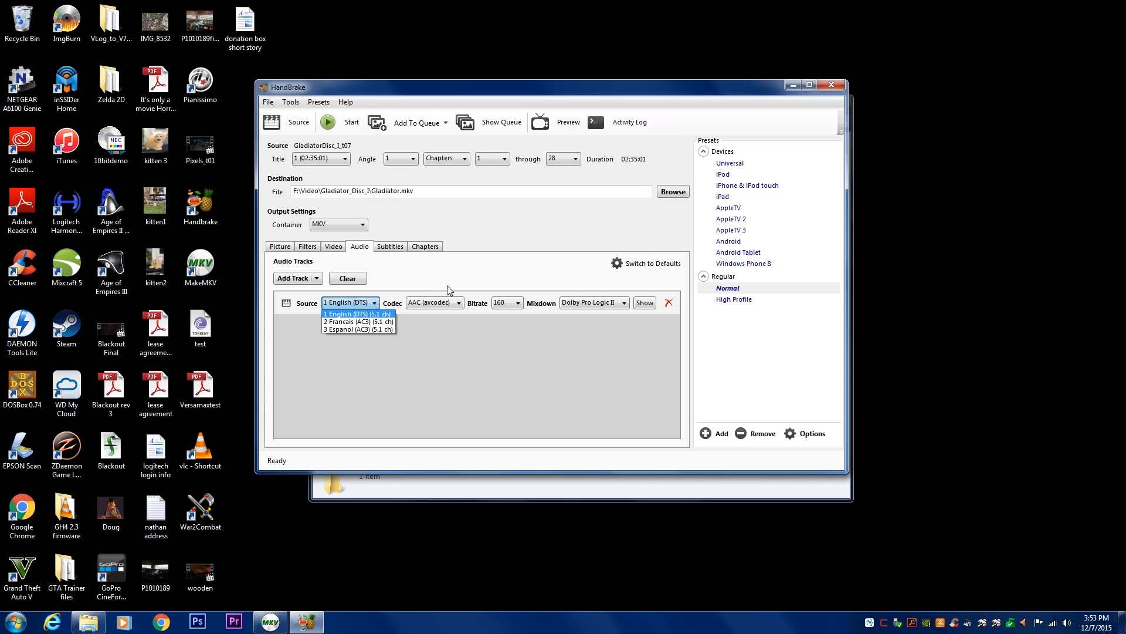
click(517, 303)
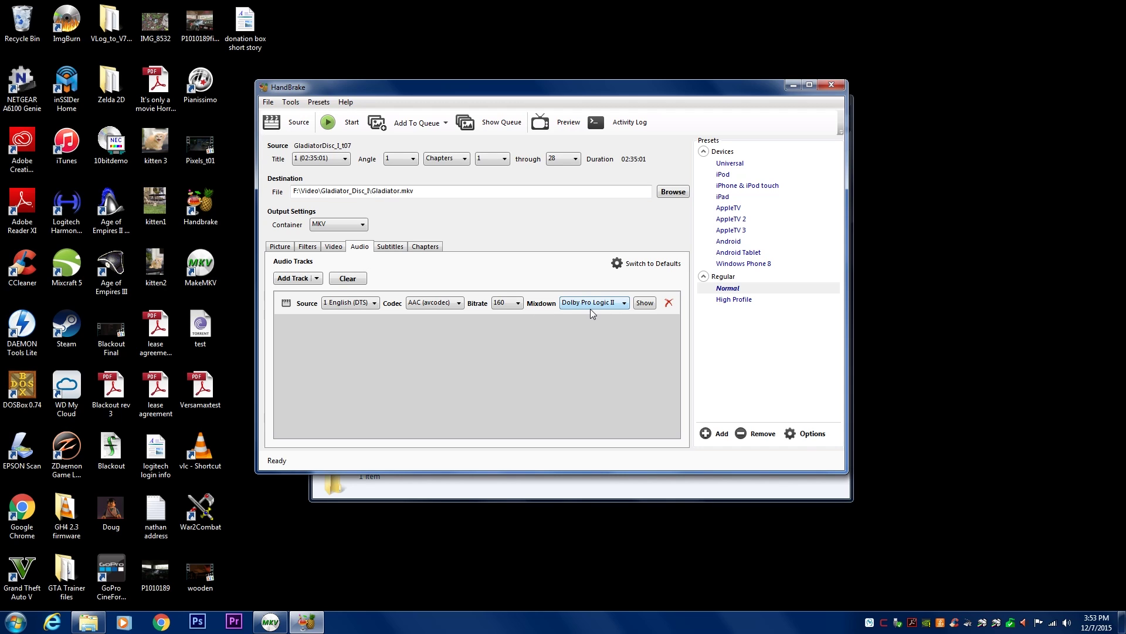
mouse_move(624, 304)
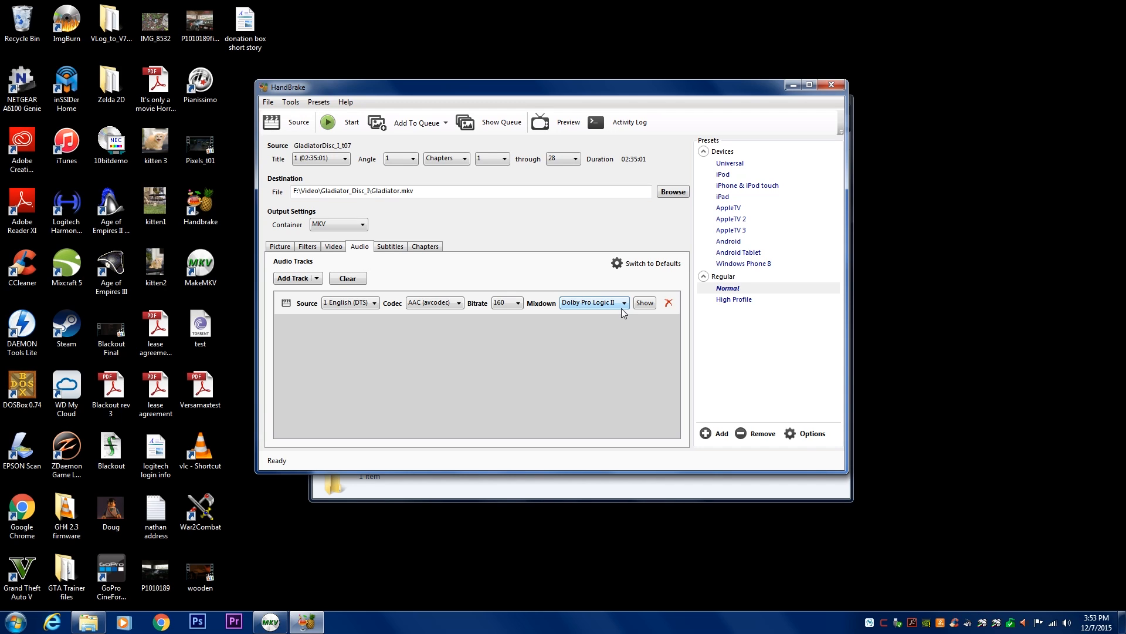
mouse_move(623, 307)
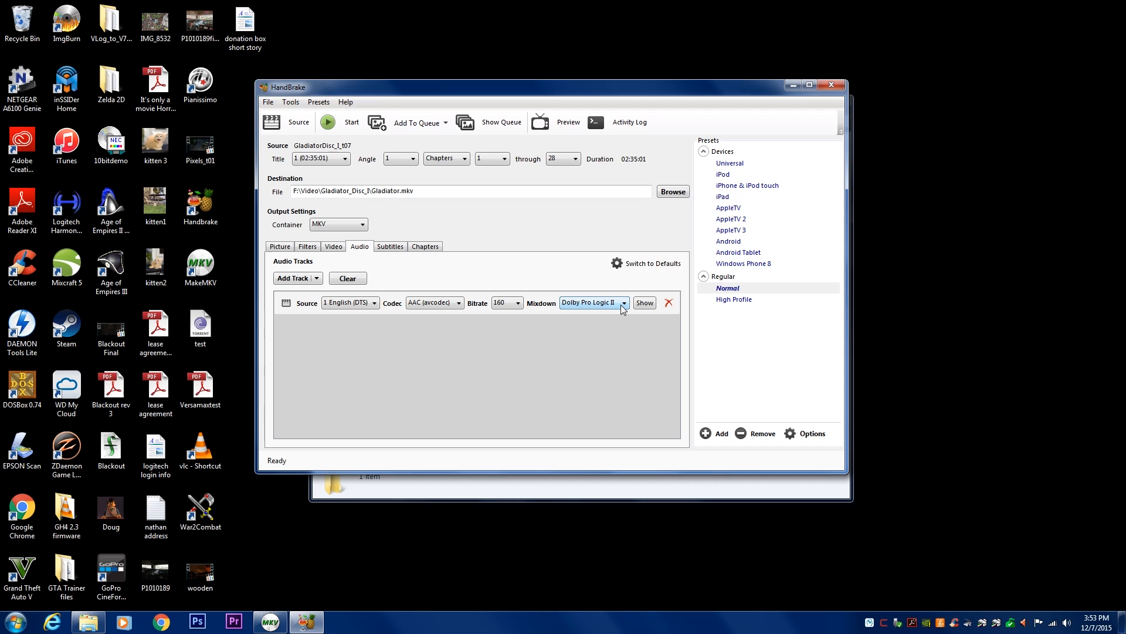
click(622, 303)
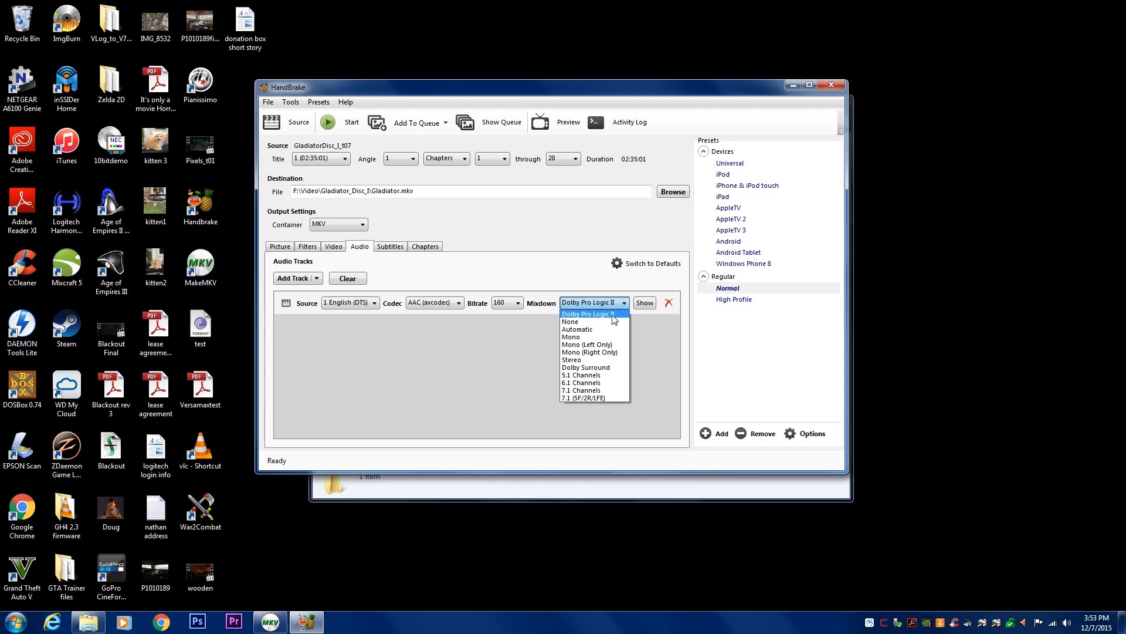
click(589, 314)
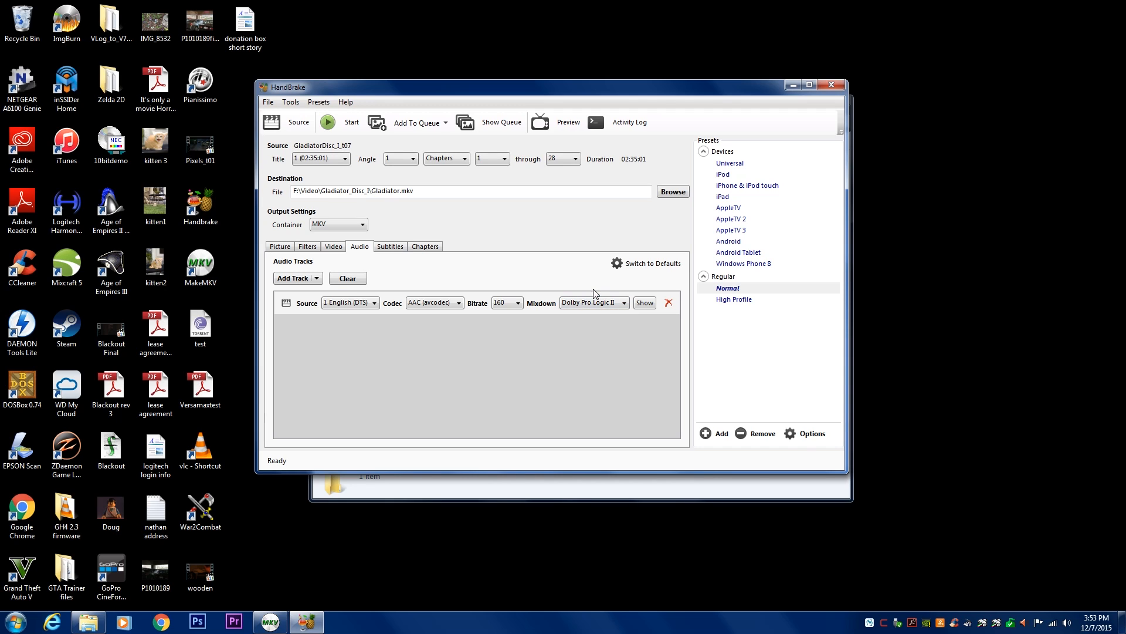
click(623, 303)
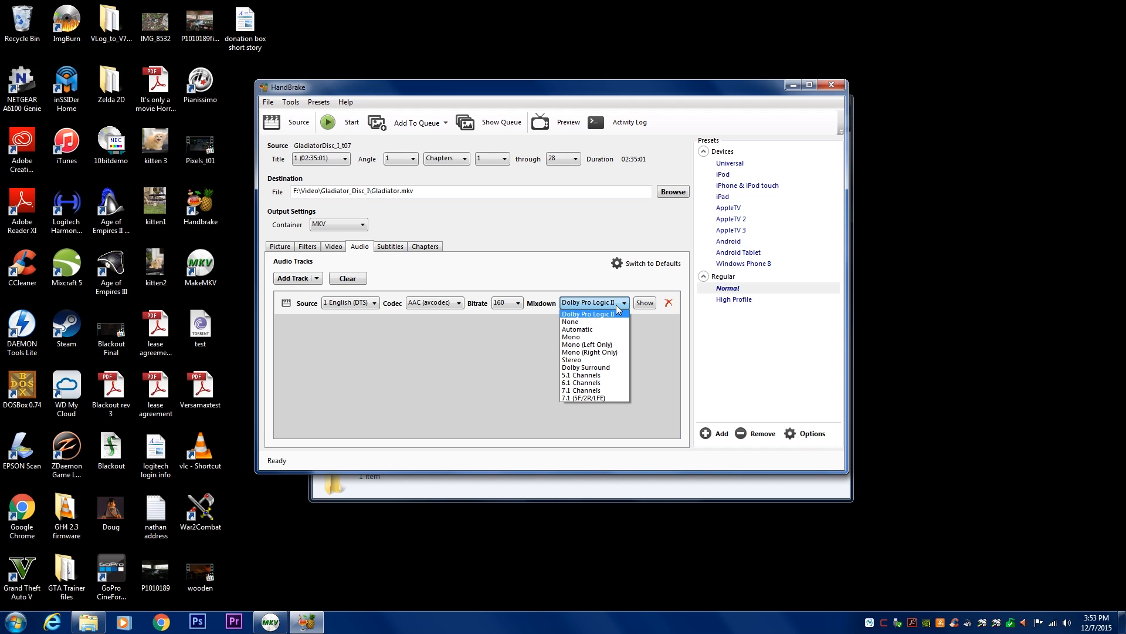
mouse_move(596, 328)
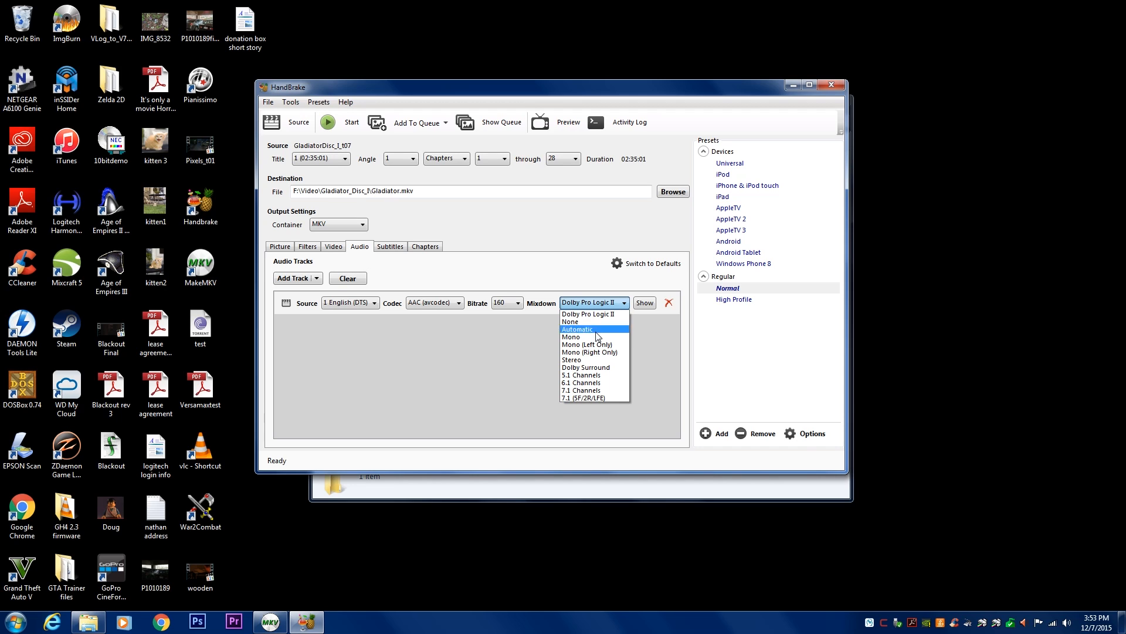
mouse_move(600, 367)
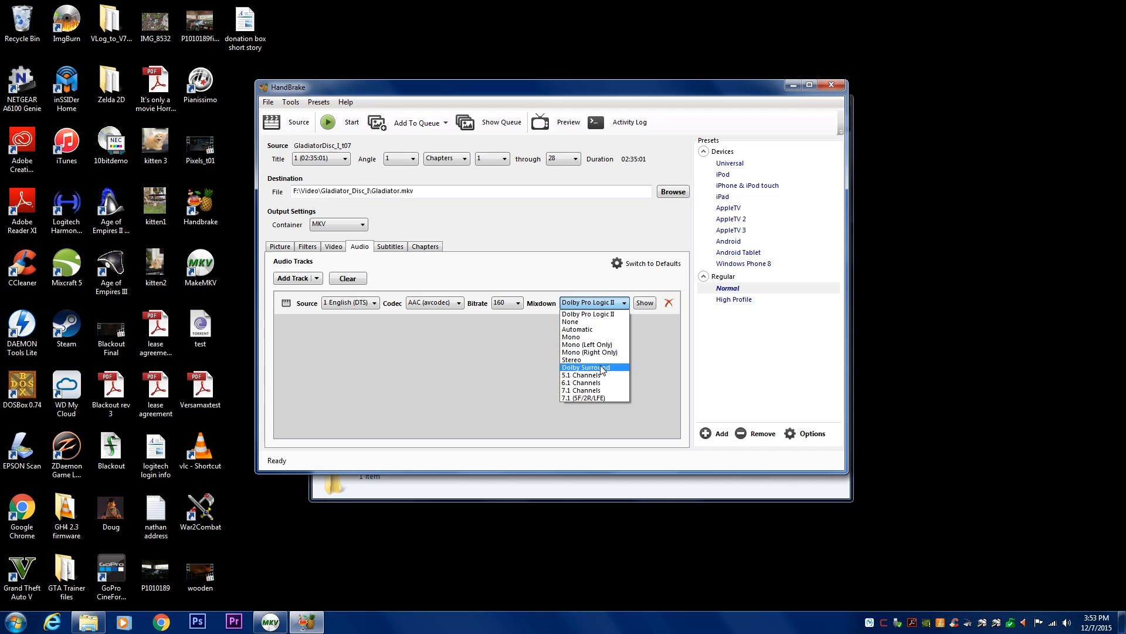
mouse_move(590, 360)
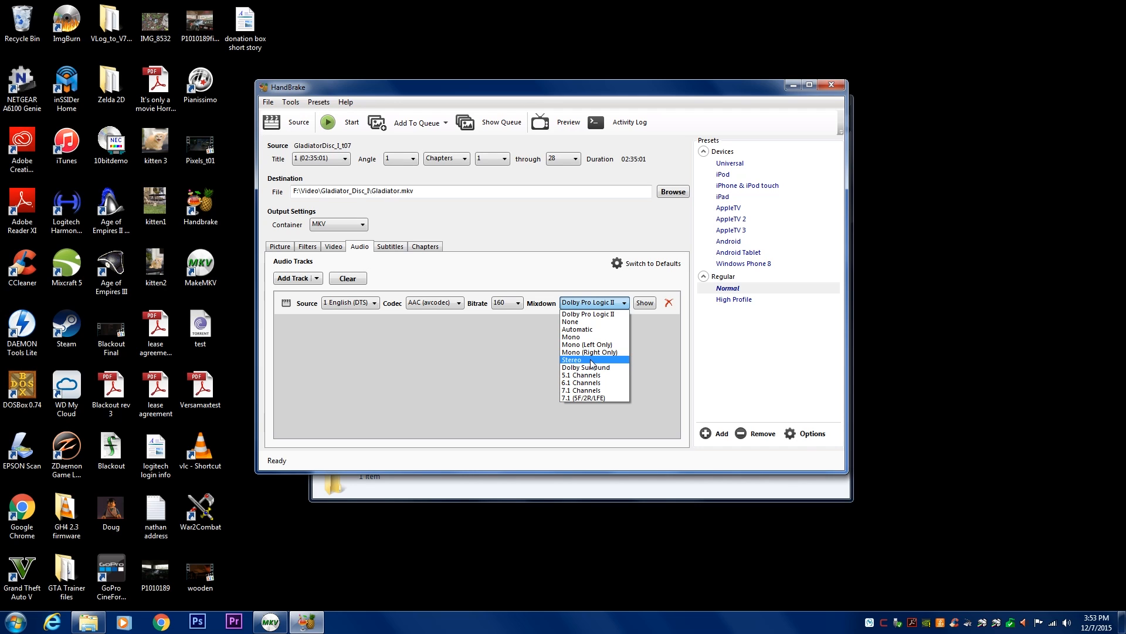
mouse_move(594, 369)
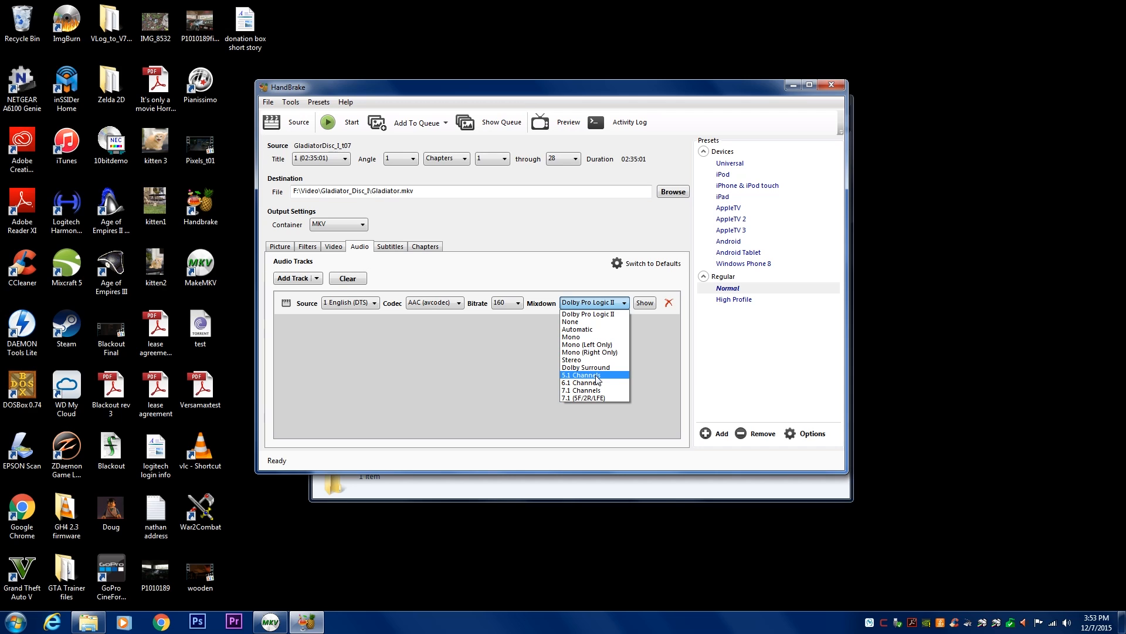
mouse_move(590, 391)
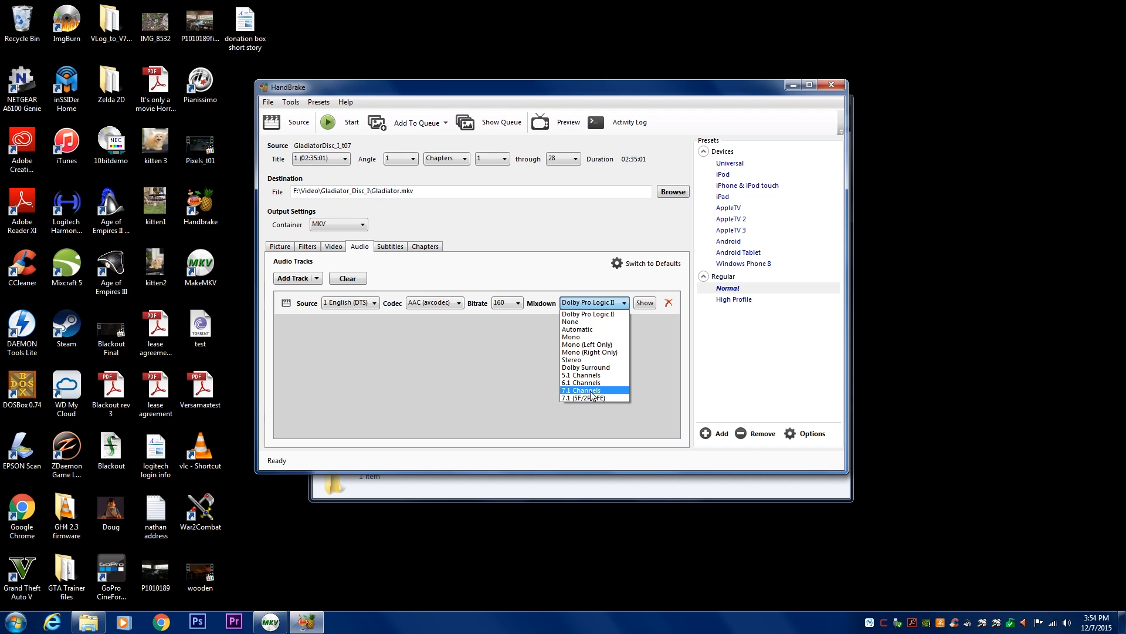
mouse_move(600, 376)
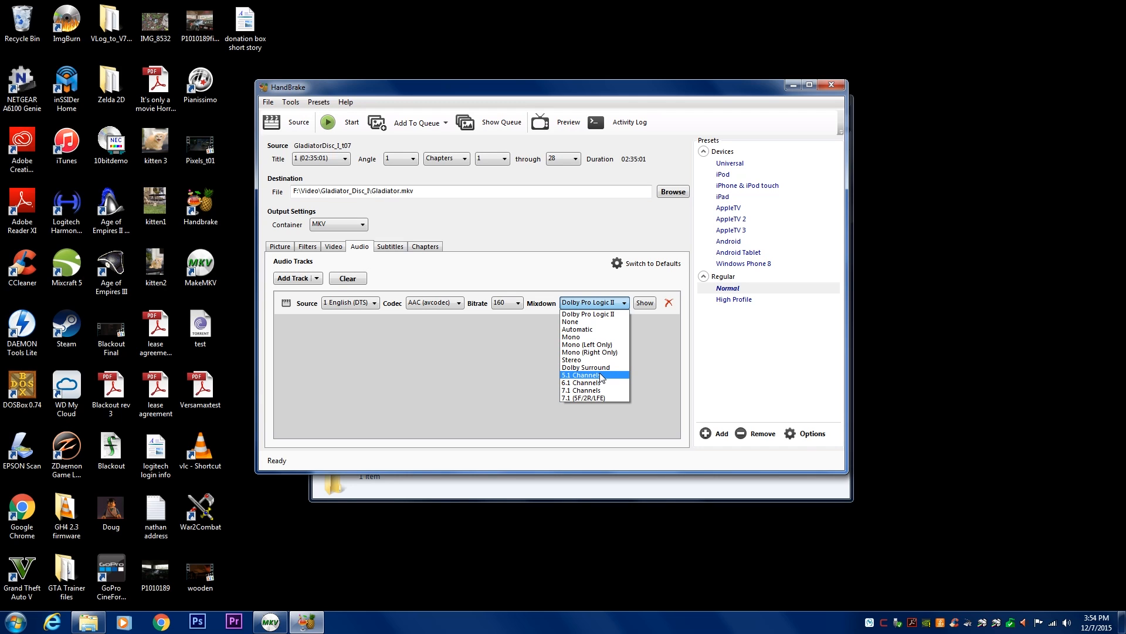
mouse_move(586, 378)
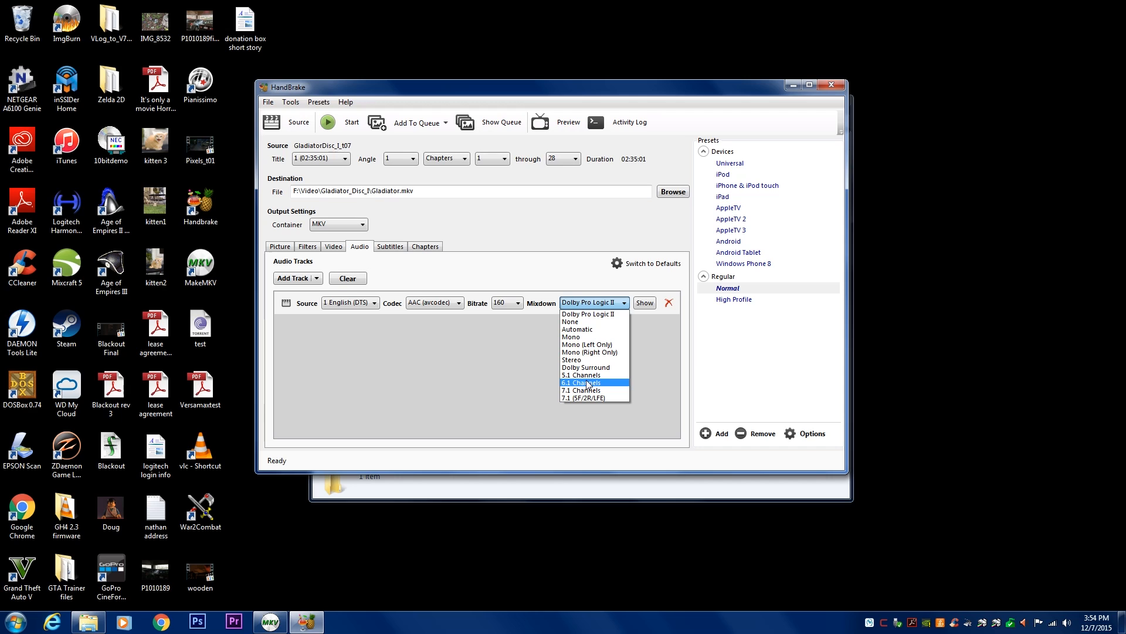
mouse_move(588, 375)
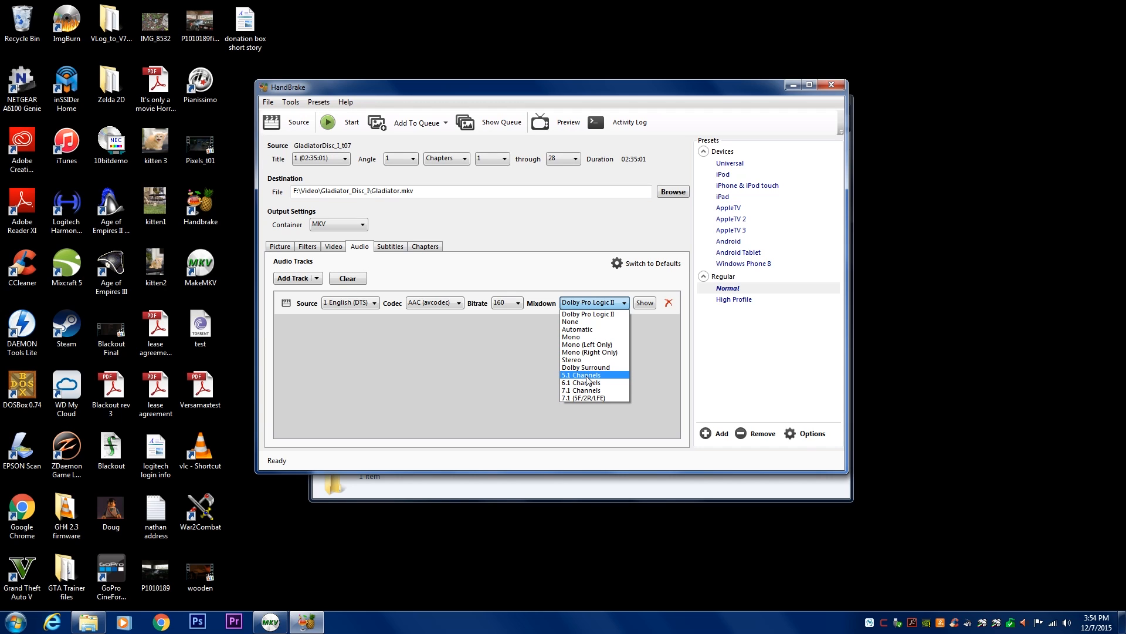
mouse_move(596, 378)
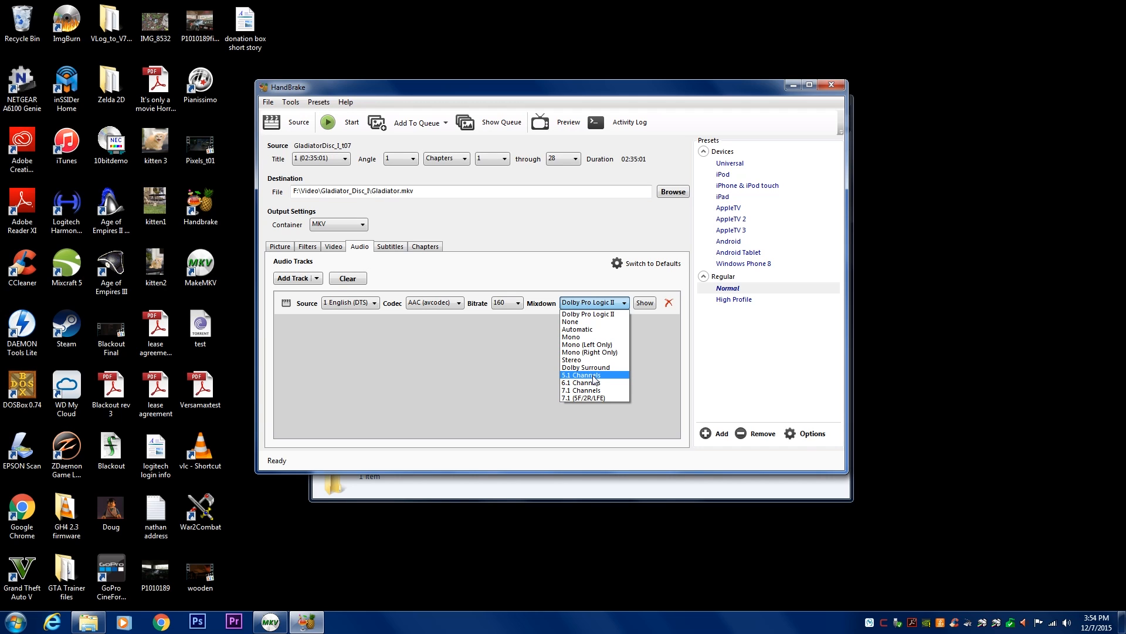
mouse_move(603, 315)
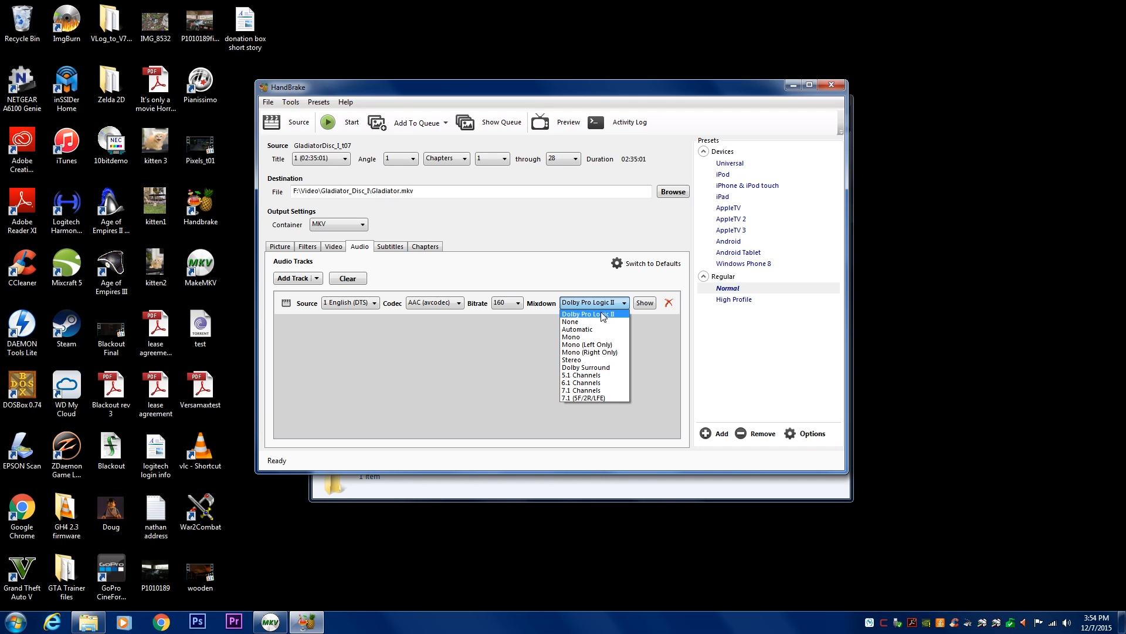
click(589, 313)
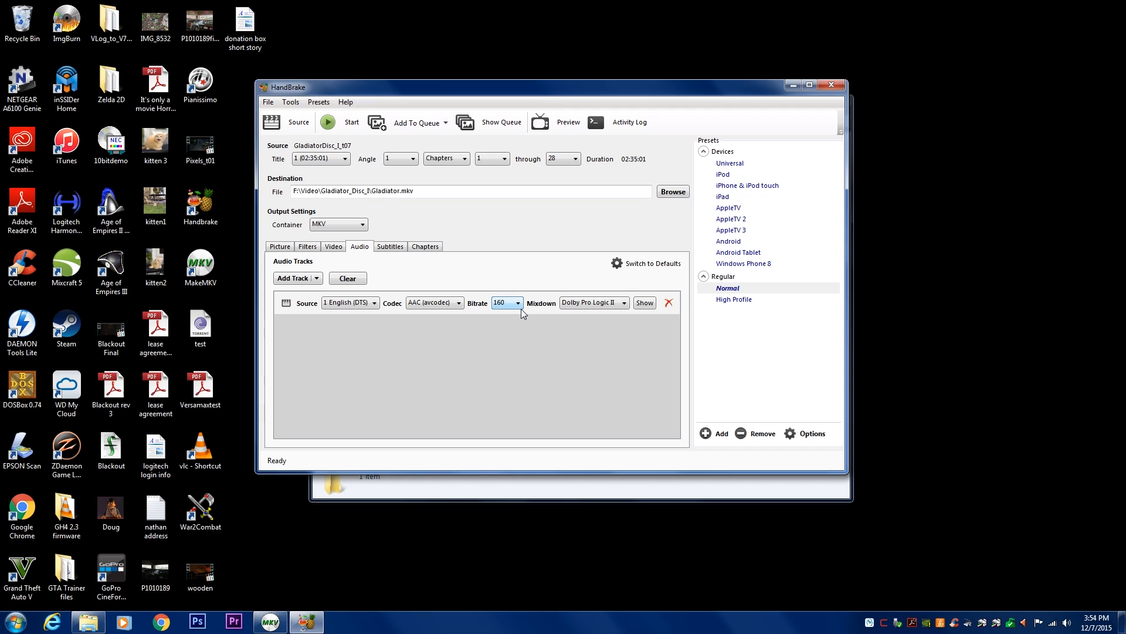
mouse_move(503, 312)
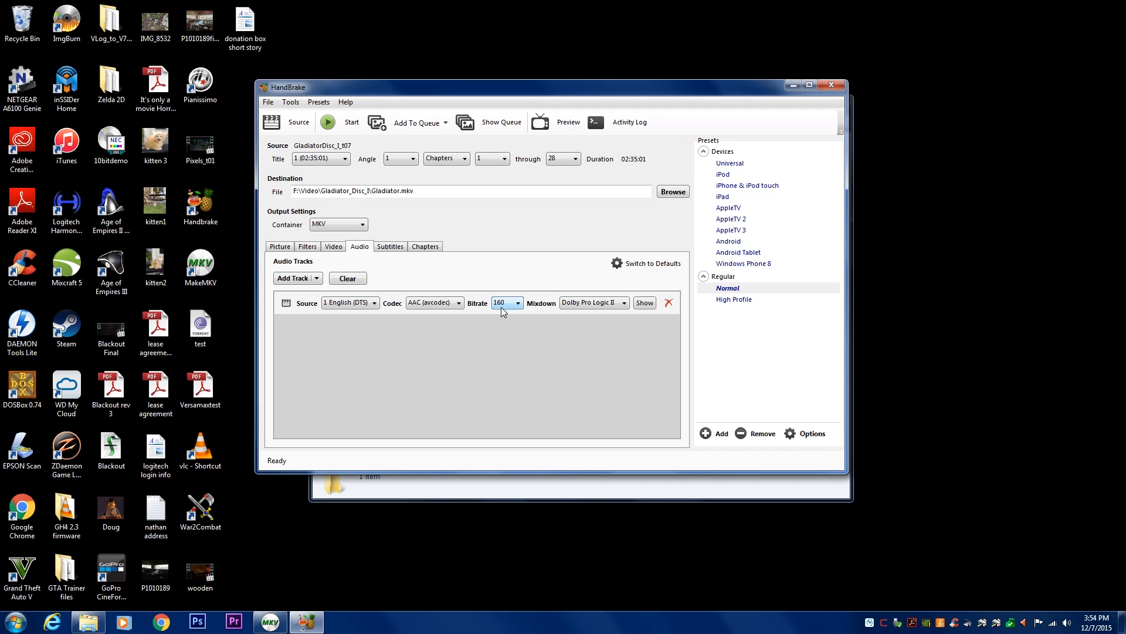
Step: Review the Subtitles and Audio track settings, then list the title's 28 chapter markers
click(390, 247)
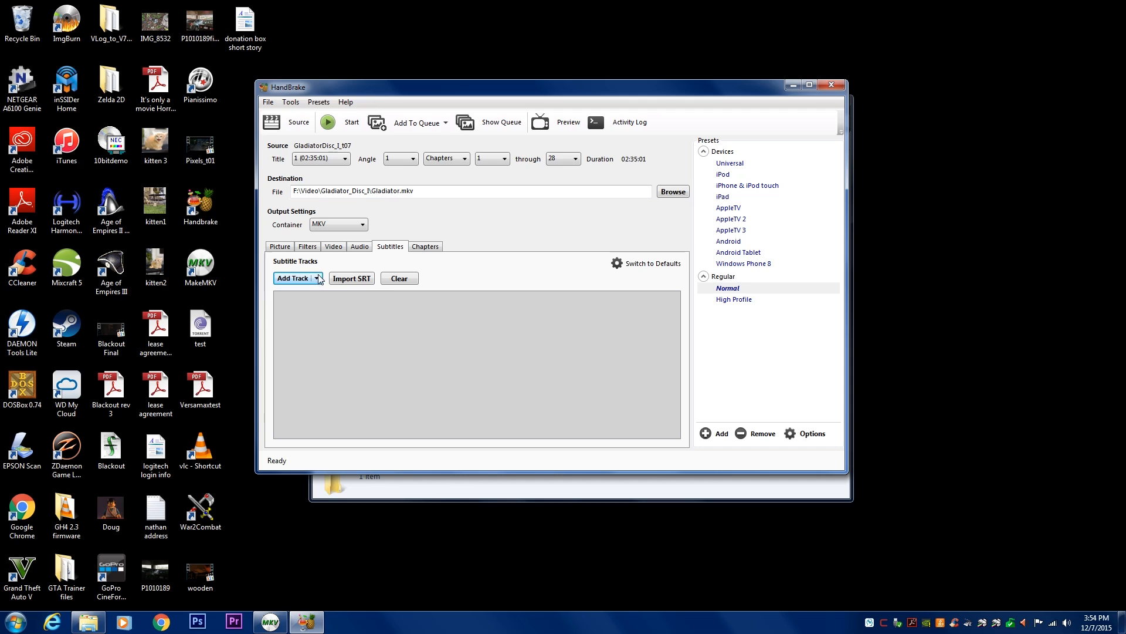
mouse_move(358, 292)
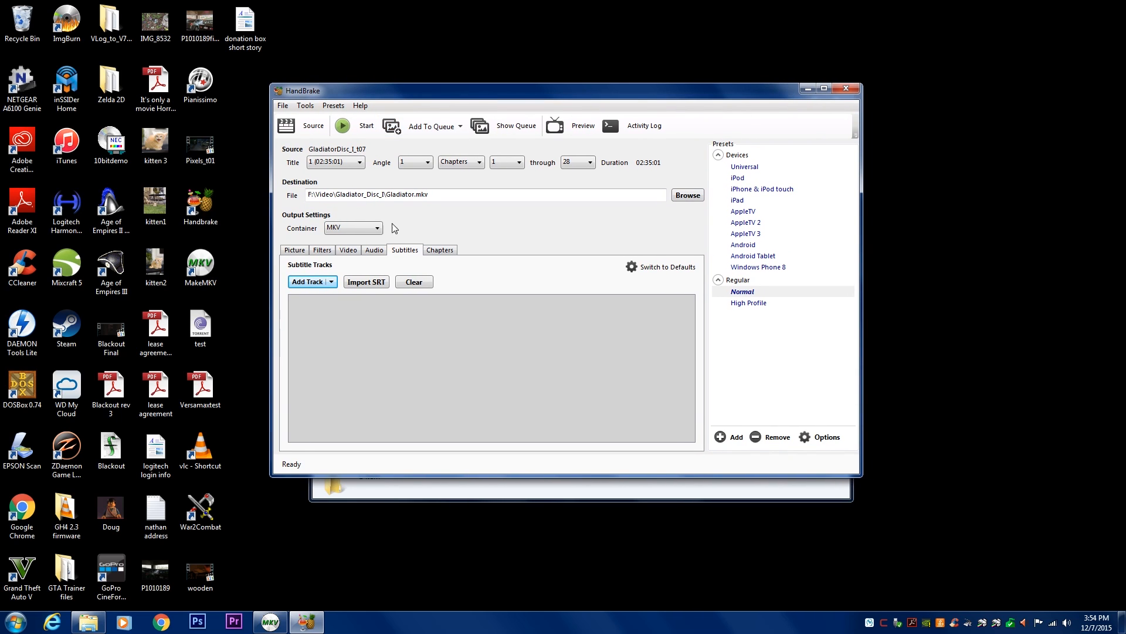
click(373, 248)
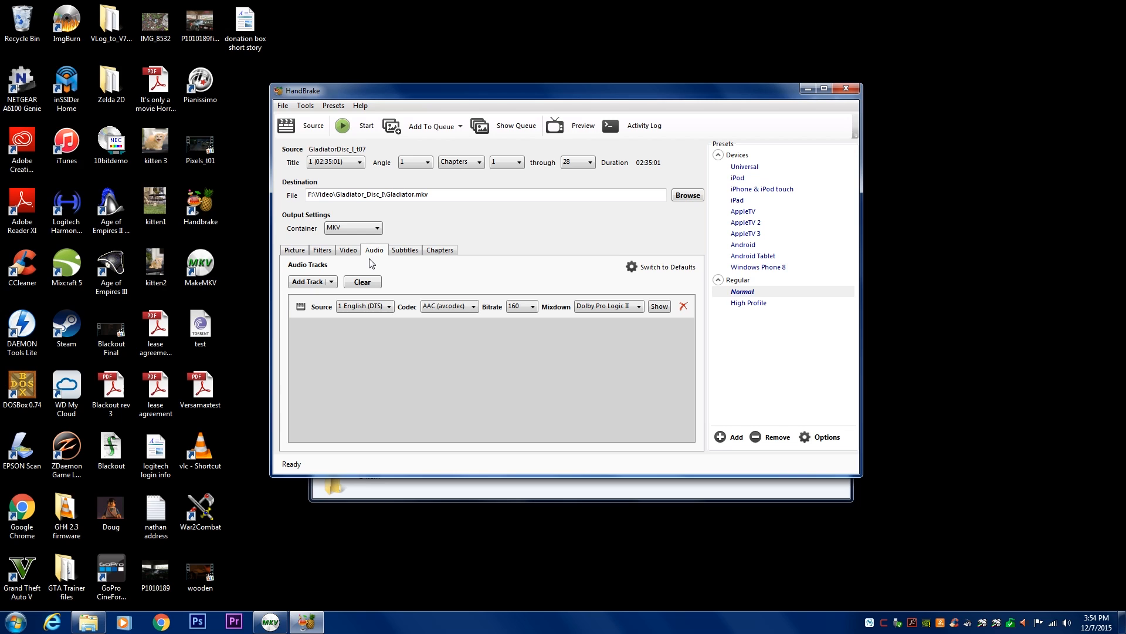
click(404, 249)
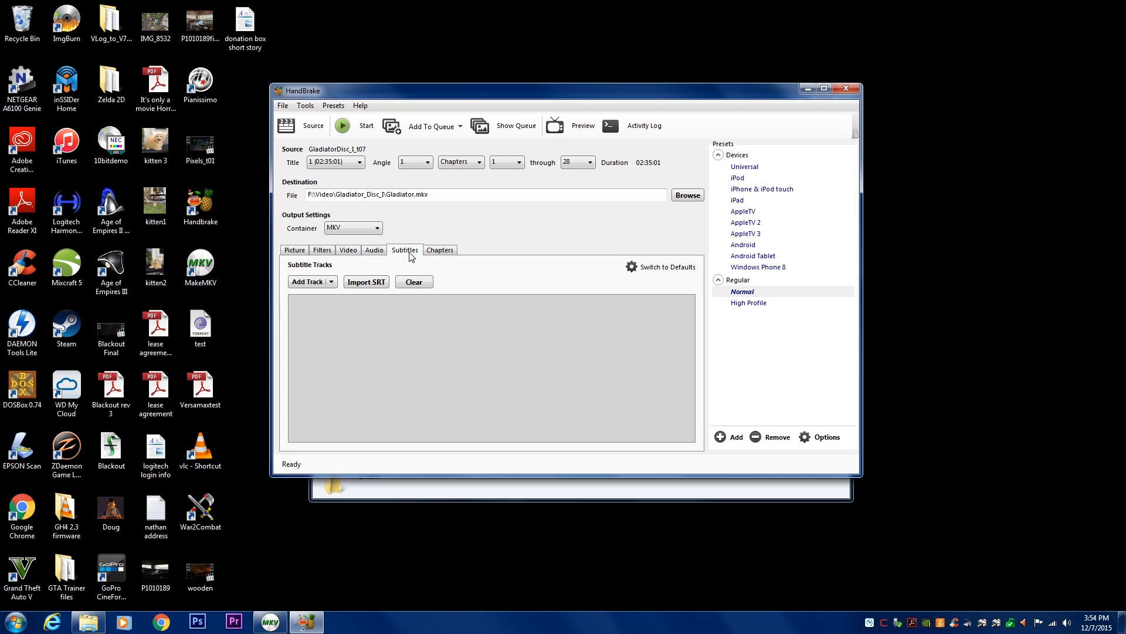
click(440, 249)
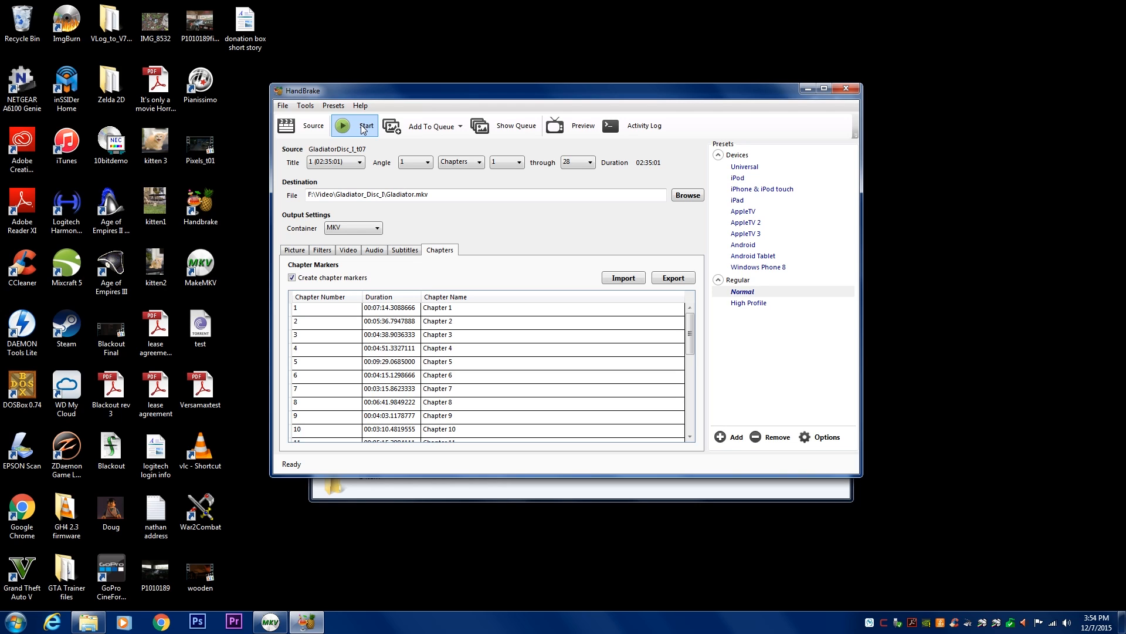
Step: Start the Gladiator.mkv encode so progress and time remaining are reported
click(342, 127)
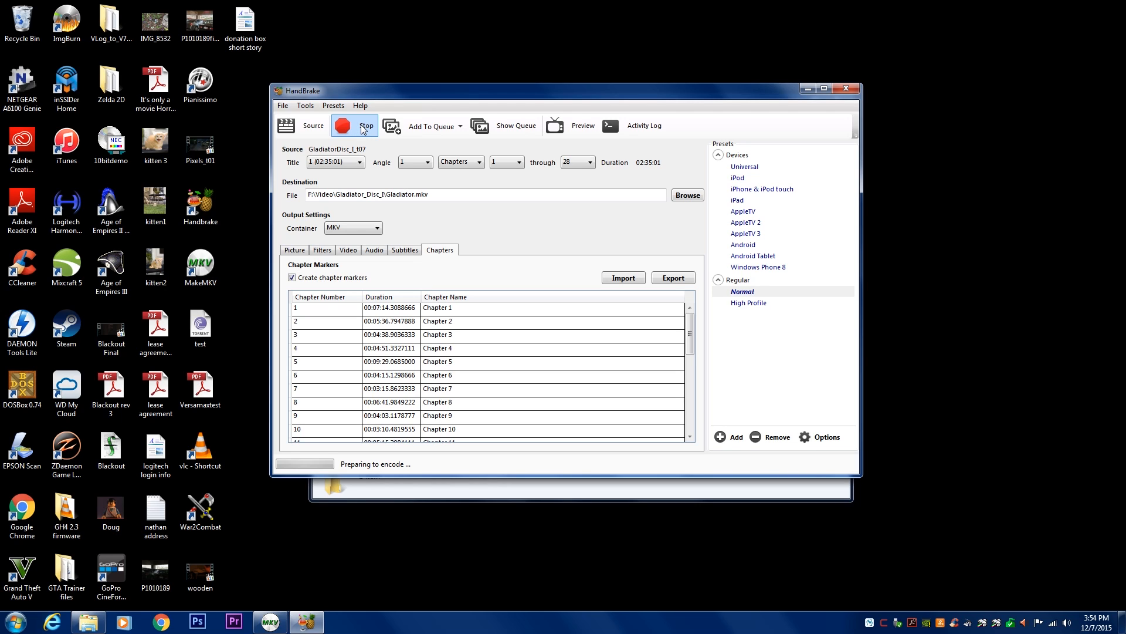
click(344, 126)
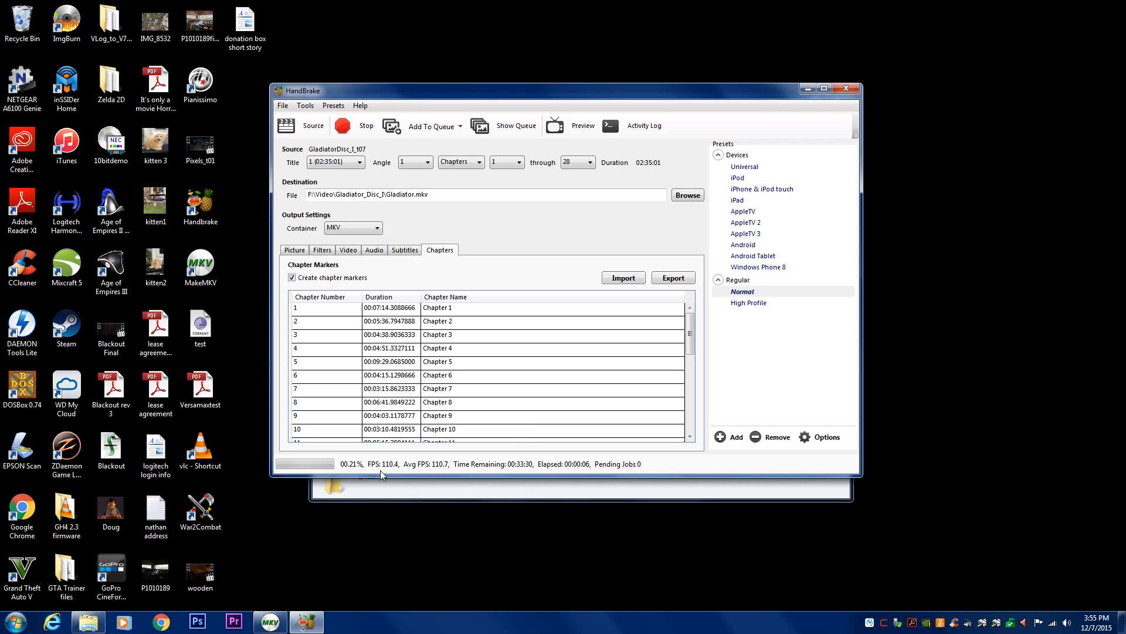
drag(565, 90, 573, 77)
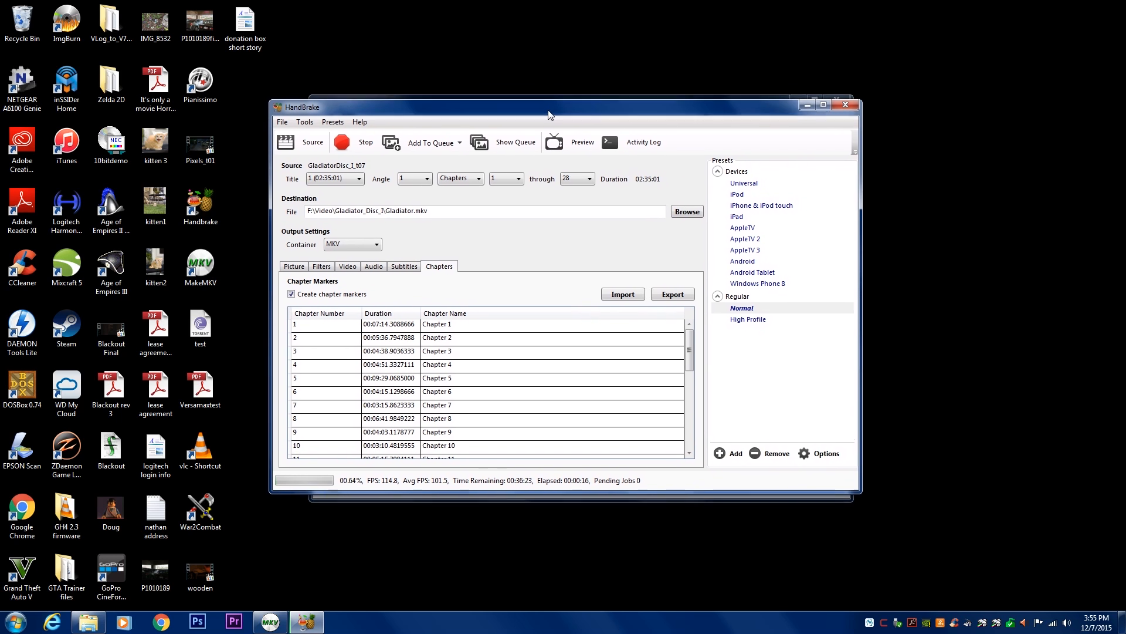
click(343, 622)
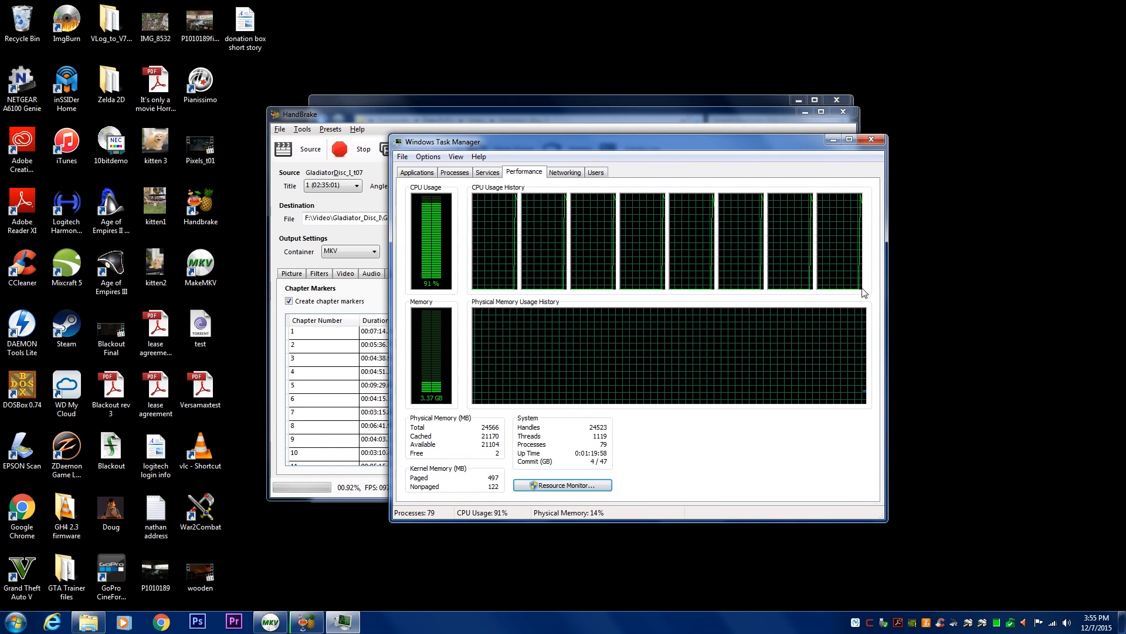
Step: Bring Task Manager's Performance graphs over HandBrake to watch the CPU cores near full load
drag(441, 141, 291, 74)
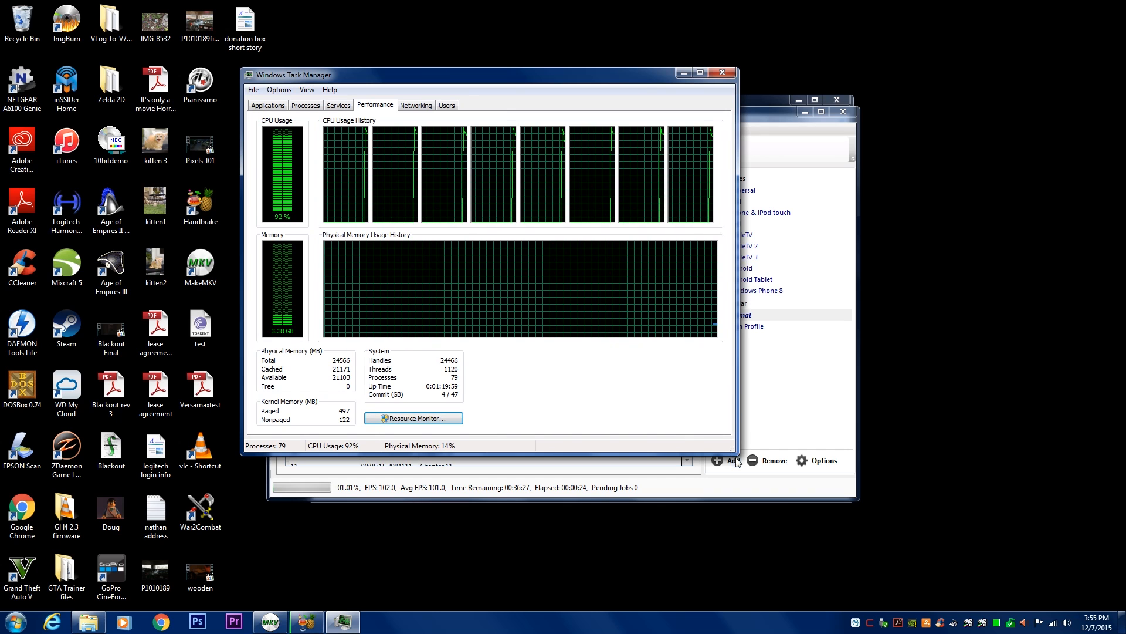
click(698, 71)
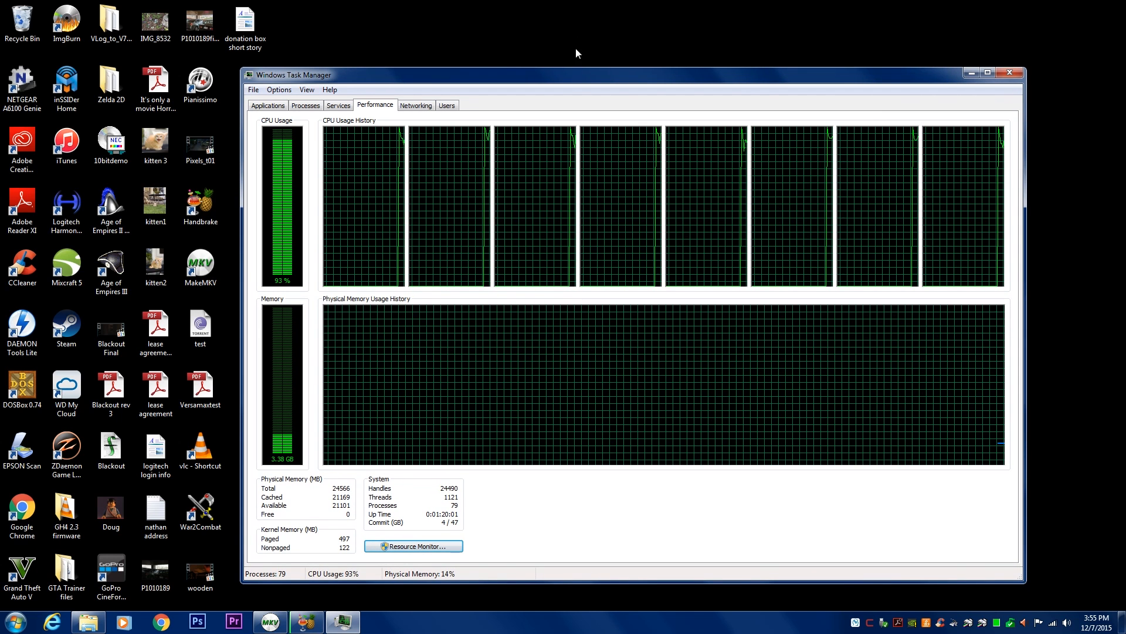
drag(293, 74, 240, 50)
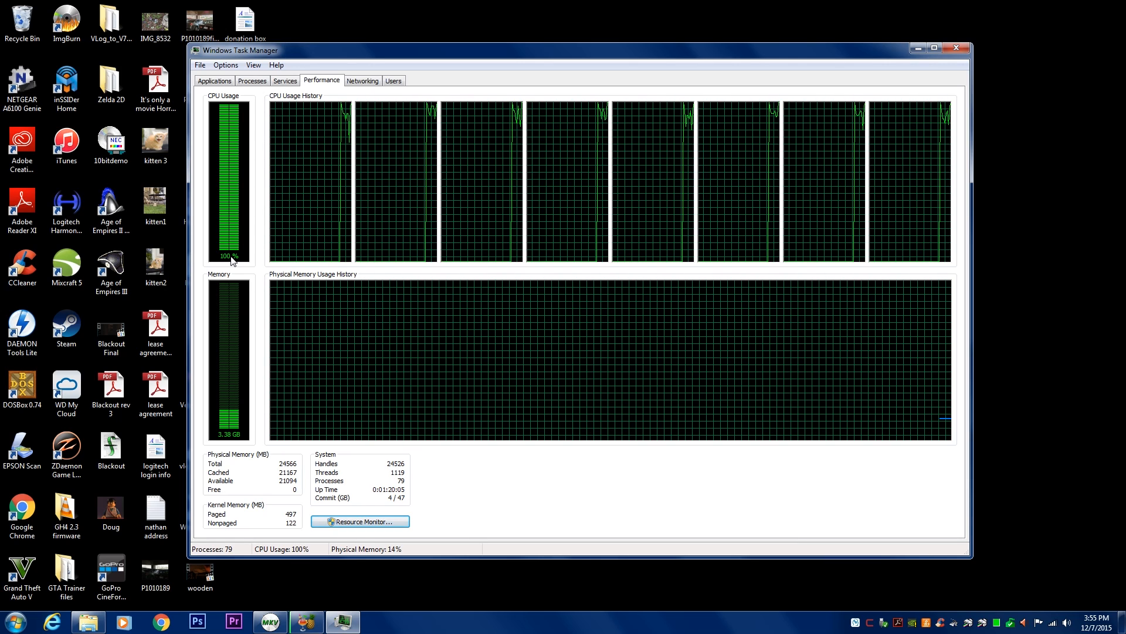
mouse_move(406, 80)
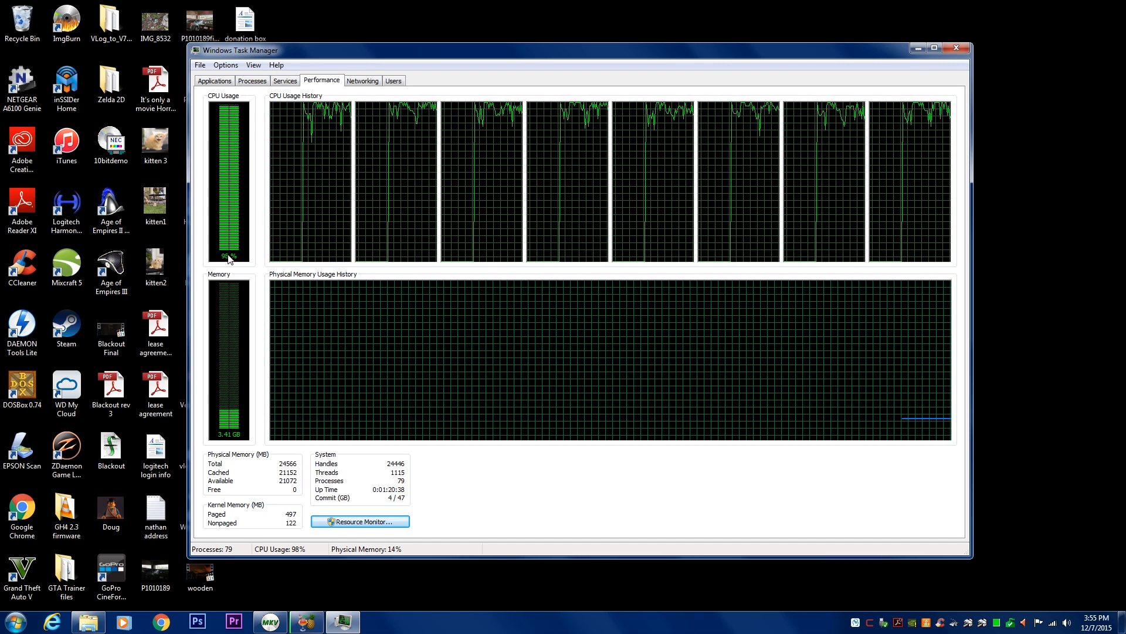
mouse_move(276, 148)
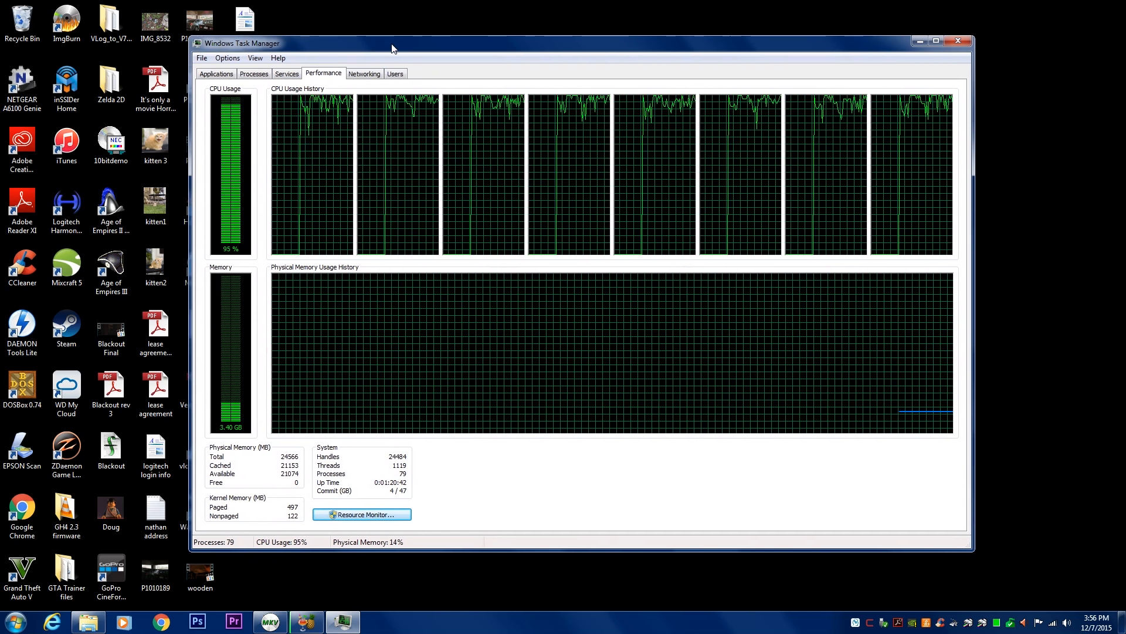
mouse_move(522, 216)
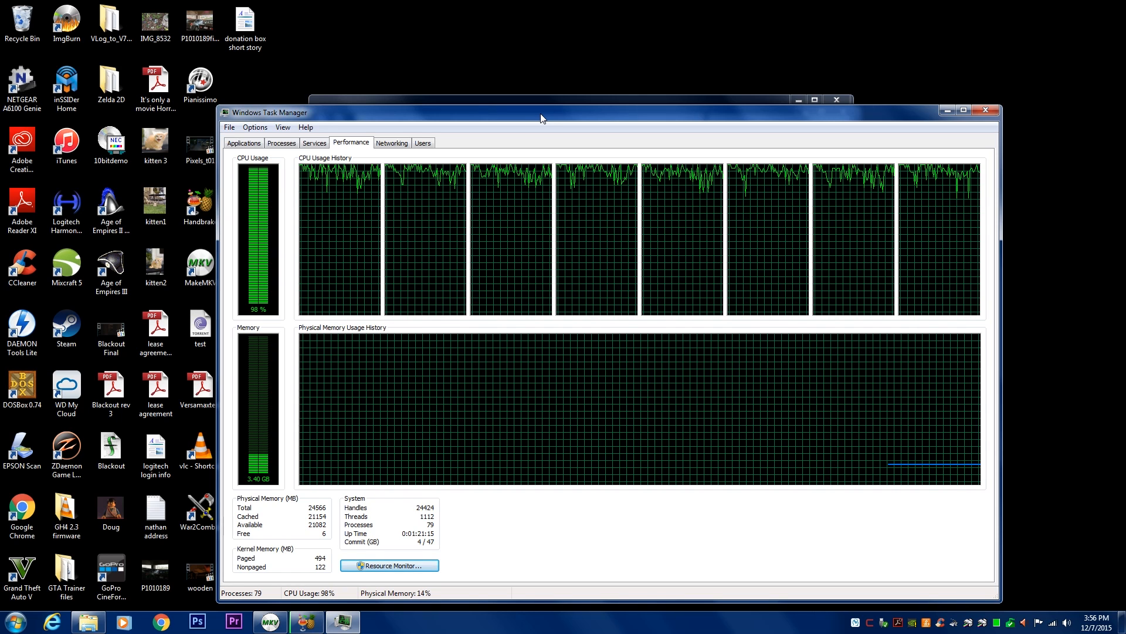
drag(541, 119, 541, 92)
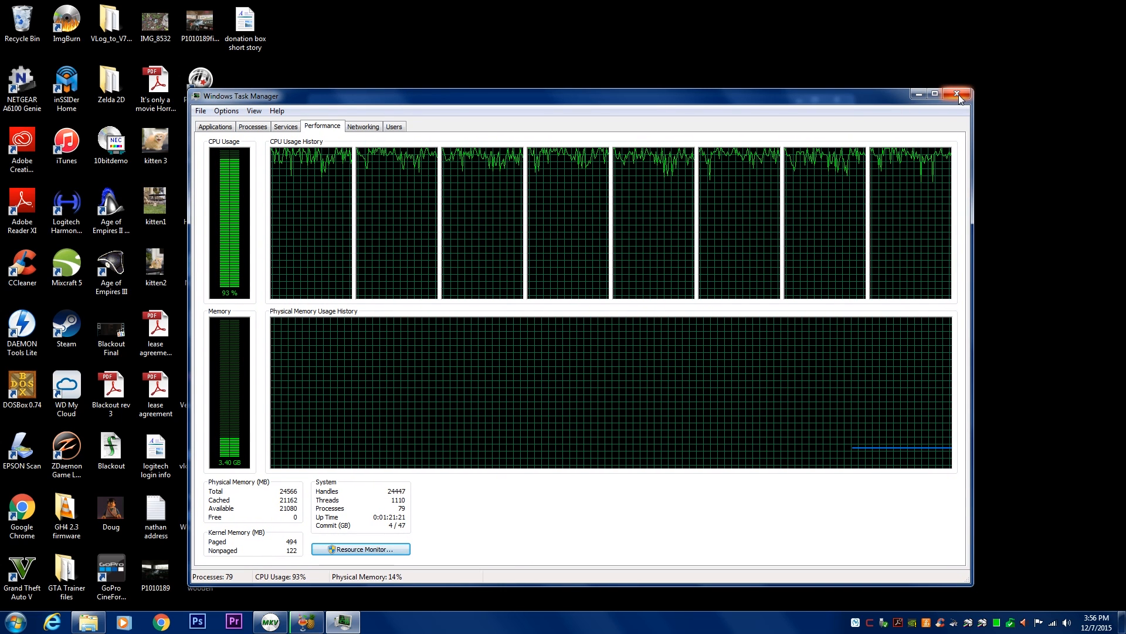
Step: Close Task Manager and return to HandBrake, where the queue reports finished
click(957, 94)
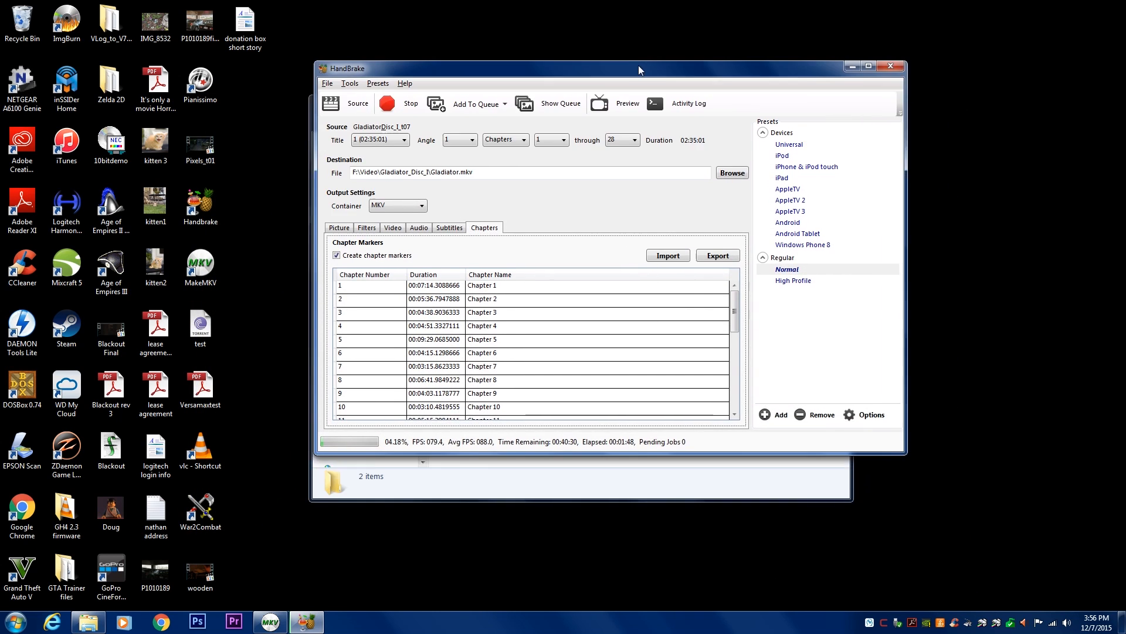
drag(638, 68, 612, 84)
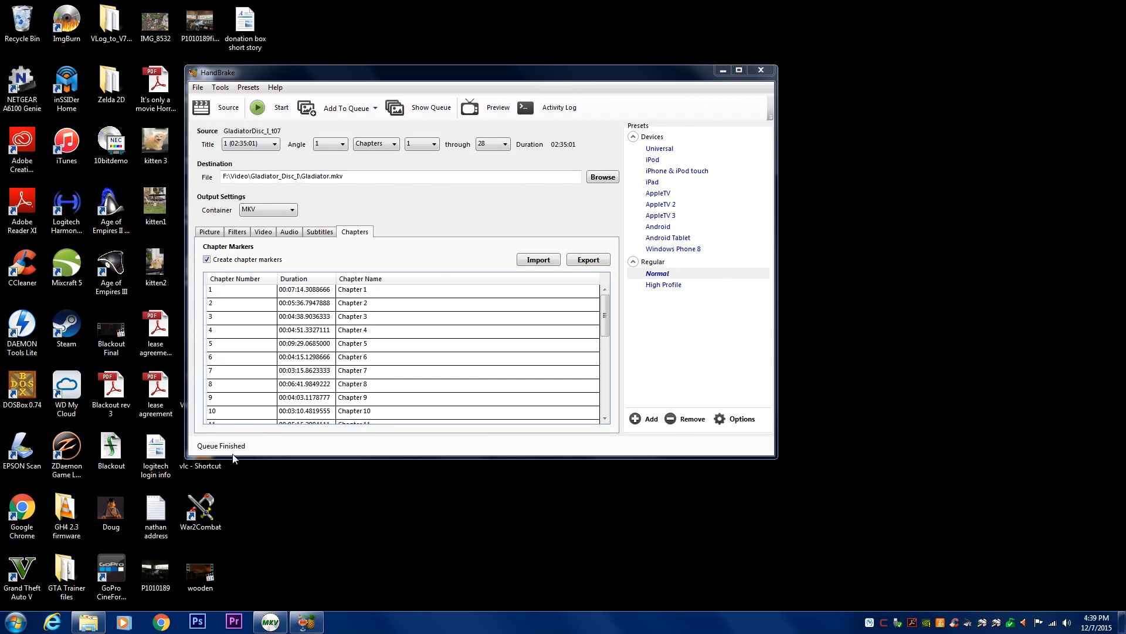
mouse_move(459, 89)
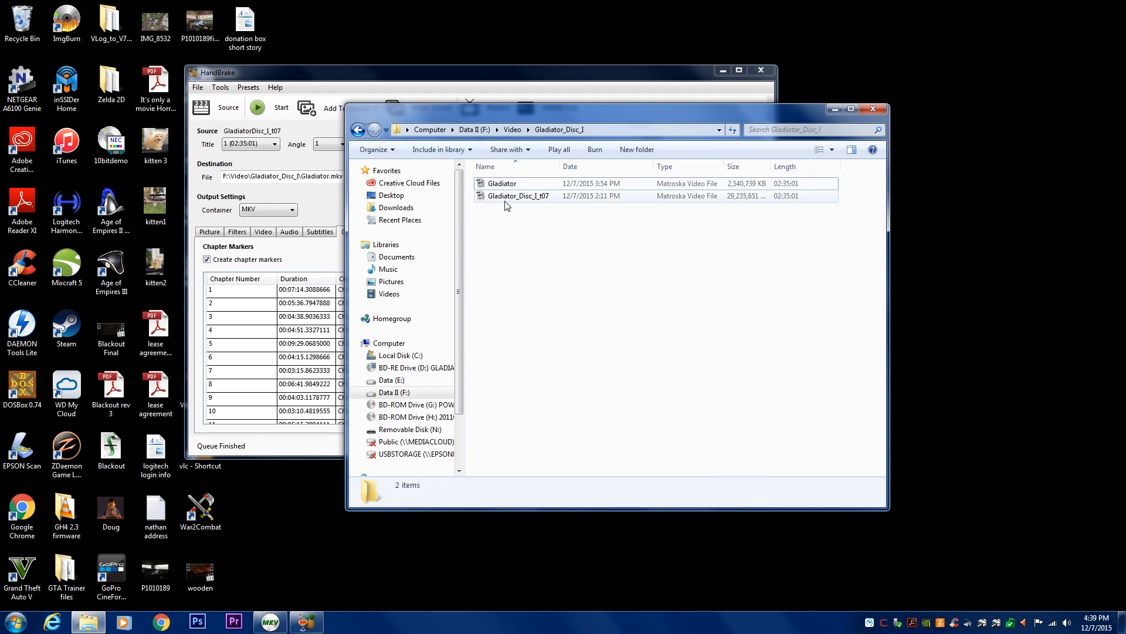
Step: Select each MKV in Gladiator_Disc_I to compare the 2.42 GB encode with the 27.8 GB rip
click(519, 194)
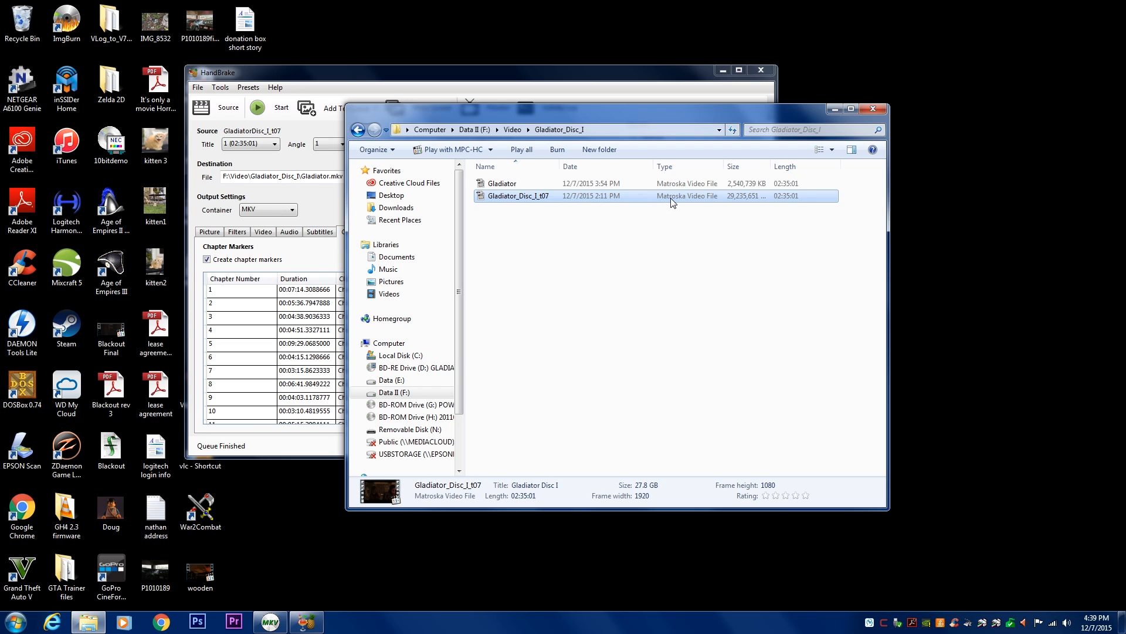
click(502, 183)
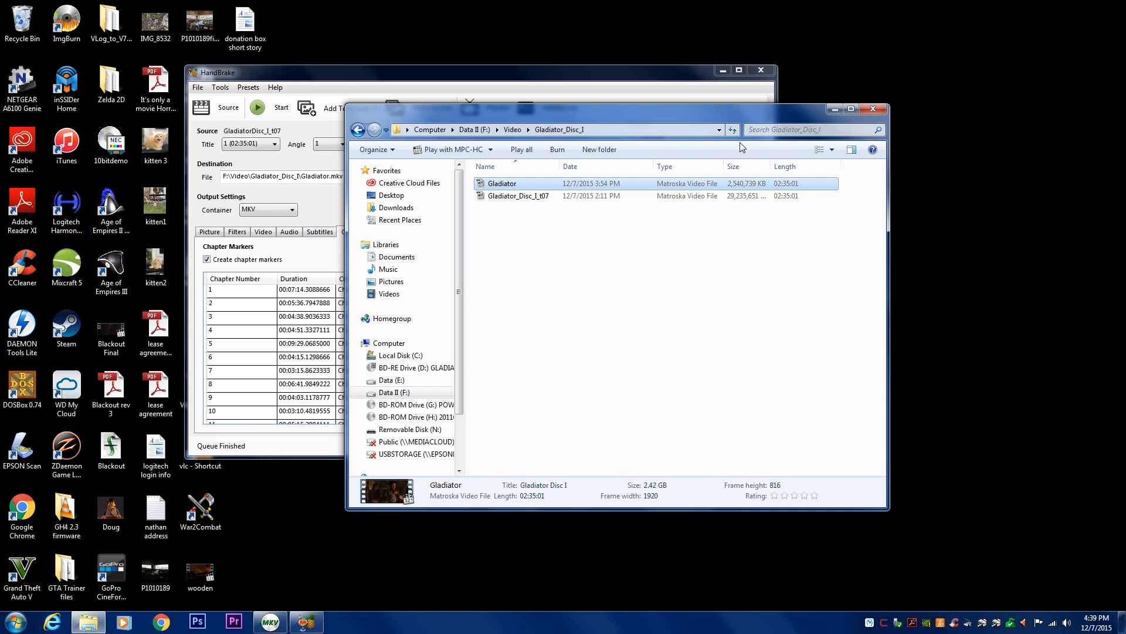
mouse_move(659, 480)
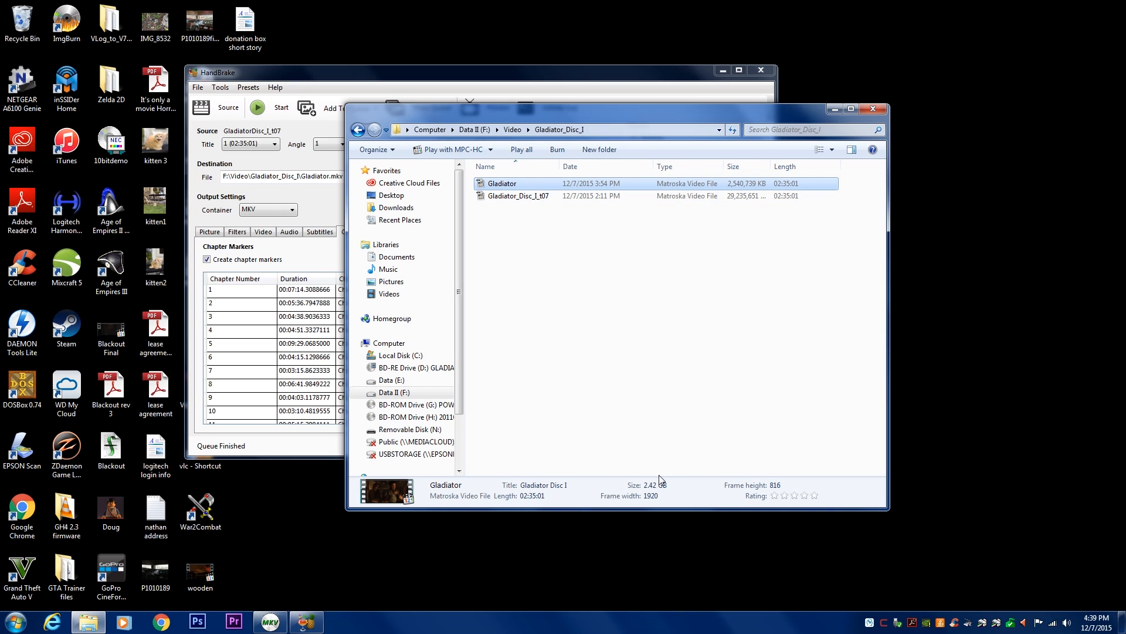
mouse_move(536, 361)
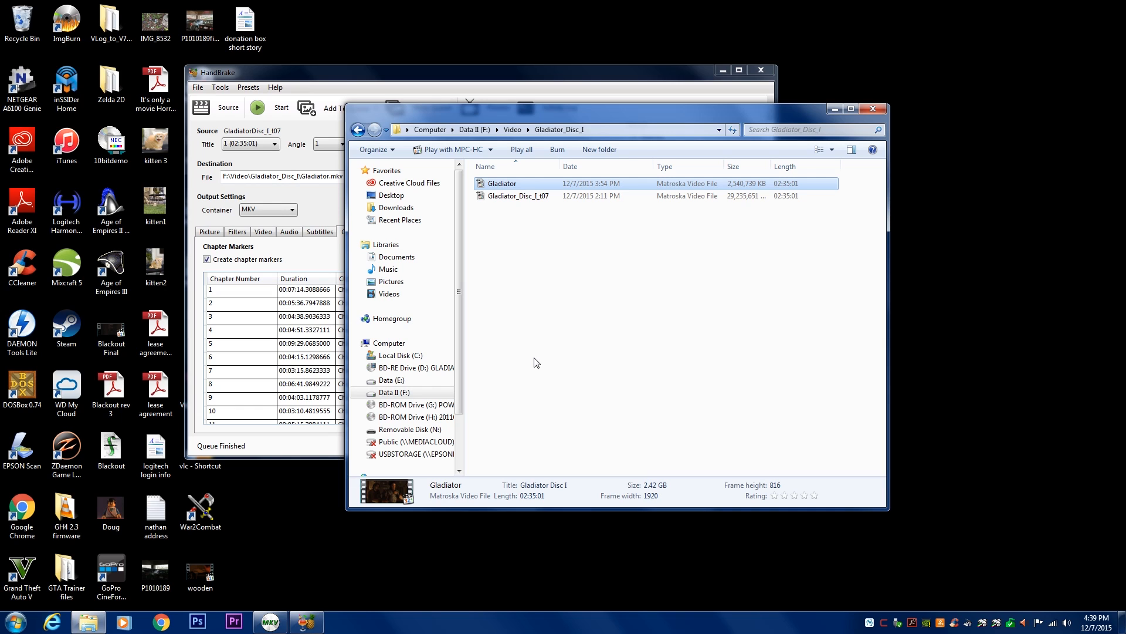
mouse_move(530, 510)
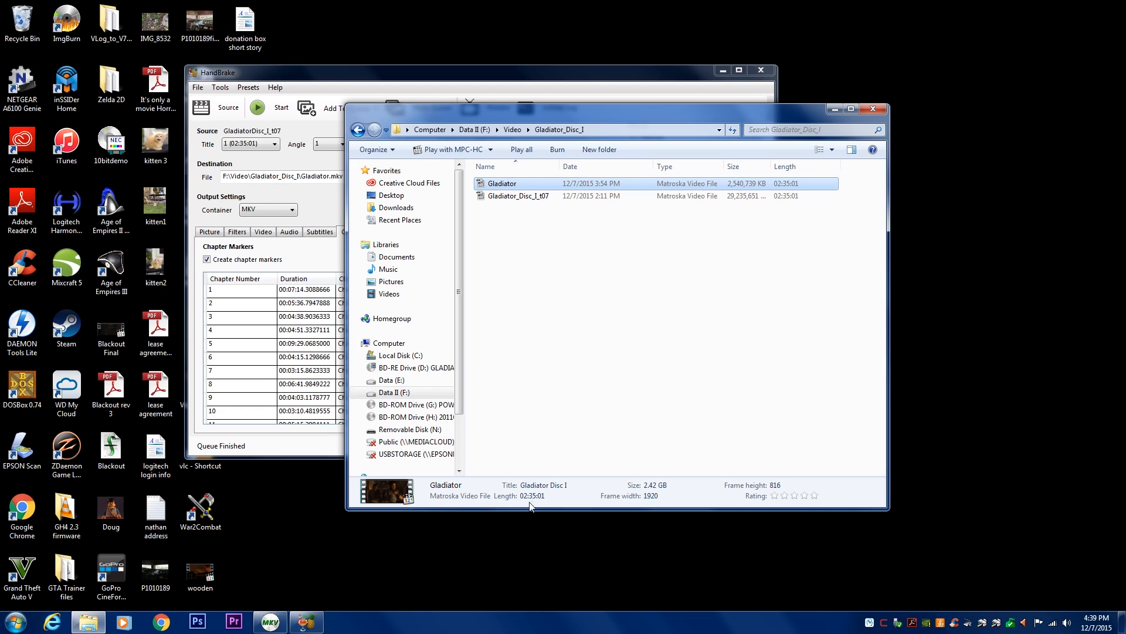
mouse_move(569, 464)
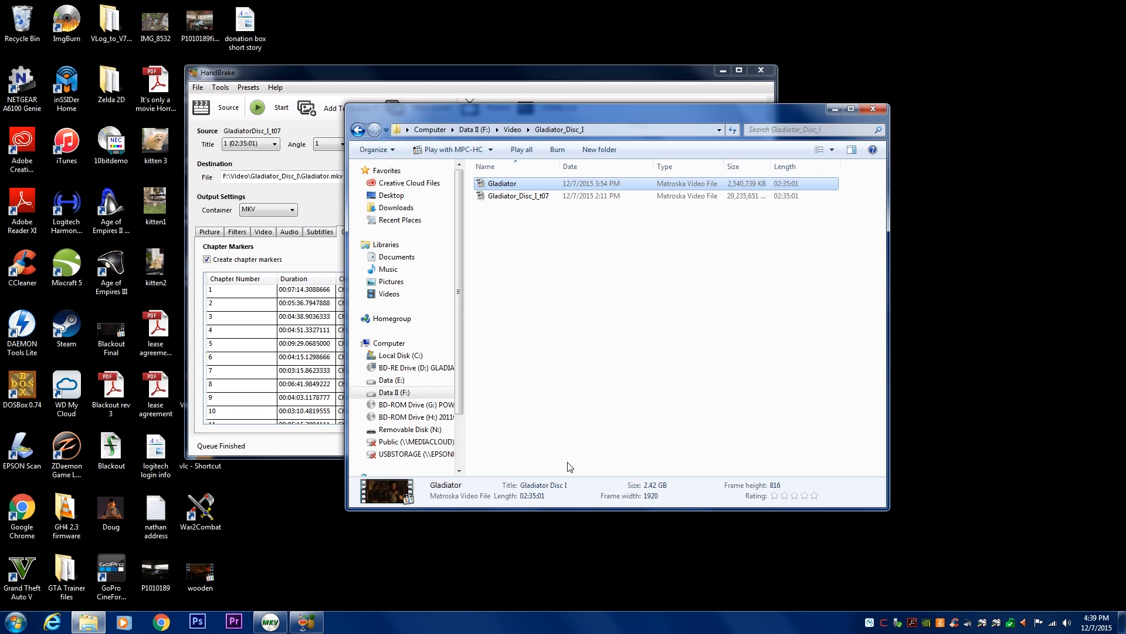
click(578, 395)
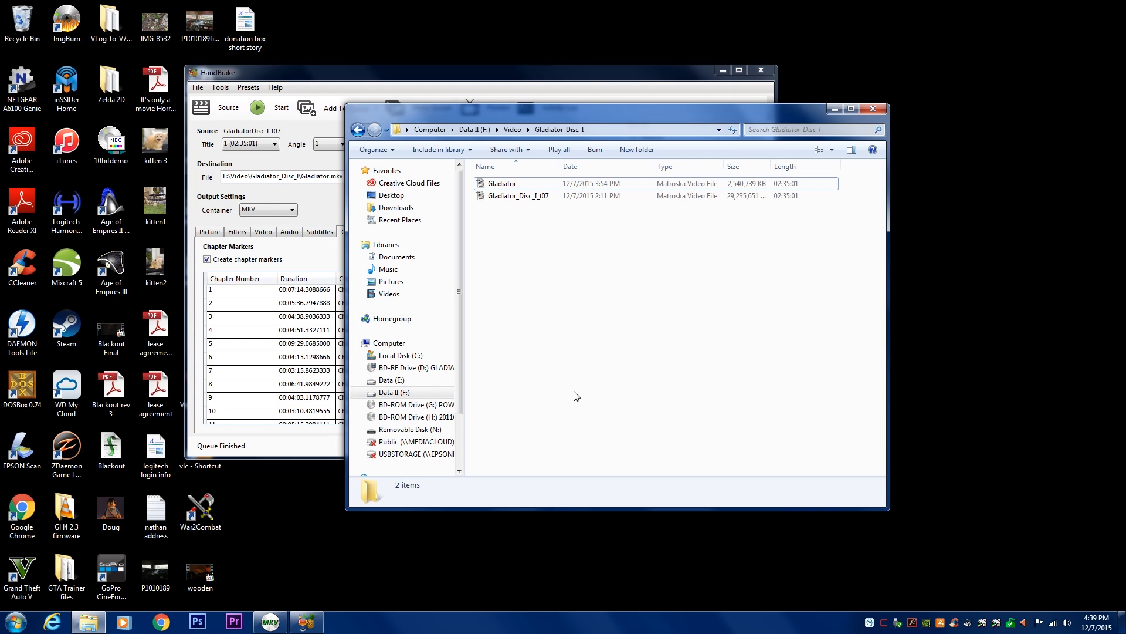
click(502, 184)
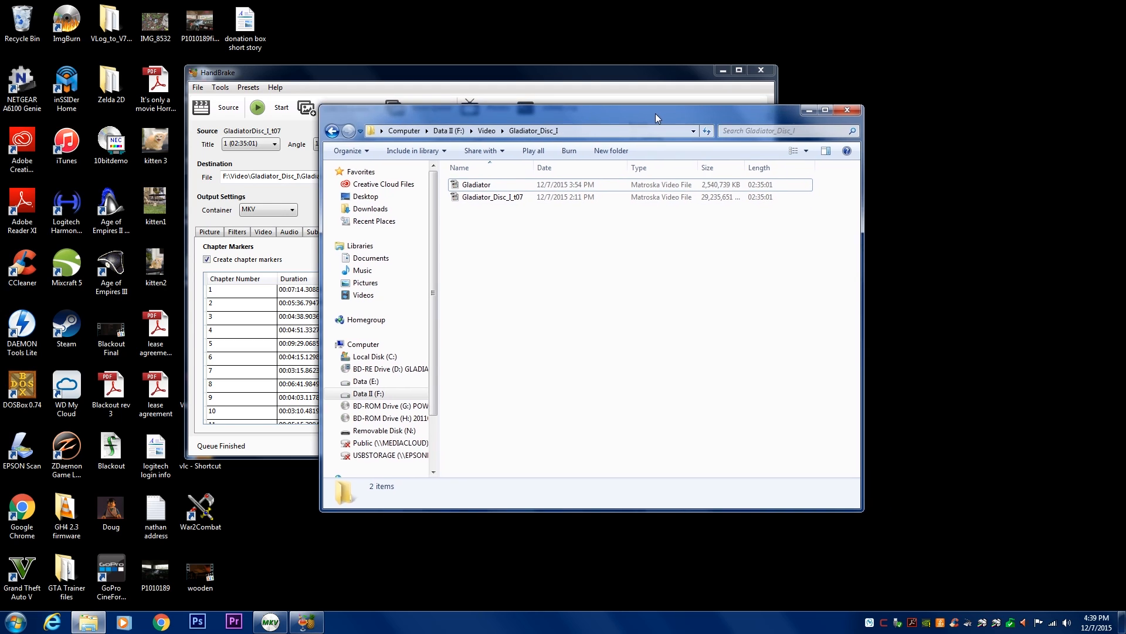
mouse_move(529, 314)
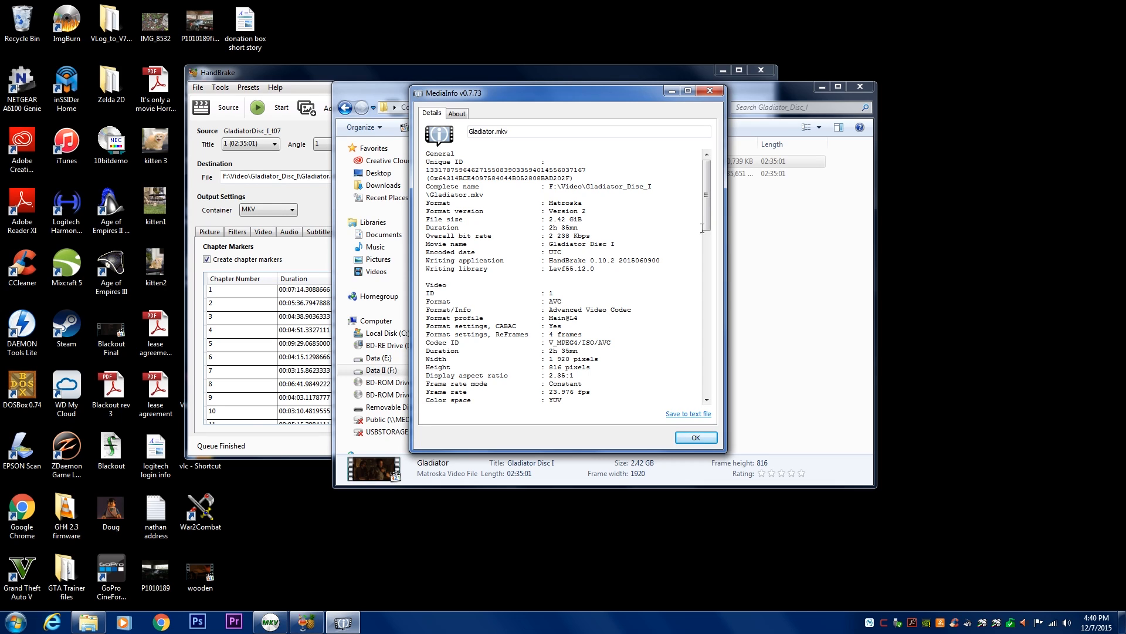
click(696, 436)
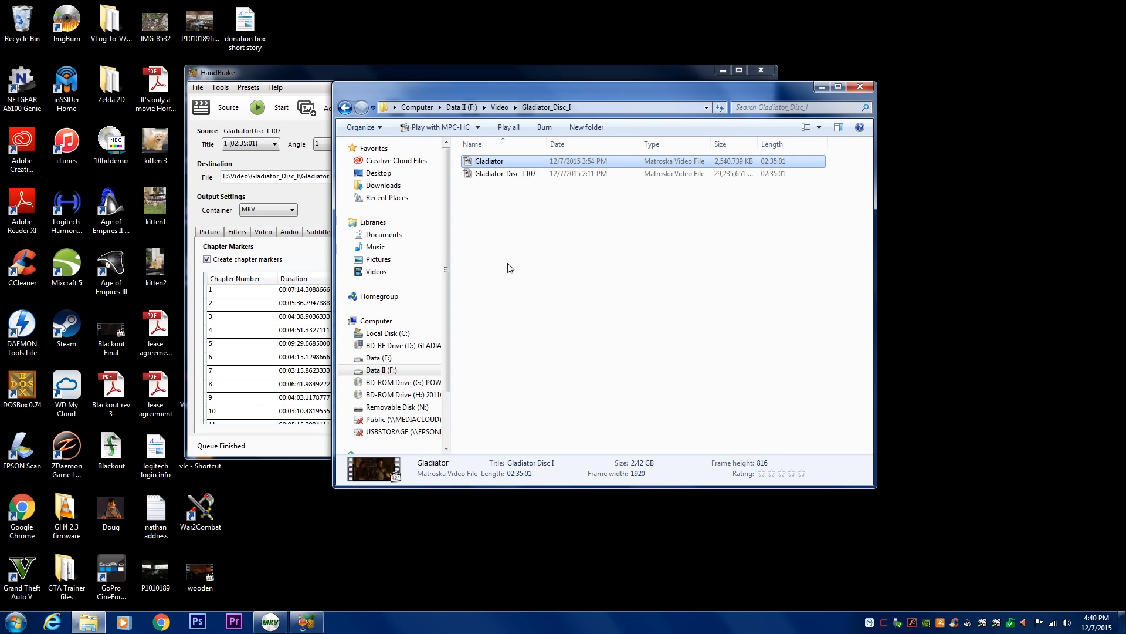
Step: Play Gladiator.mkv in MPC-HC and jump ahead through its chapters
double_click(490, 161)
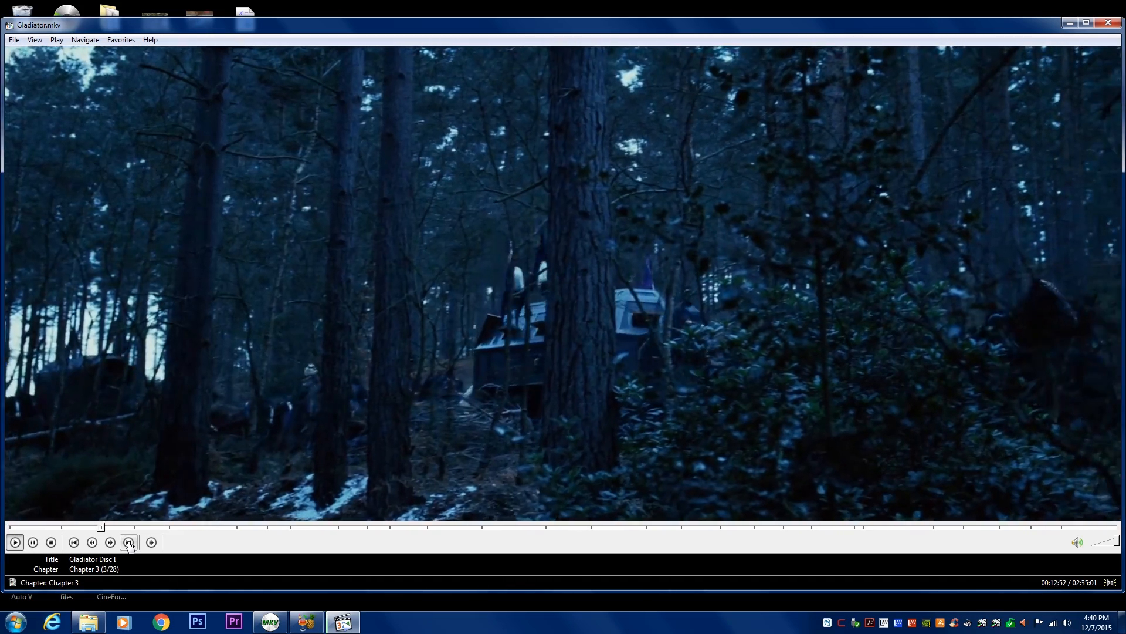
click(129, 542)
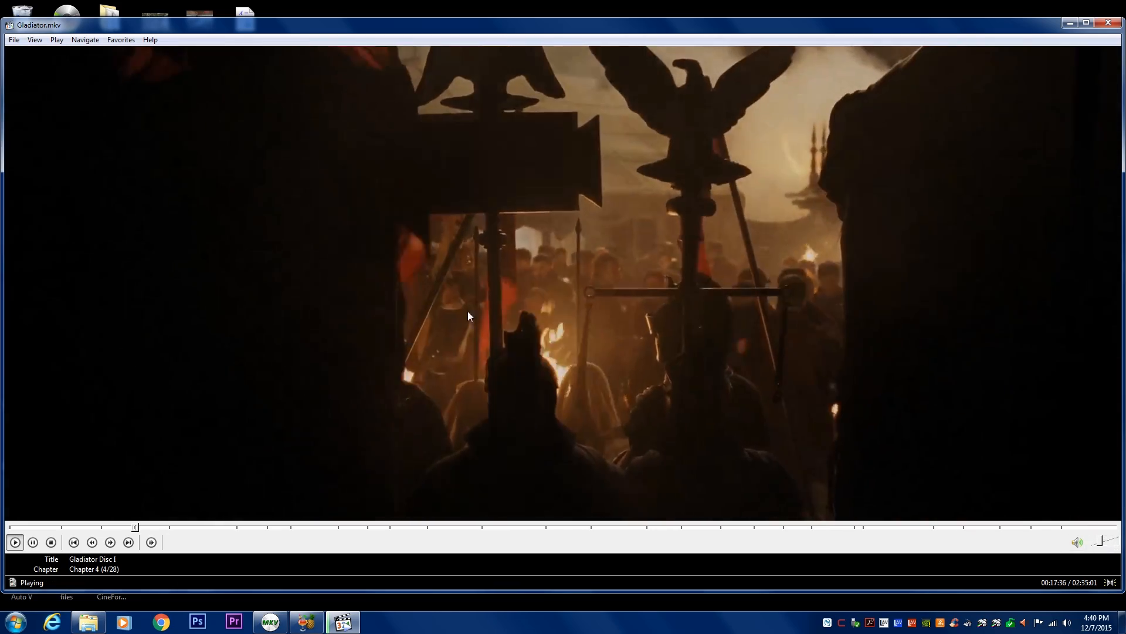
click(212, 529)
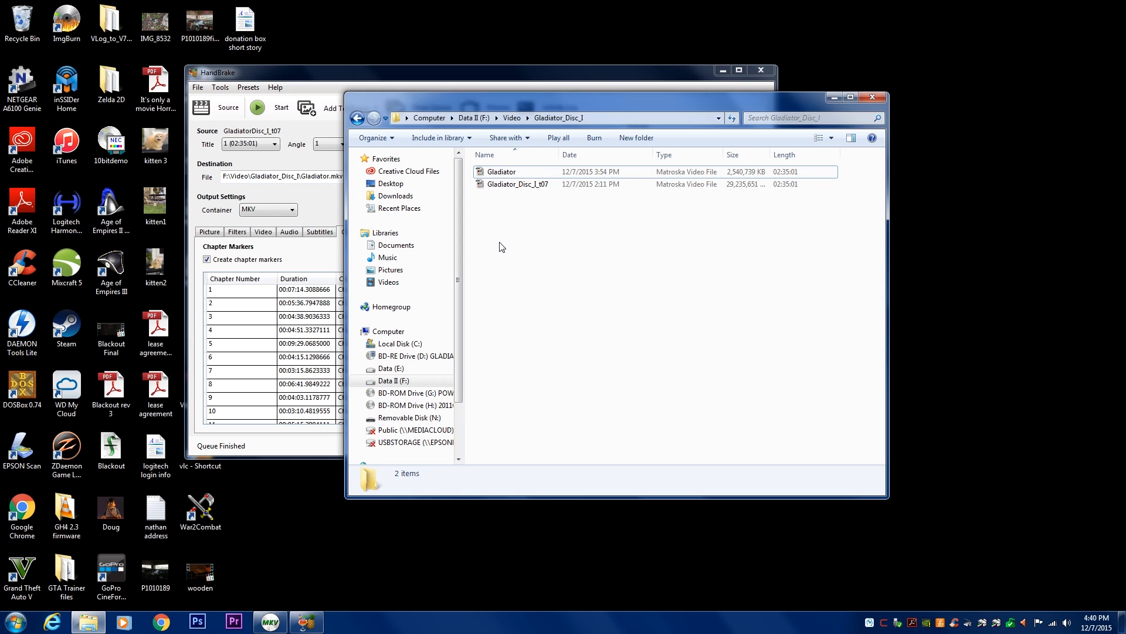
Step: Move the Explorer window left so HandBrake comes back in front
drag(614, 97, 556, 103)
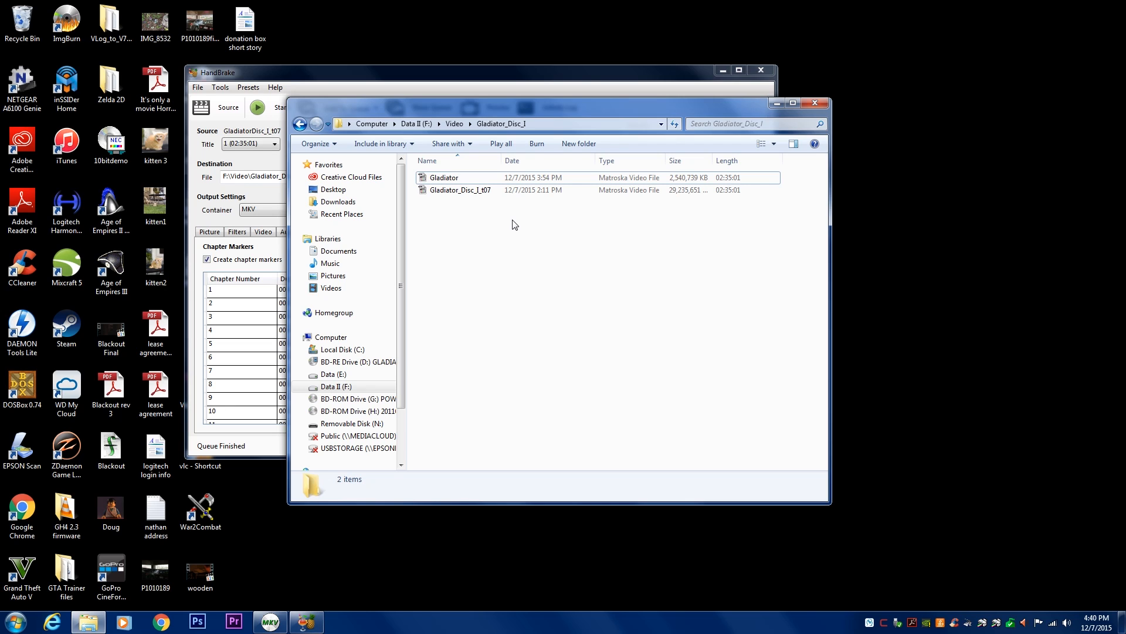
mouse_move(494, 228)
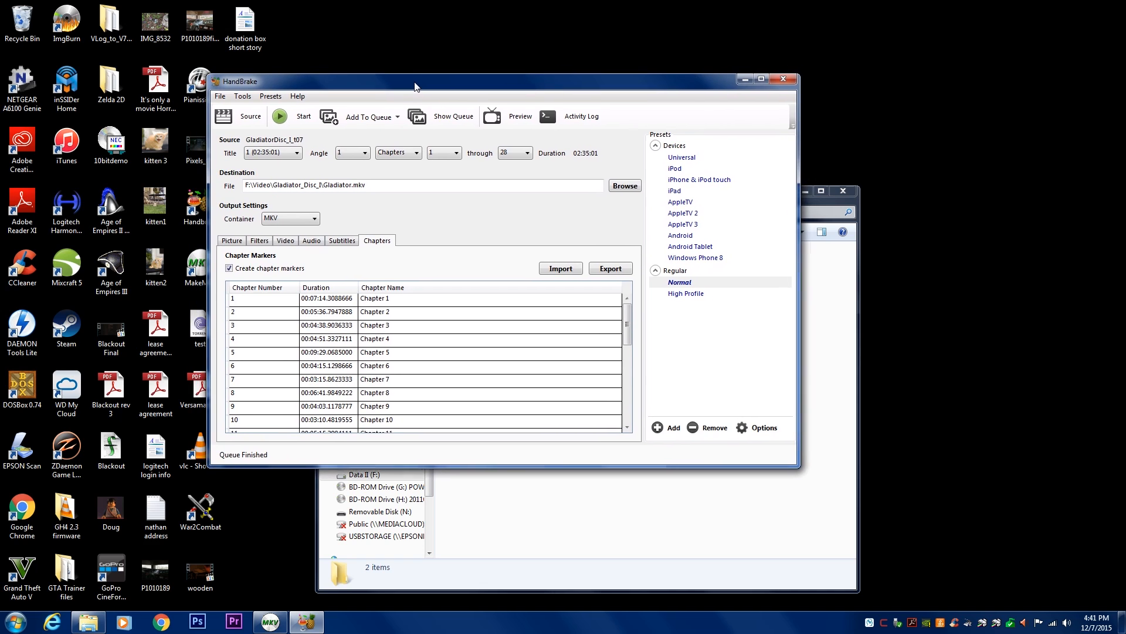
Step: Choose the D:\ (GLADIATOR_D1) Blu-ray drive as a new source to scan
drag(414, 81, 414, 77)
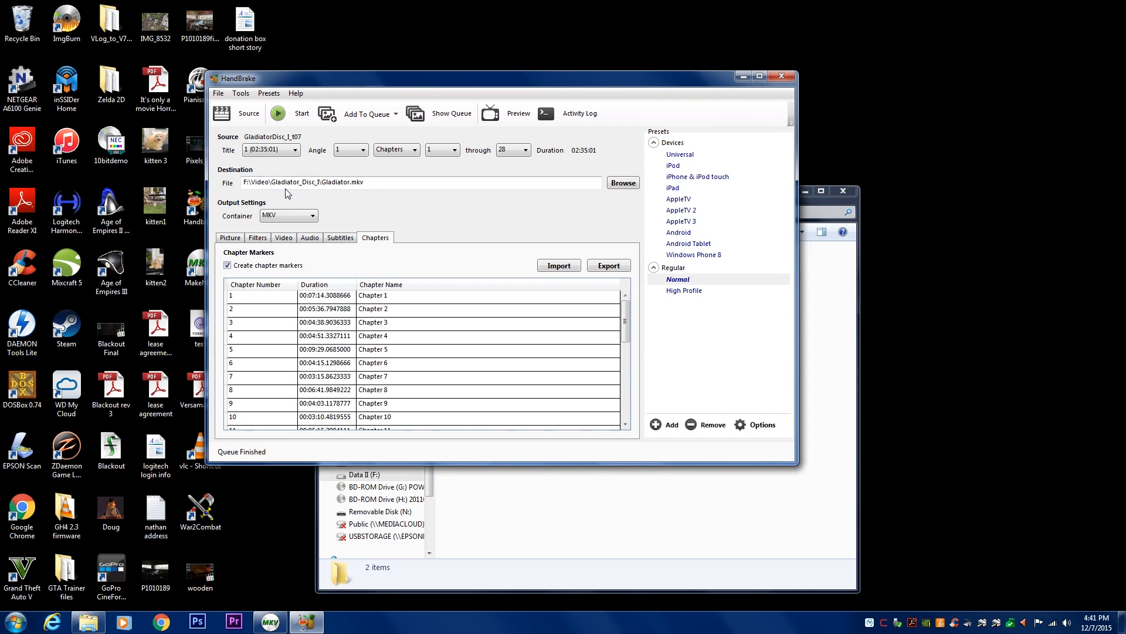
click(239, 114)
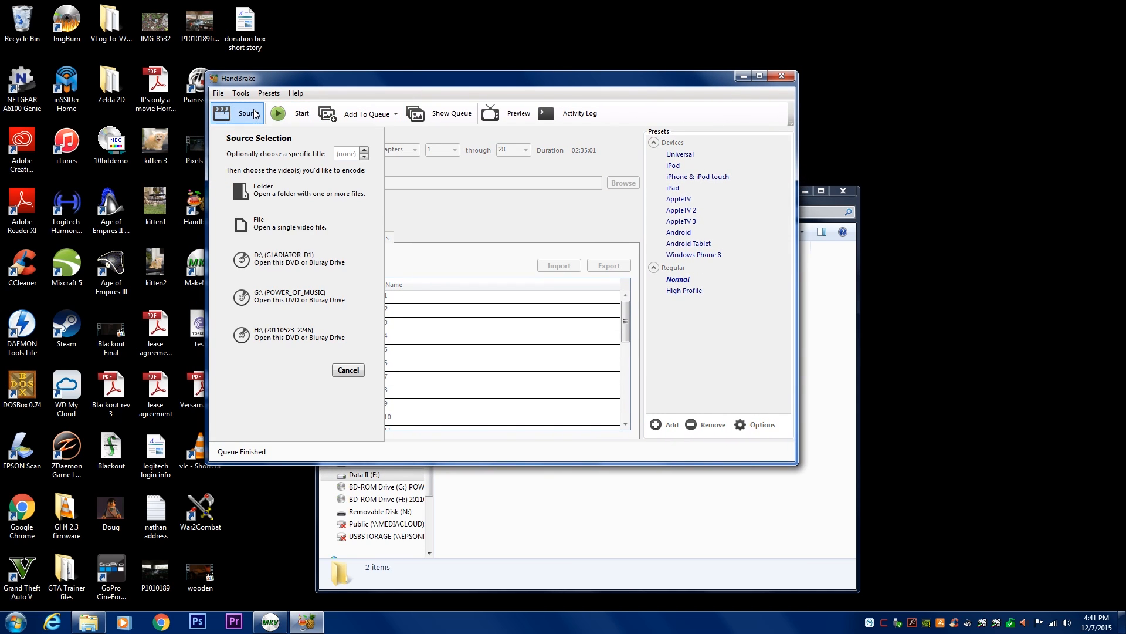
click(288, 258)
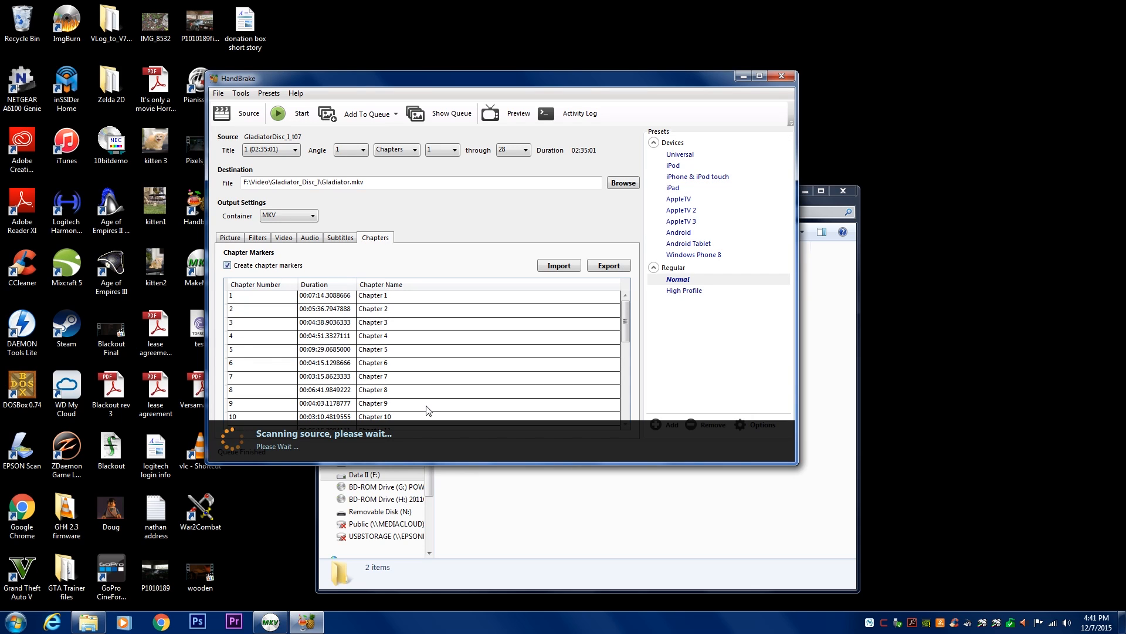
mouse_move(463, 400)
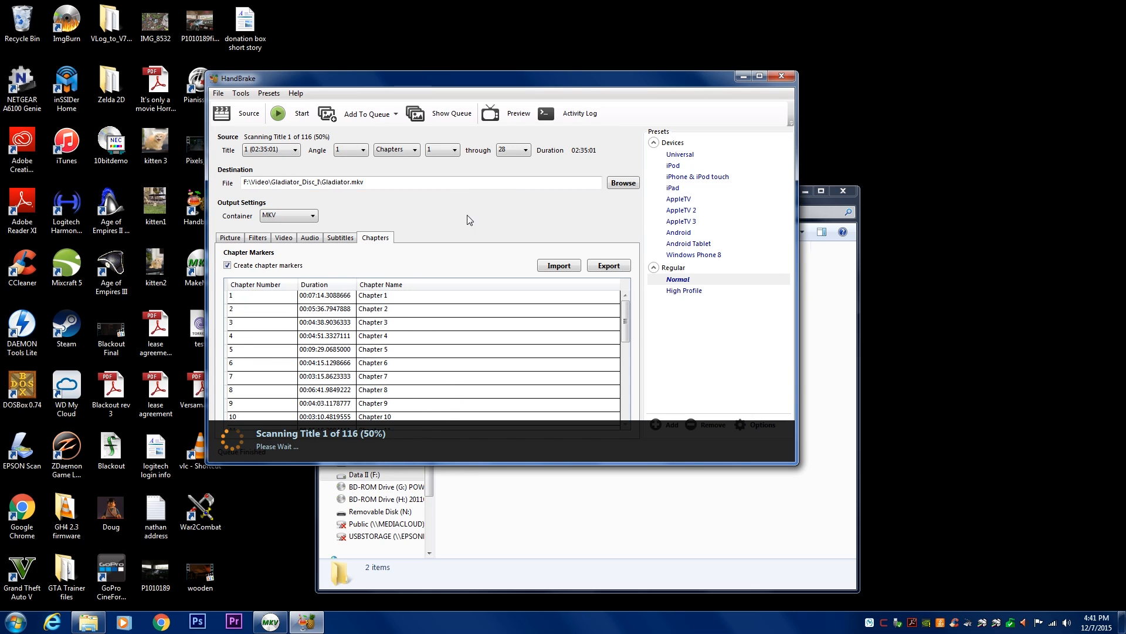
mouse_move(423, 231)
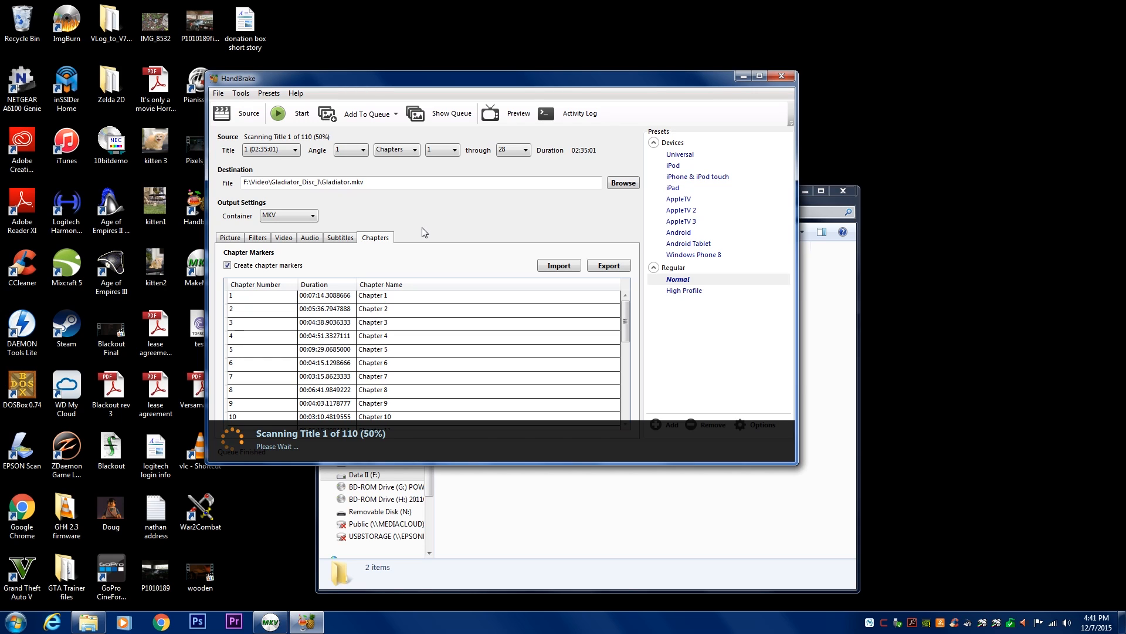